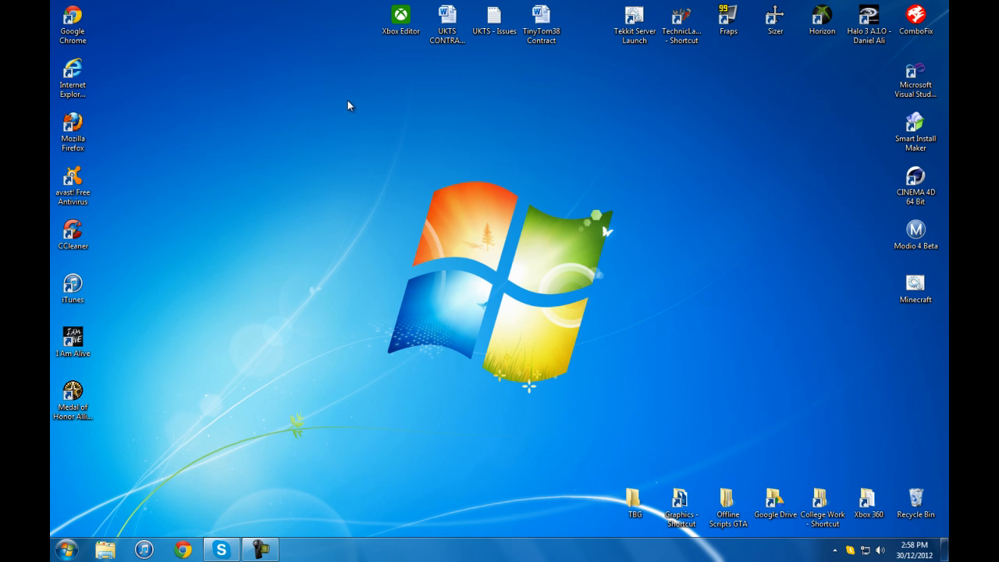
{"action": "mouse_move", "coordinate": [180, 63]}
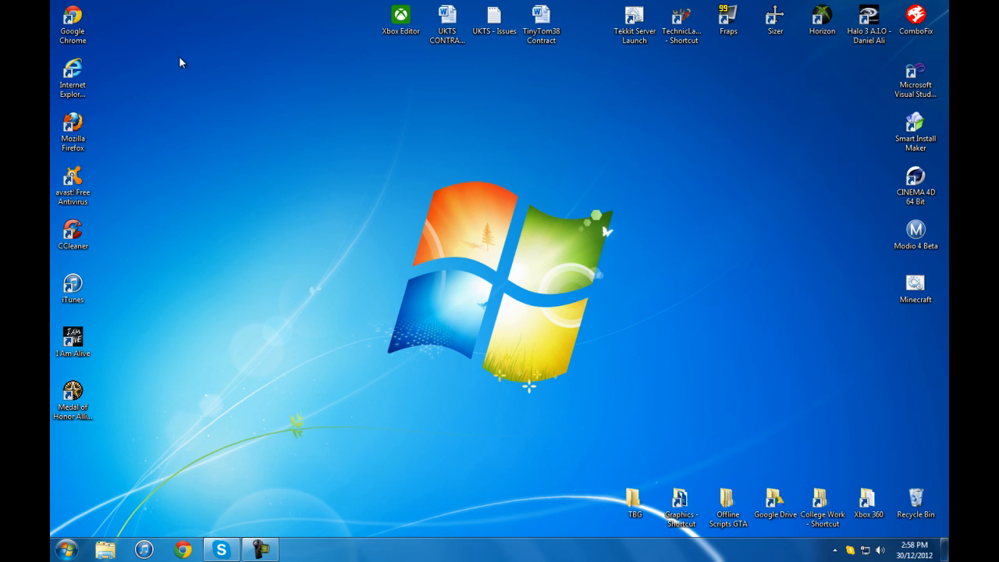
{"action": "mouse_move", "coordinate": [790, 39]}
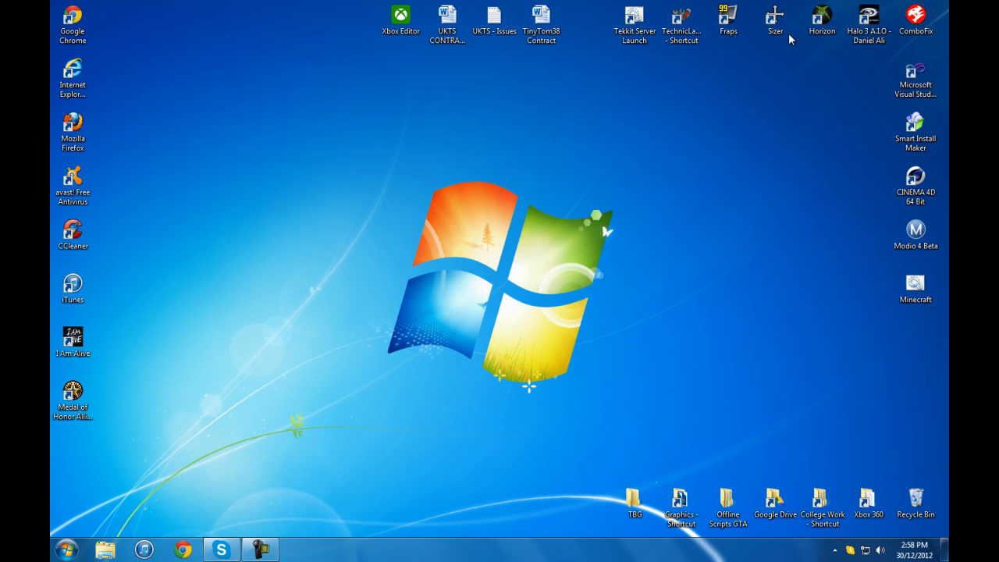
{"action": "mouse_move", "coordinate": [393, 219]}
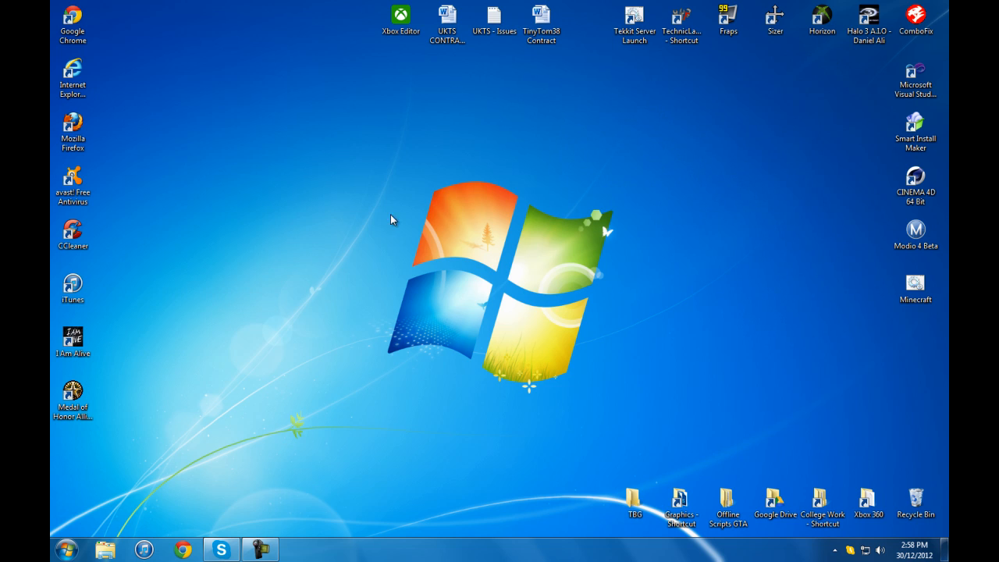
Step: Select text in the Minecraft Notepad file holding the line java -Xms650m -jar "
{"action": "left_click_drag", "start_coordinate": [390, 218], "coordinate": [327, 363]}
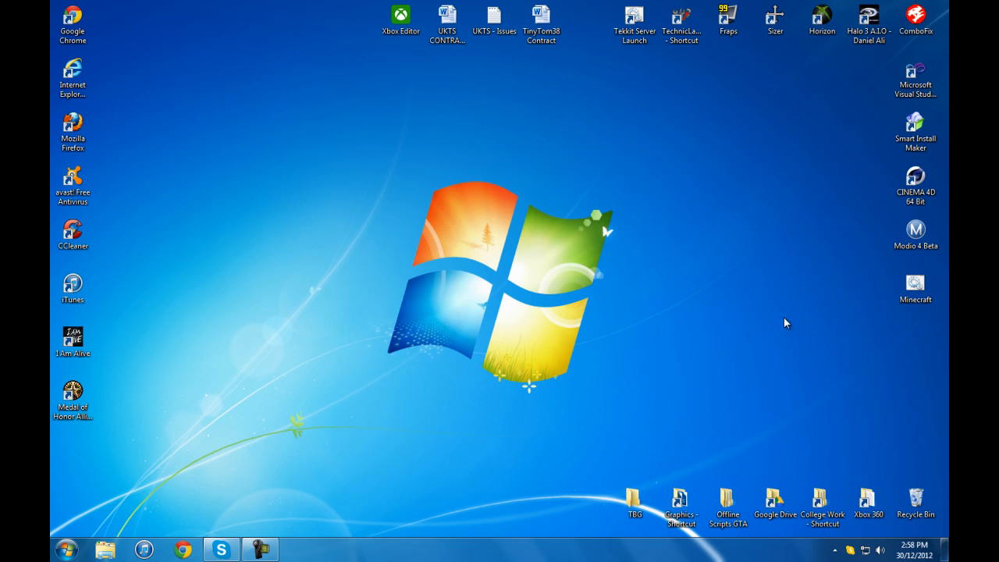
{"action": "mouse_move", "coordinate": [788, 230]}
{"action": "type", "text": "java -Xms650m -jar \""}
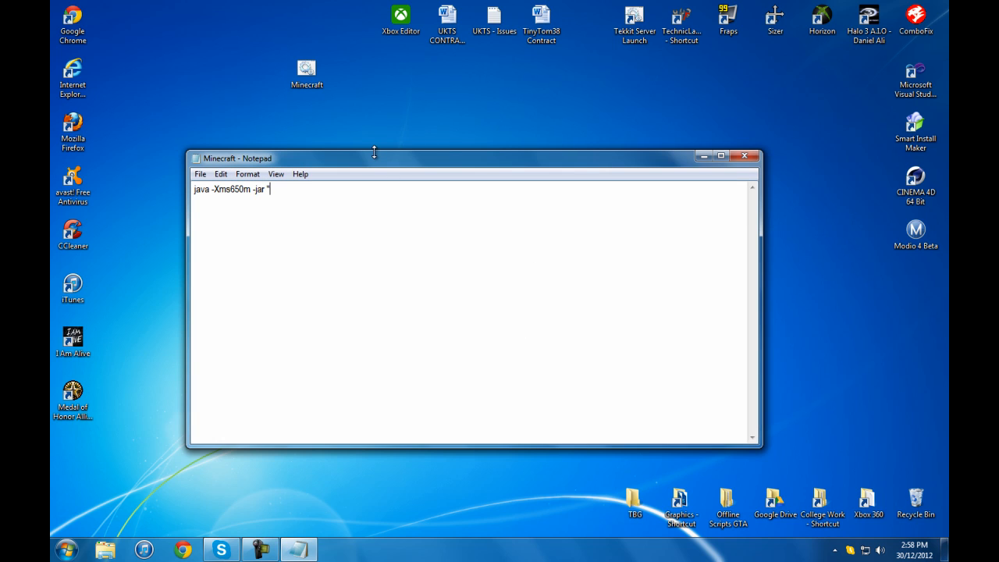
{"action": "mouse_move", "coordinate": [311, 198]}
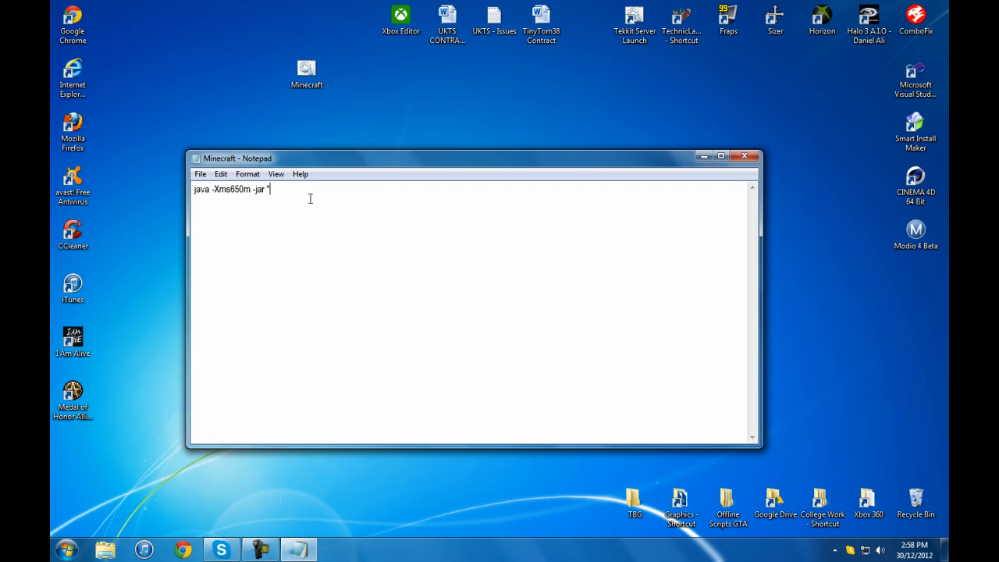
{"action": "mouse_move", "coordinate": [482, 149]}
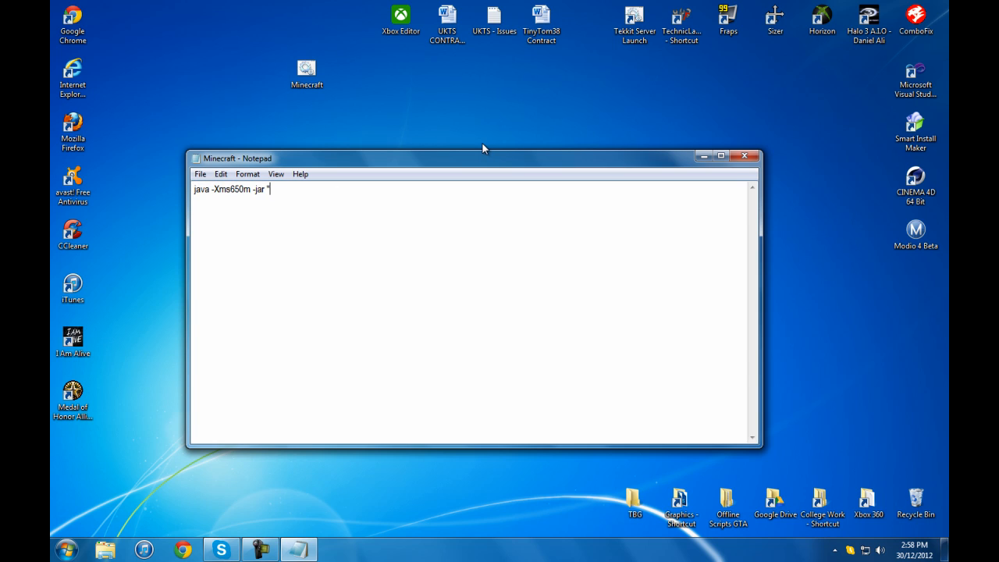
{"action": "mouse_move", "coordinate": [816, 162]}
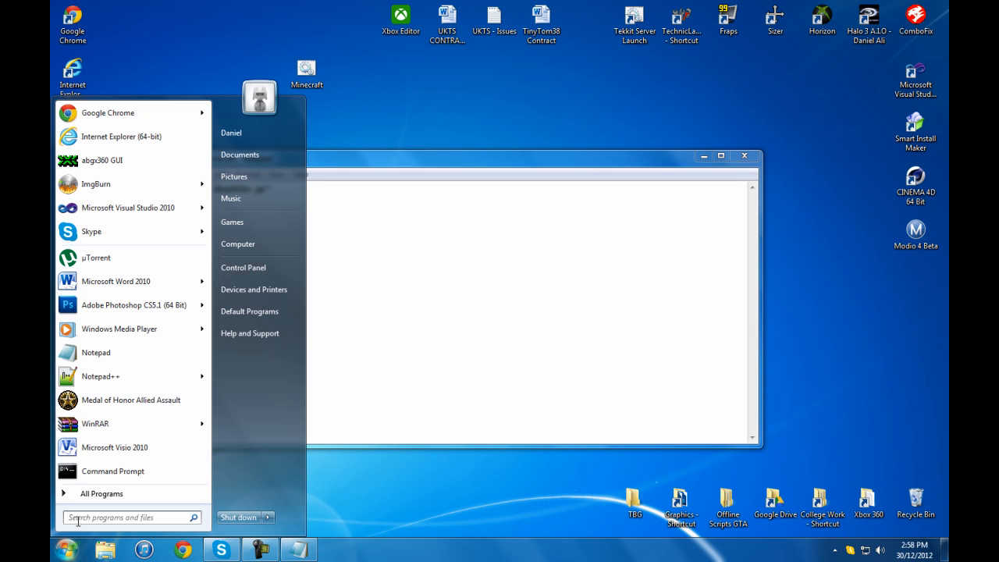
Step: Search the Start Menu for Minecraft and create a desktop shortcut for it
{"action": "type", "text": "mined"}
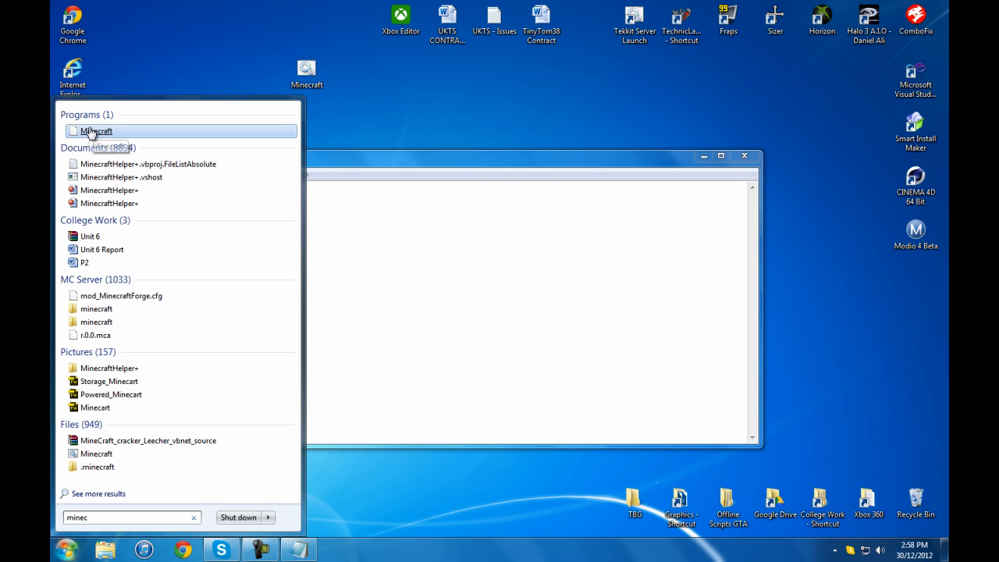
{"action": "right_click", "coordinate": [95, 130]}
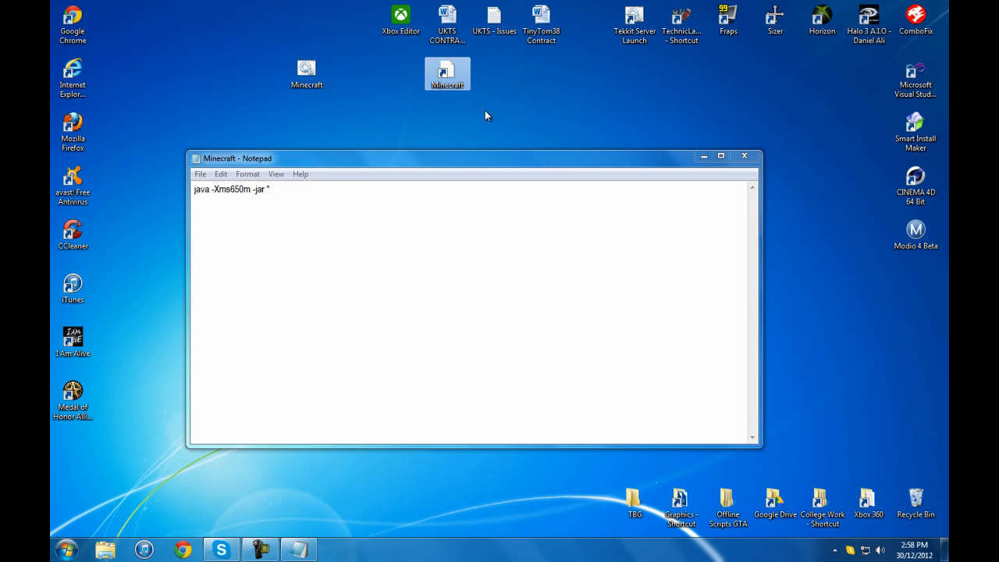
{"action": "right_click", "coordinate": [485, 115]}
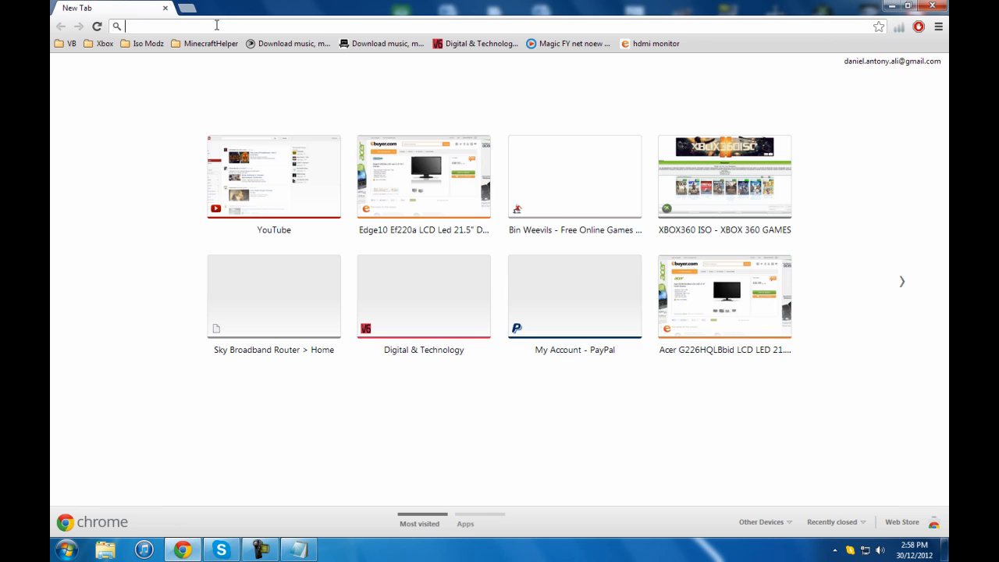
Step: Go to minecraft.net in Chrome and reach its Download page
{"action": "type", "text": "minecrf"}
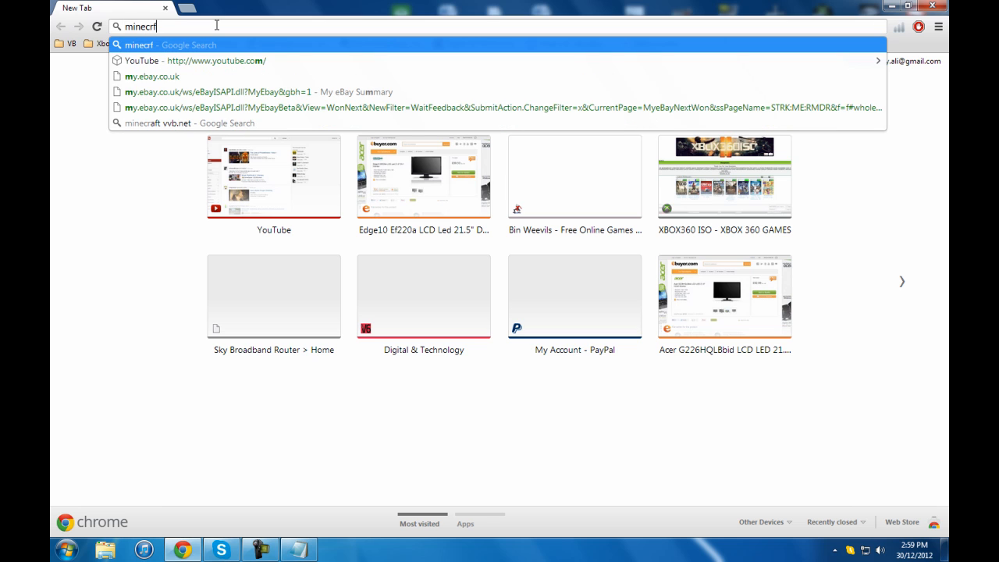
{"action": "type", "text": "t"}
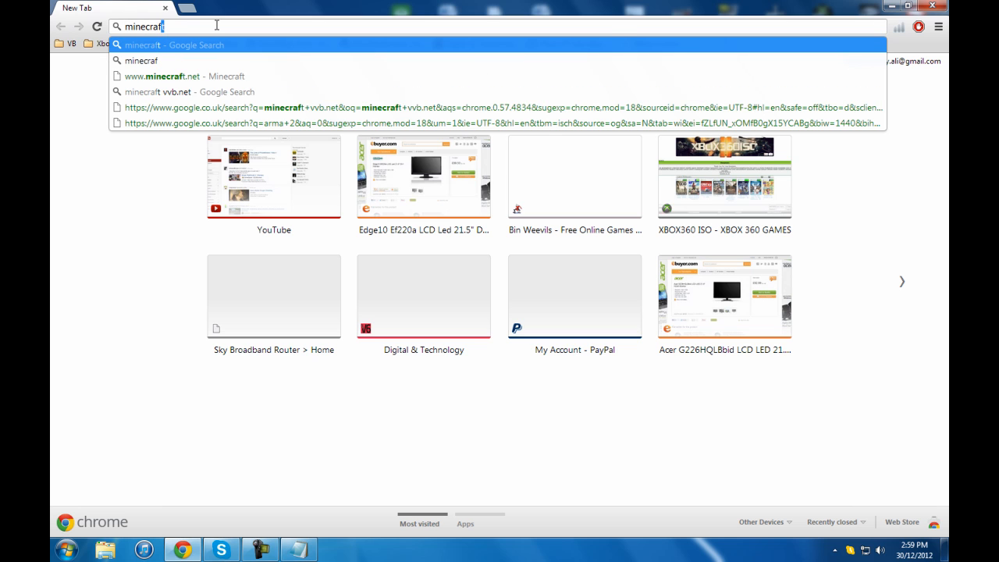
{"action": "left_click", "coordinate": [180, 76]}
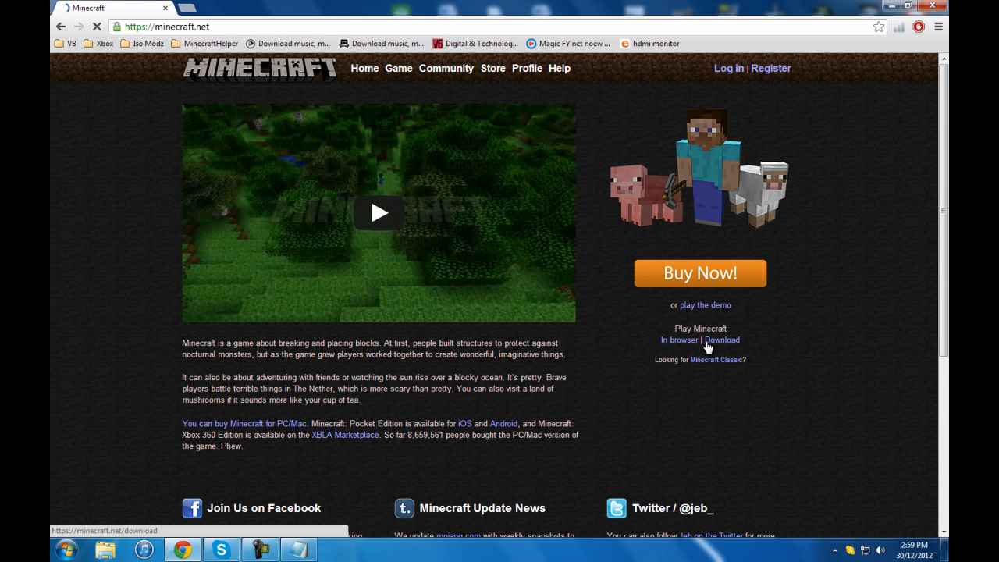
{"action": "left_click", "coordinate": [722, 339]}
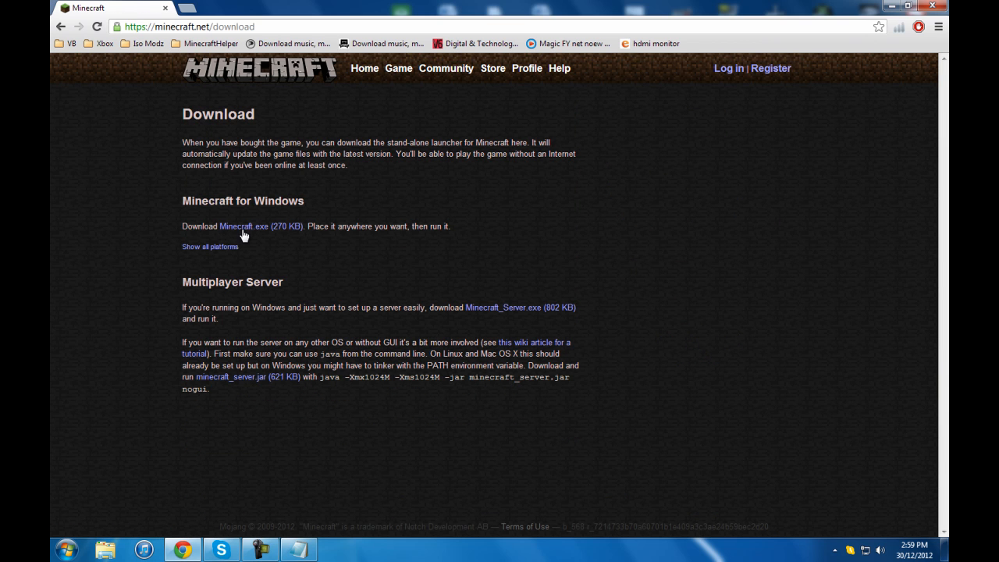
Step: Download the Minecraft.exe launcher for Windows and act on the finished download
{"action": "left_click", "coordinate": [244, 227]}
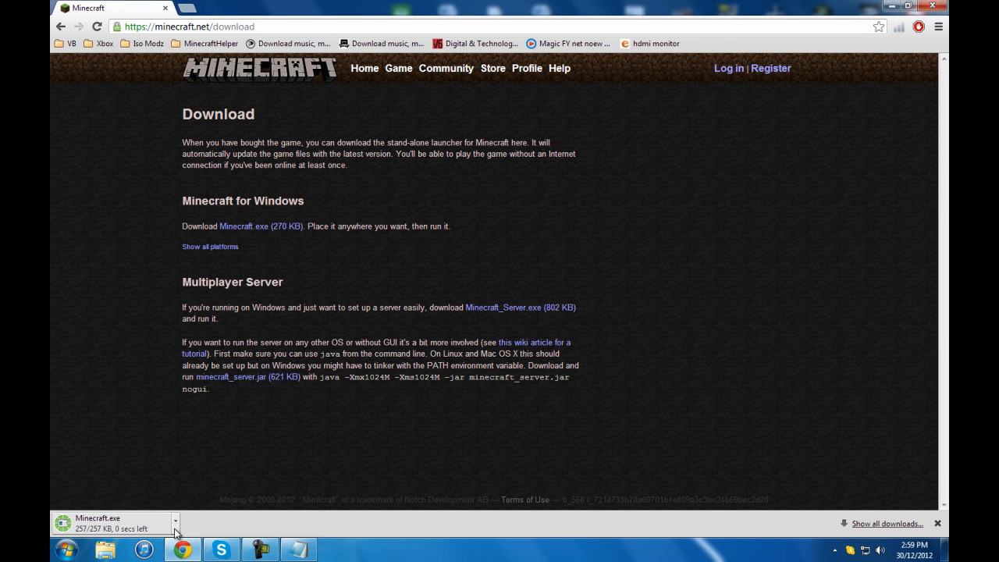
{"action": "left_click", "coordinate": [175, 521]}
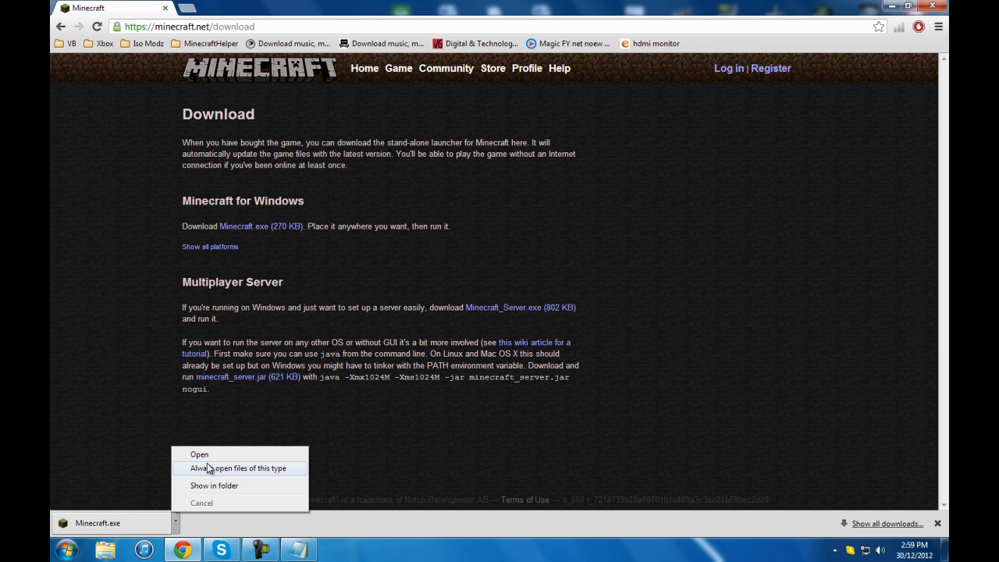
{"action": "left_click", "coordinate": [213, 486]}
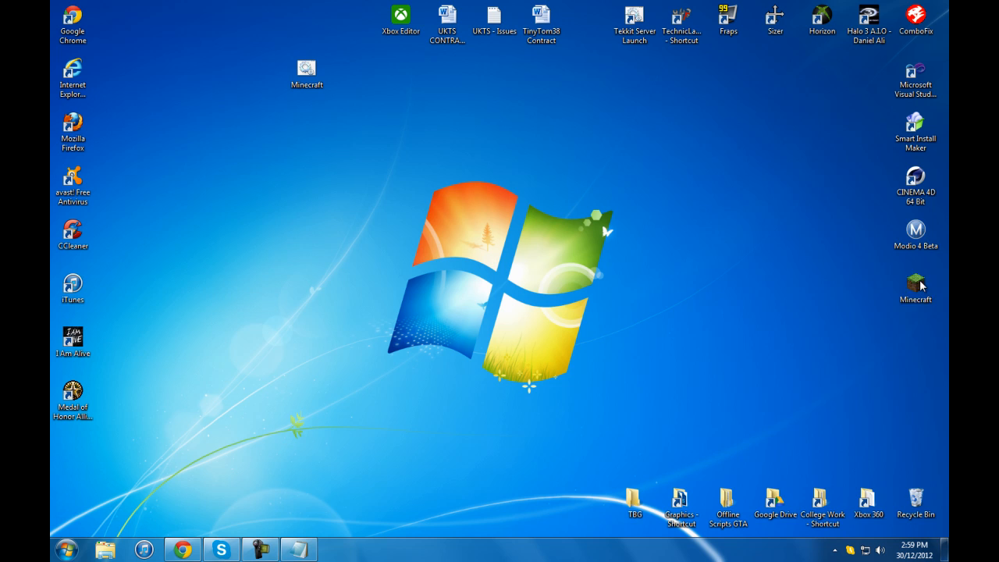
Step: Read Minecraft.exe's Properties to get its location C:\Users\Daniel\Desktop\
{"action": "right_click", "coordinate": [915, 289]}
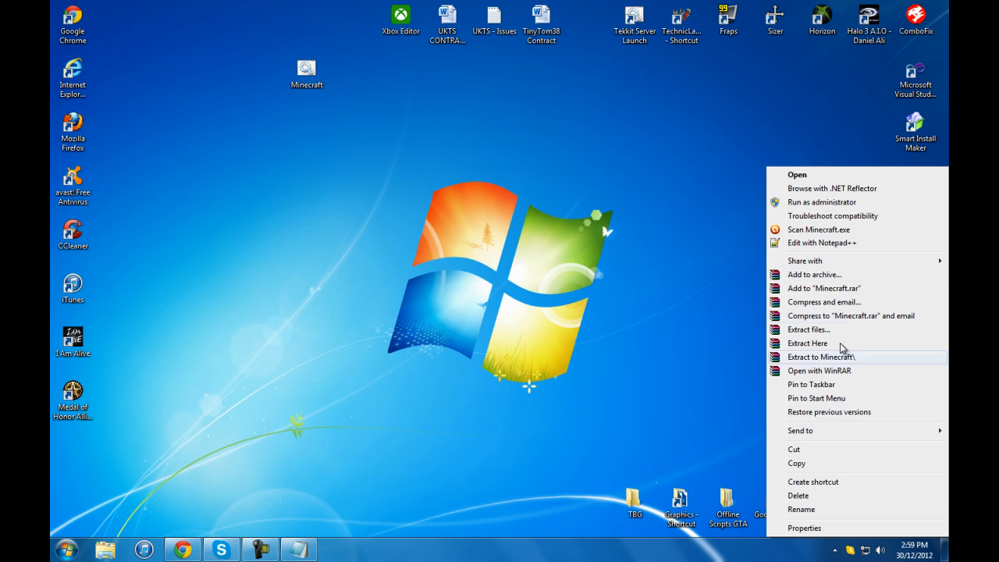
{"action": "left_click", "coordinate": [805, 527]}
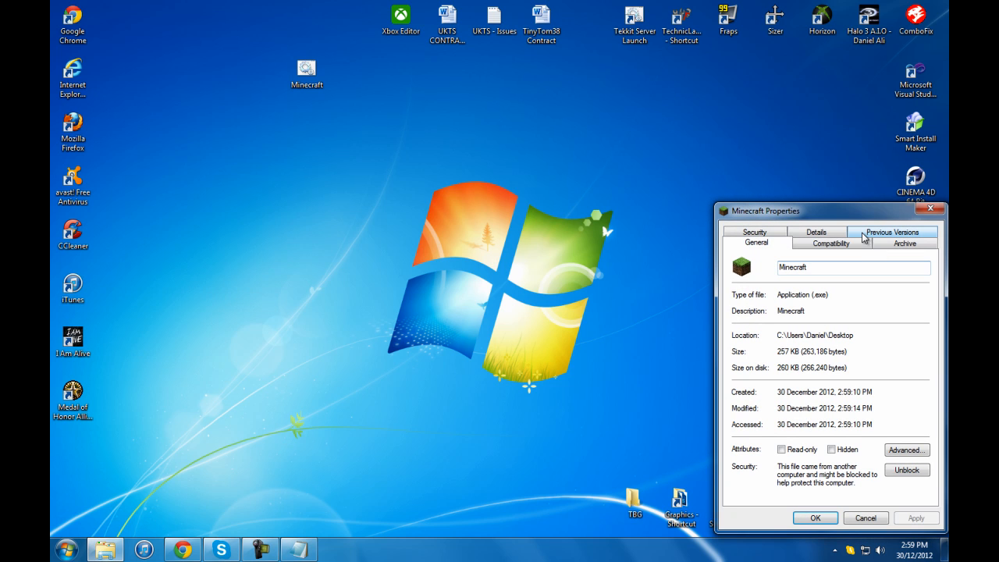
{"action": "double_click", "coordinate": [814, 335]}
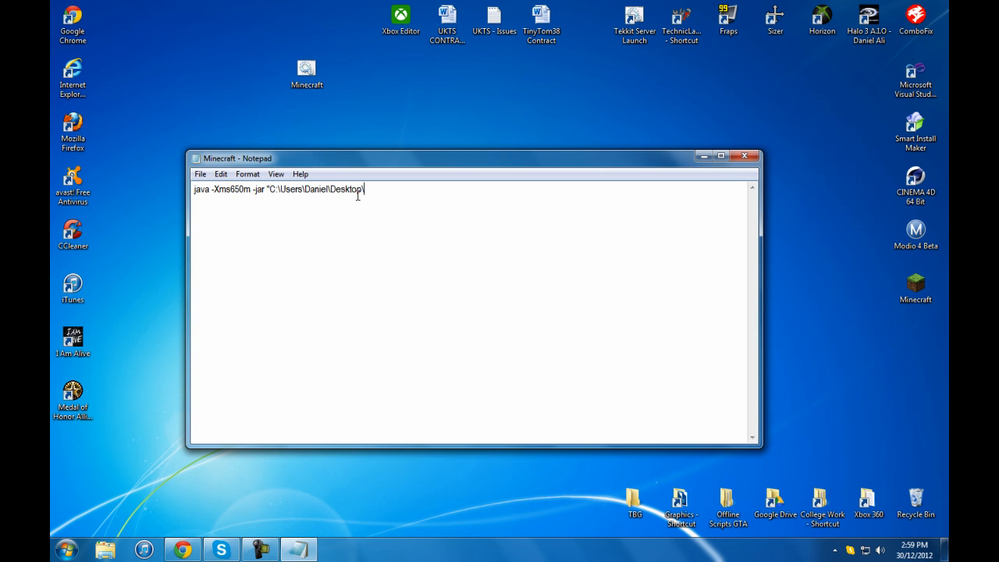
Step: Finish the launch line with Minecraft.exe and select the 650 memory value
{"action": "type", "text": "Minecraf"}
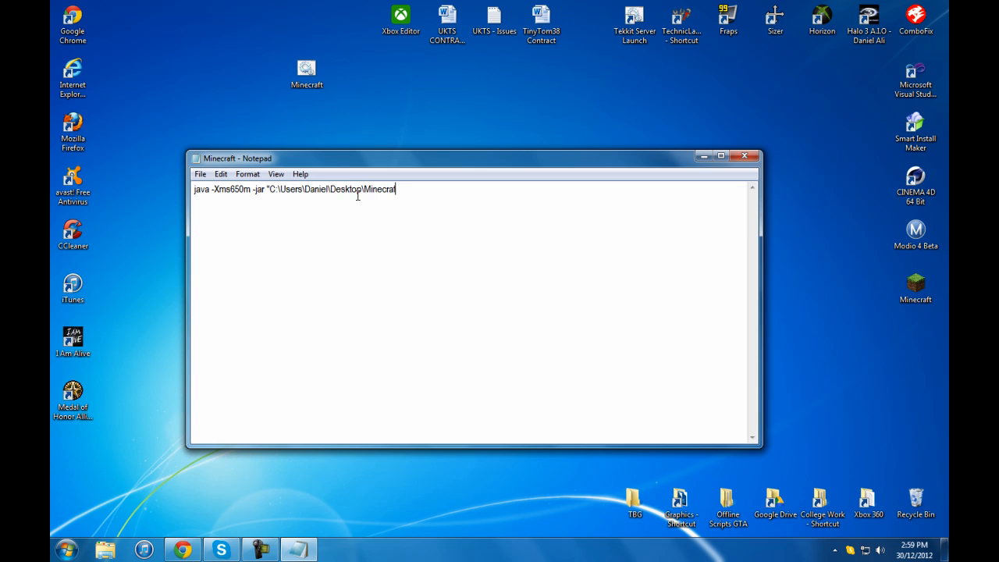
{"action": "type", "text": ".exe"}
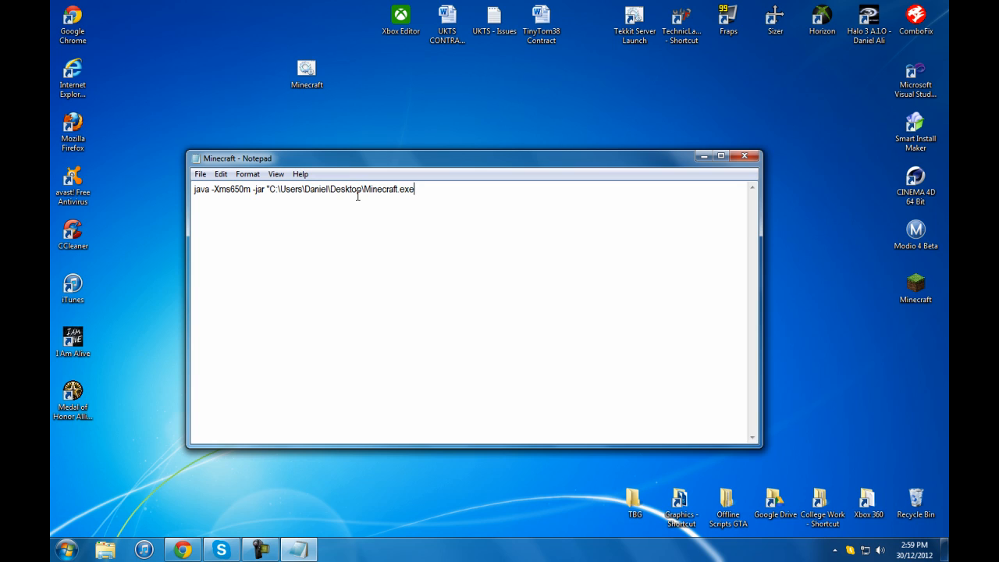
{"action": "mouse_move", "coordinate": [510, 280]}
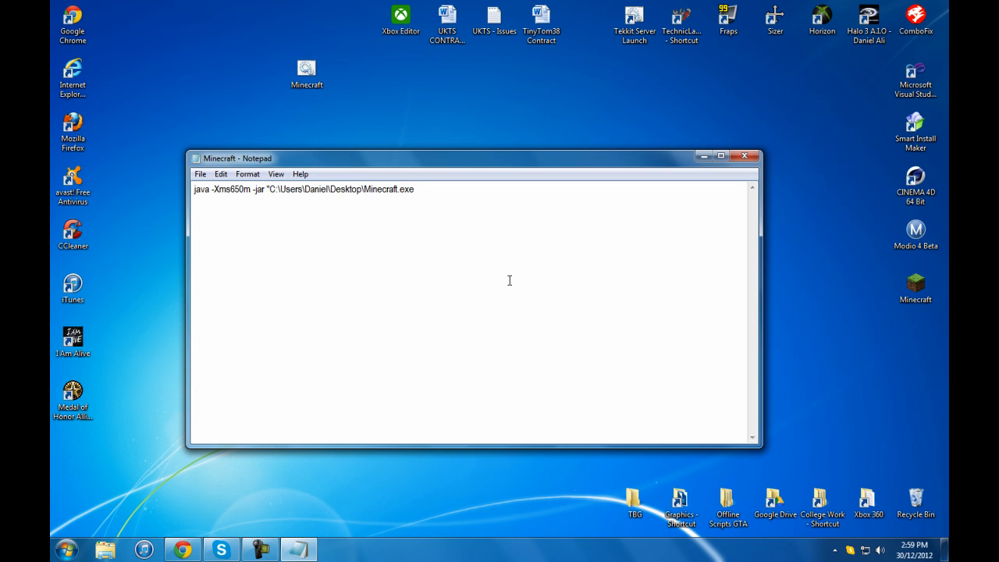
{"action": "mouse_move", "coordinate": [550, 181]}
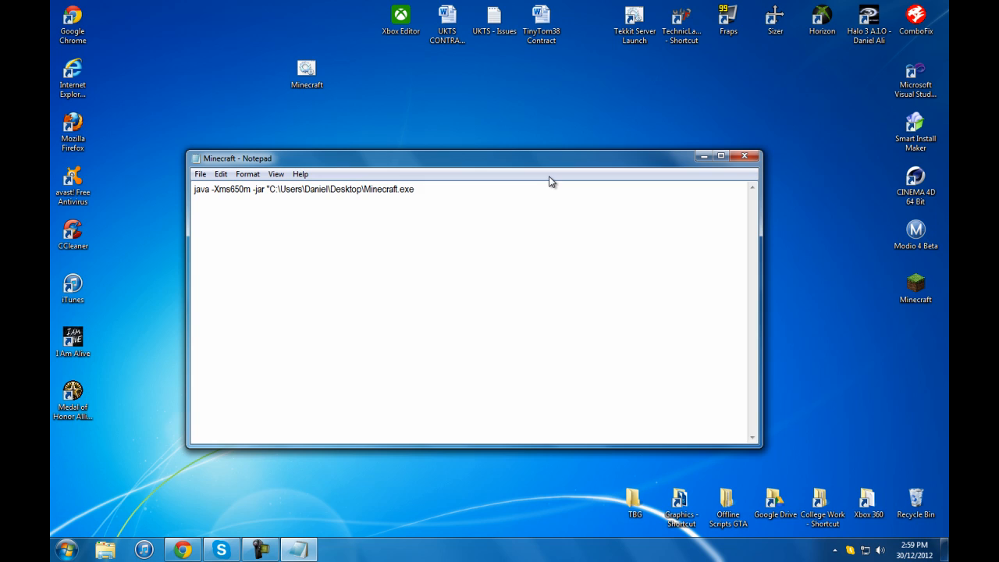
{"action": "left_click", "coordinate": [242, 189]}
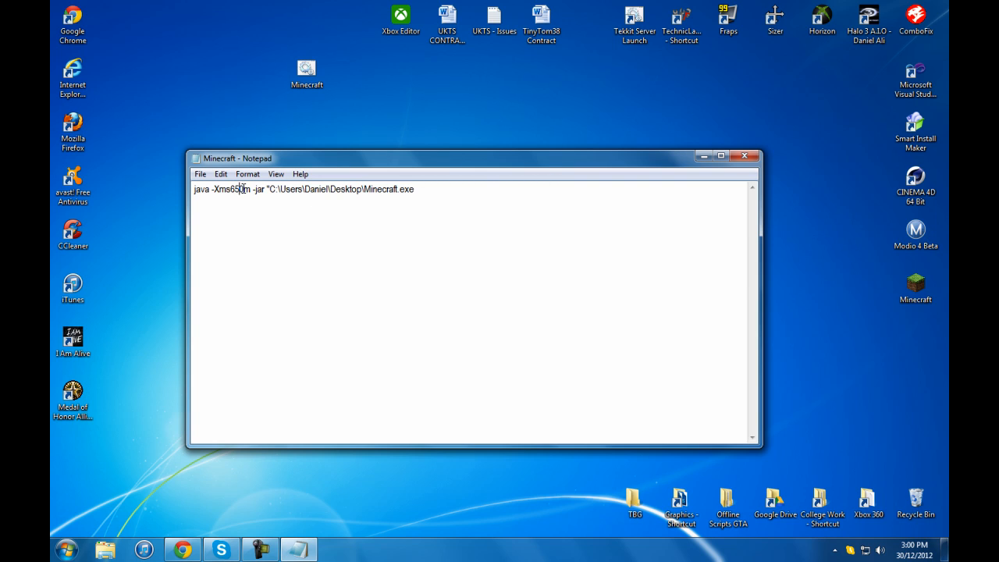
{"action": "double_click", "coordinate": [236, 189]}
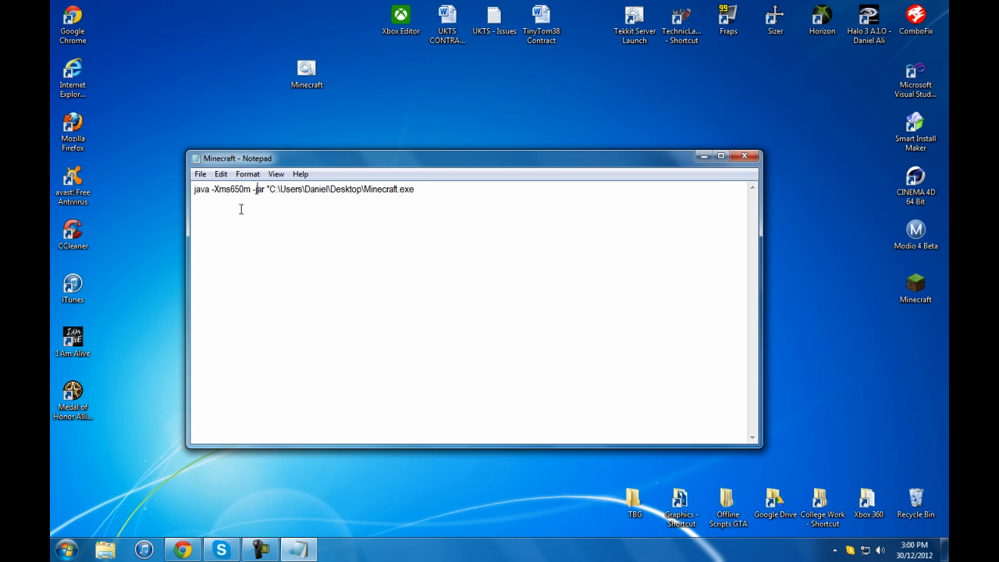
{"action": "left_click", "coordinate": [67, 549]}
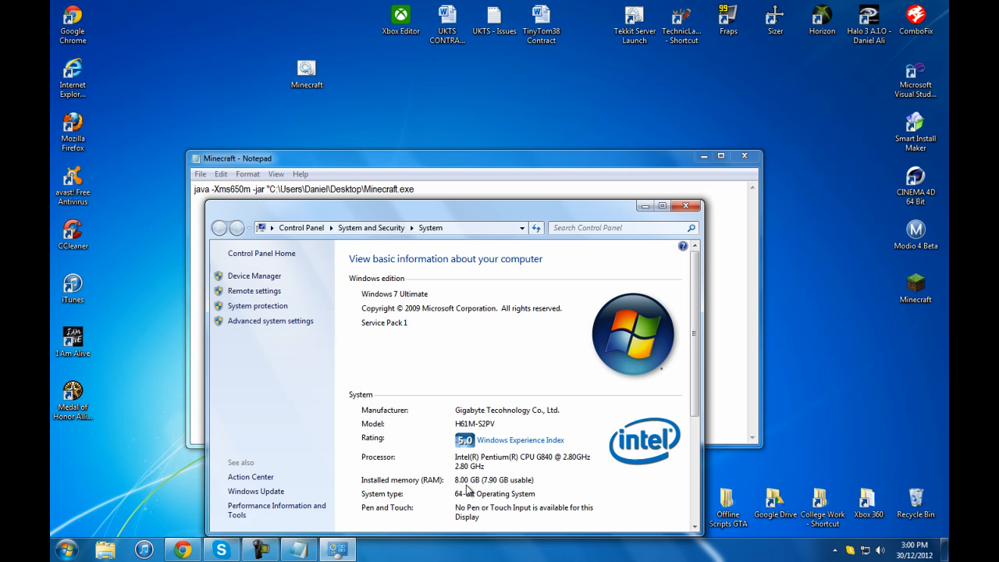
{"action": "mouse_move", "coordinate": [679, 224]}
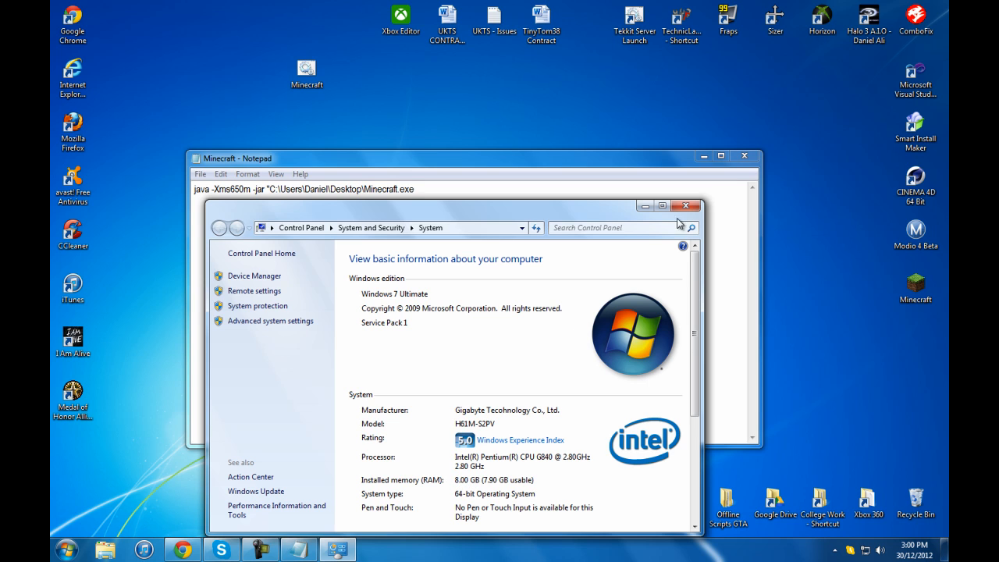
Step: Work out 1024 × 4 = 4096 in Windows Calculator, then close it
{"action": "left_click", "coordinate": [686, 205]}
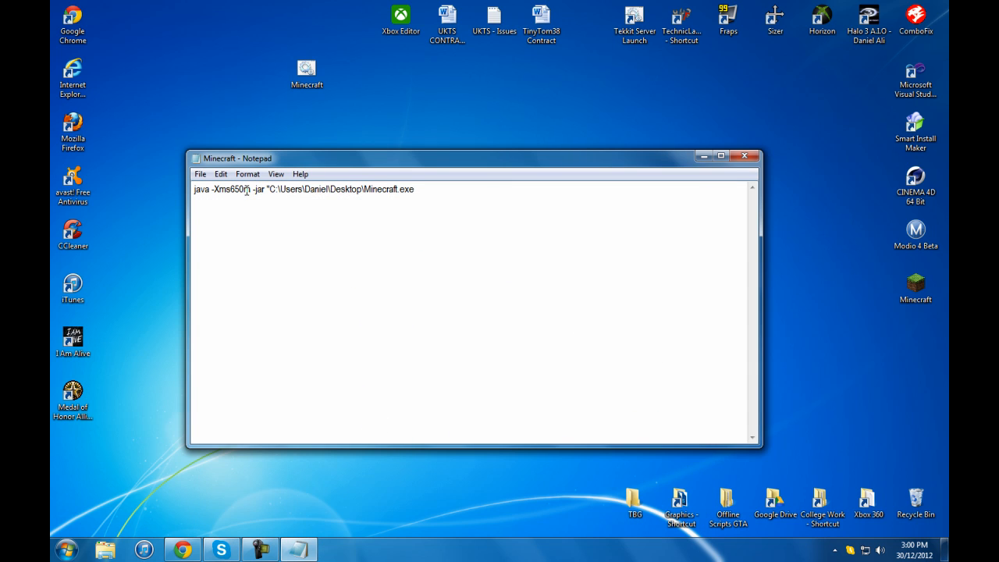
{"action": "left_click", "coordinate": [65, 548]}
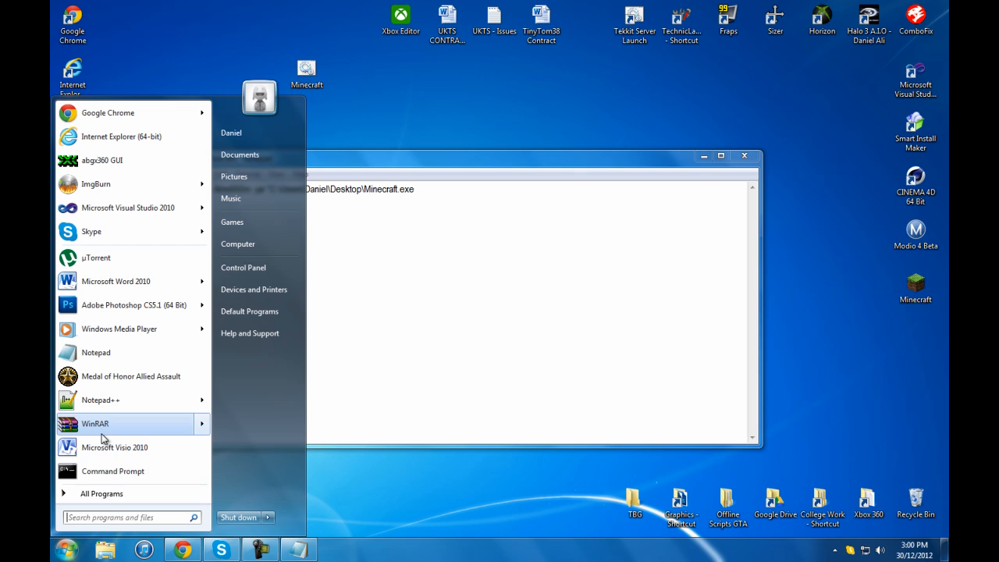
{"action": "mouse_move", "coordinate": [100, 400]}
{"action": "type", "text": "1024"}
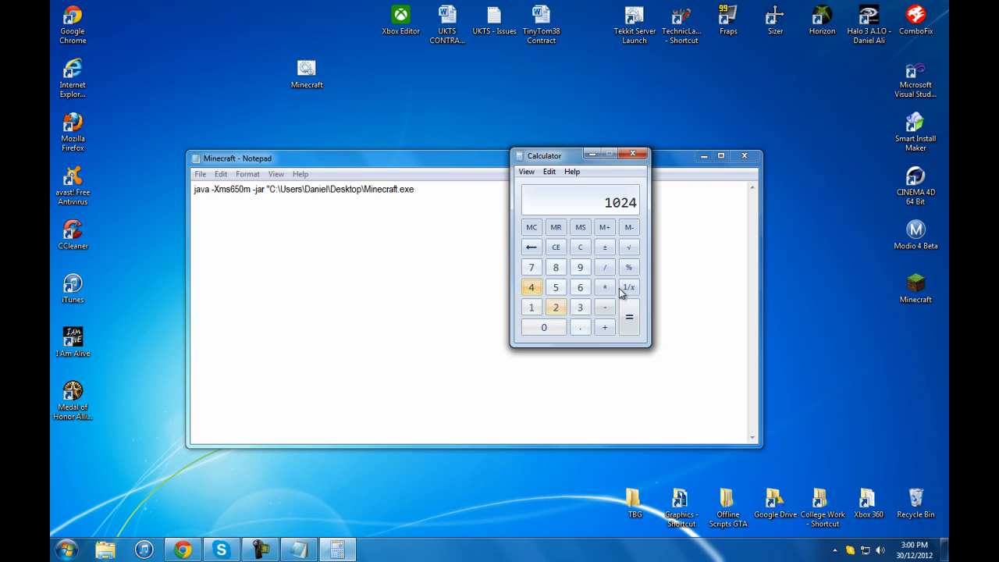
{"action": "left_click", "coordinate": [605, 287]}
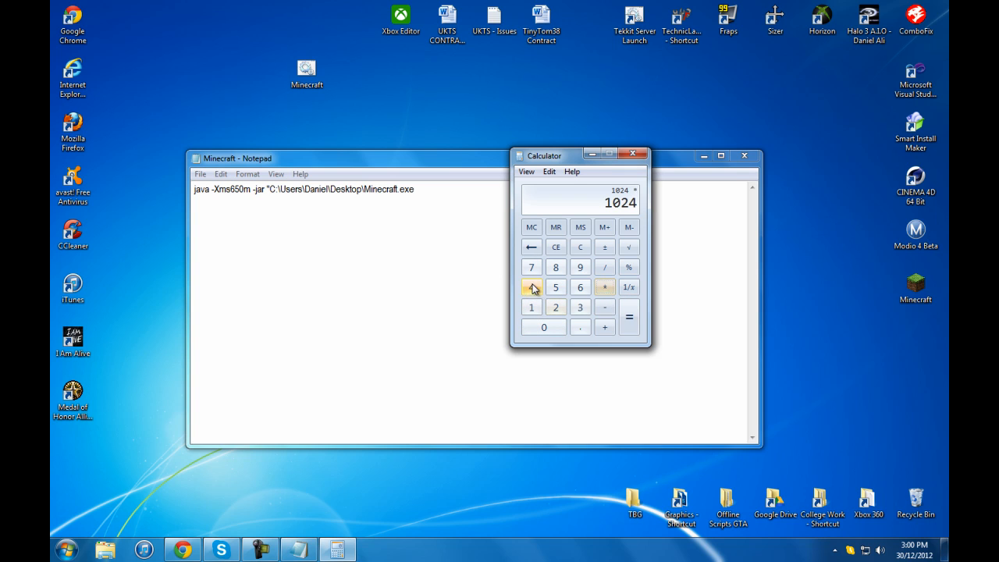
{"action": "left_click", "coordinate": [629, 316]}
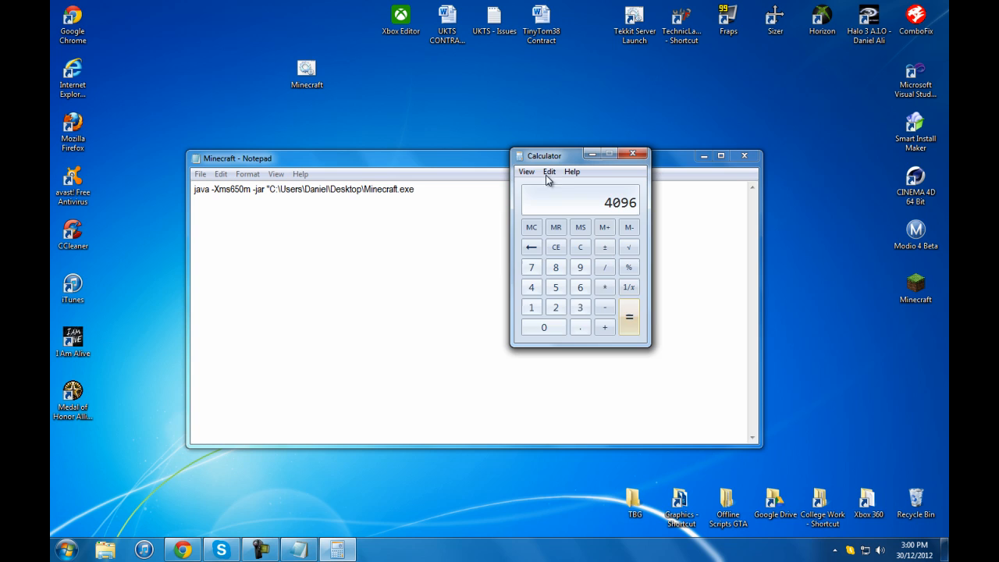
{"action": "left_click", "coordinate": [526, 172]}
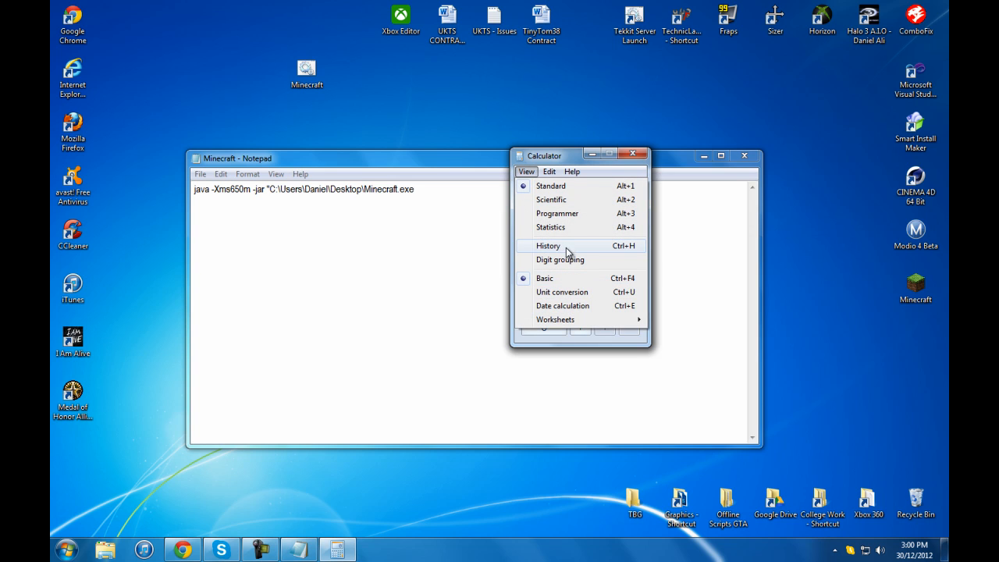
{"action": "mouse_move", "coordinate": [581, 238]}
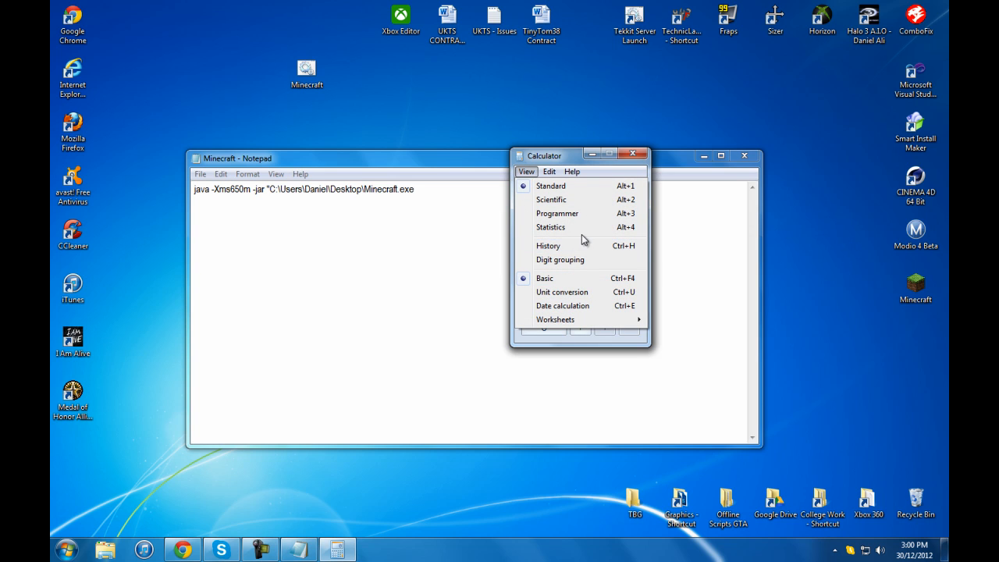
{"action": "left_click", "coordinate": [549, 172]}
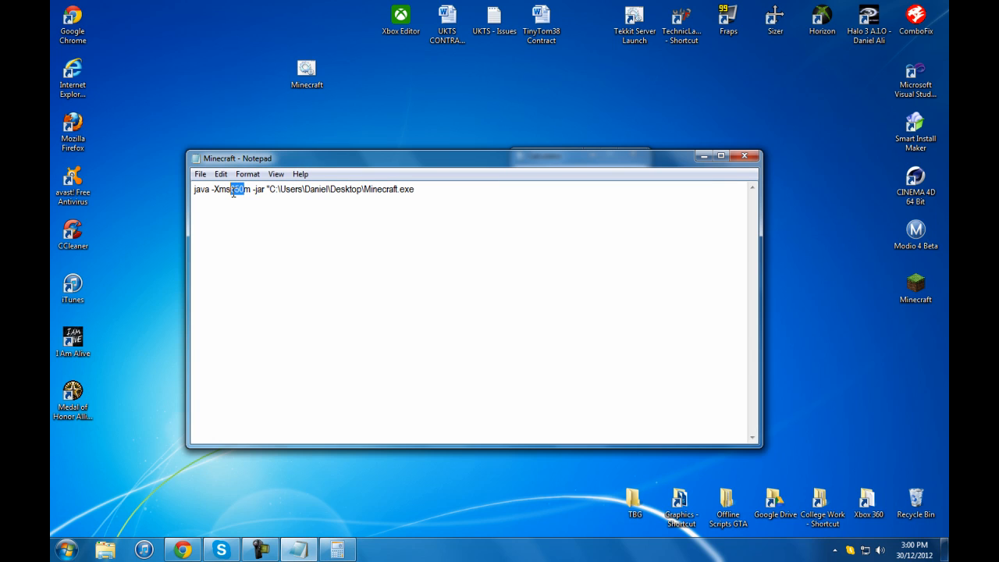
Step: Set the batch file's starting memory to -Xms4096m and close Notepad
{"action": "type", "text": "4096"}
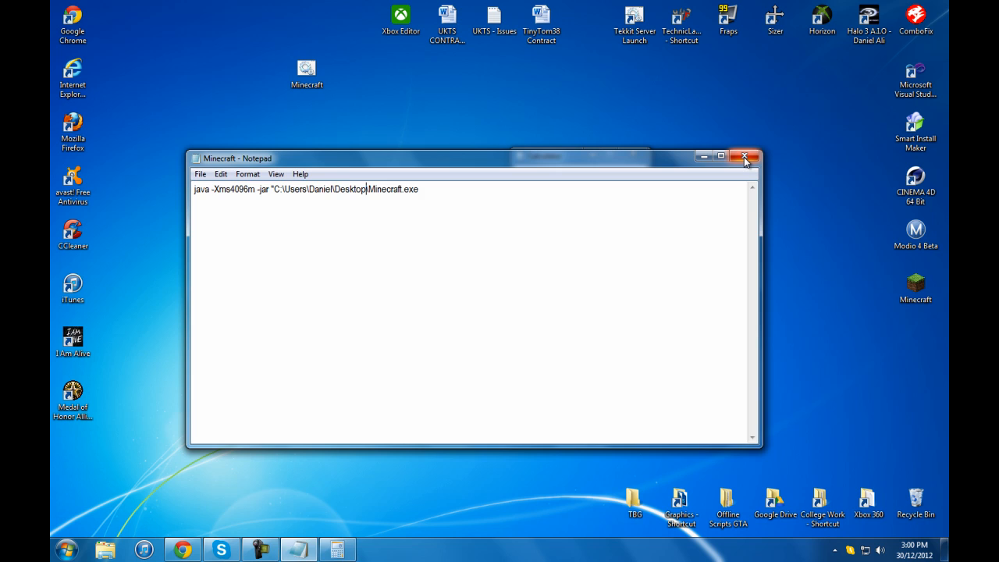
{"action": "left_click", "coordinate": [745, 157]}
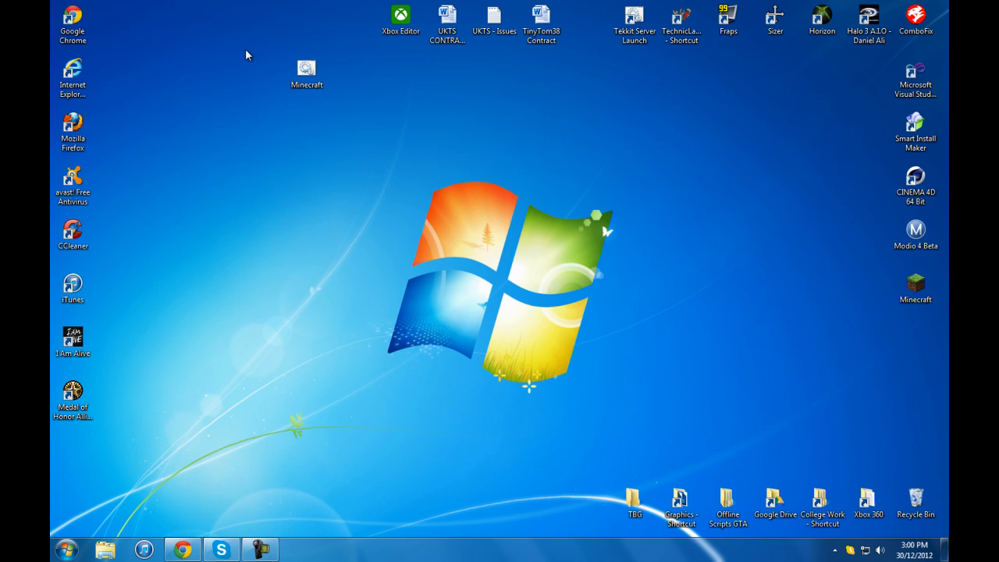
Step: Run Minecraft.bat from the desktop so java -Xms4096m opens the Minecraft Launcher
{"action": "left_click_drag", "start_coordinate": [306, 70], "coordinate": [587, 231]}
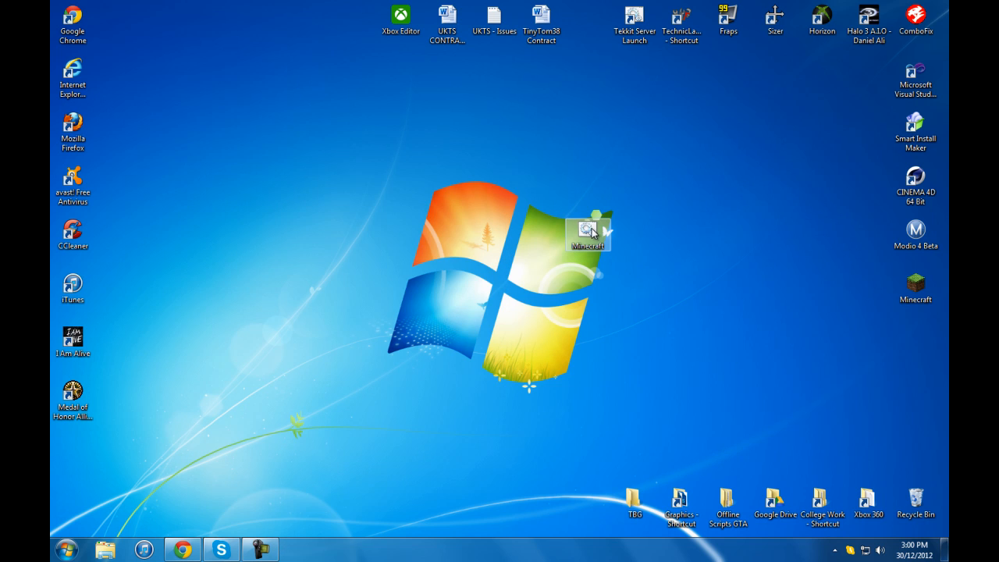
{"action": "double_click", "coordinate": [587, 230]}
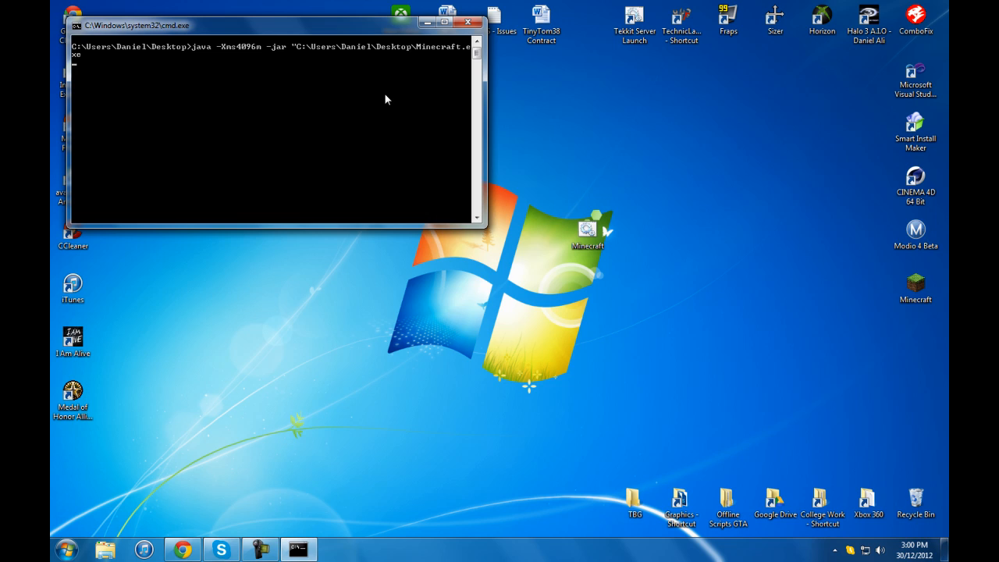
{"action": "type", "text": "asdf"}
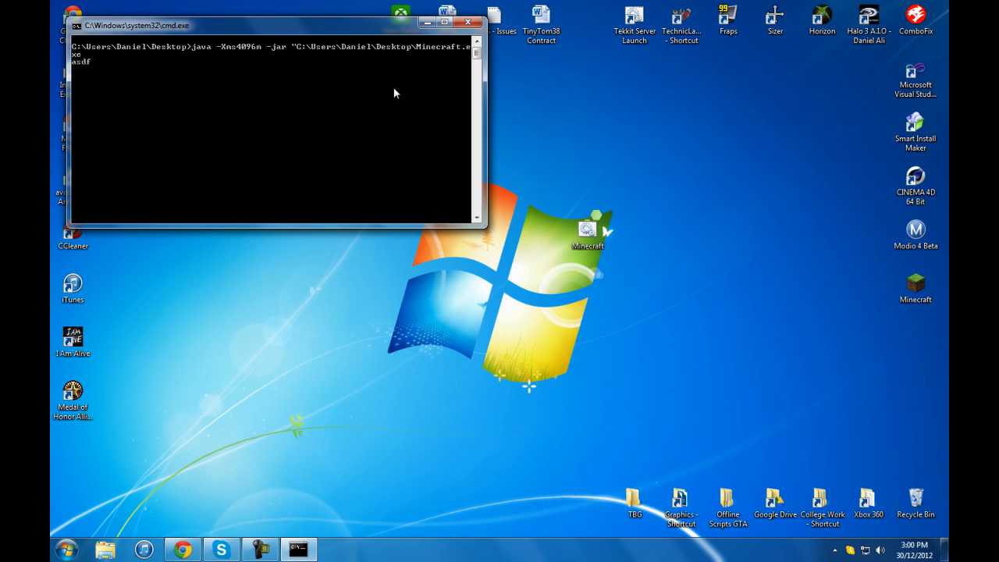
{"action": "mouse_move", "coordinate": [376, 68]}
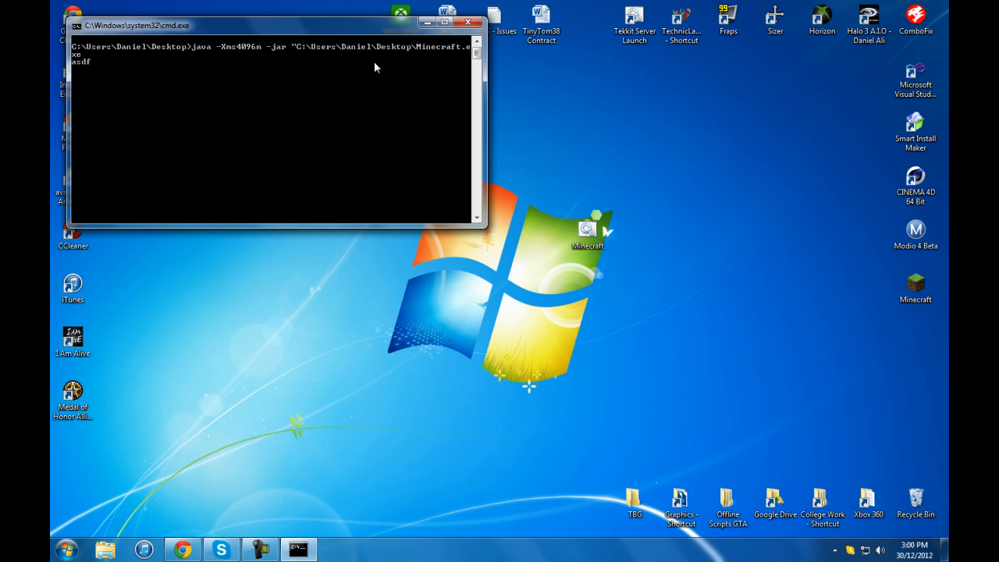
{"action": "mouse_move", "coordinate": [346, 65]}
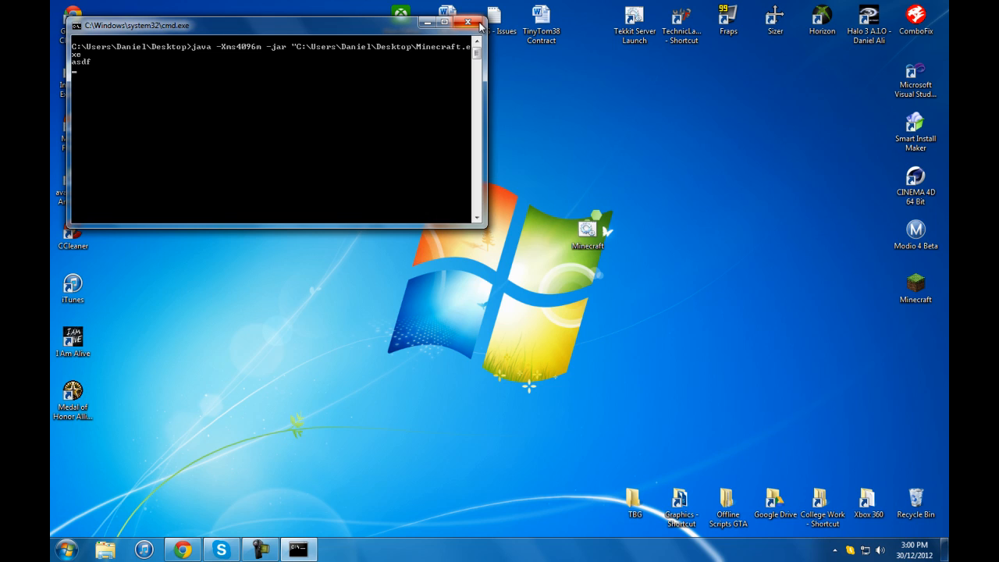
{"action": "mouse_move", "coordinate": [468, 22]}
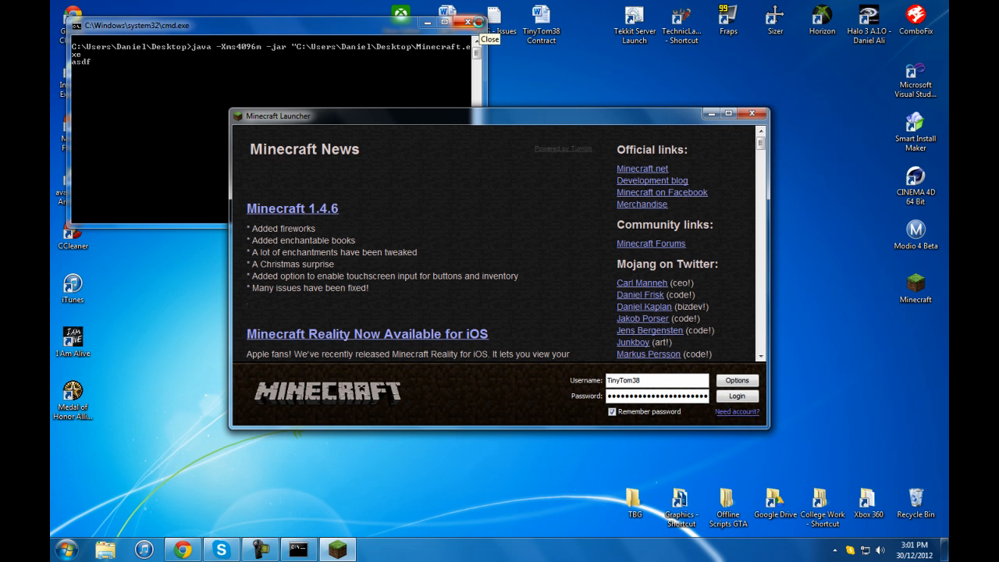
{"action": "mouse_move", "coordinate": [575, 148]}
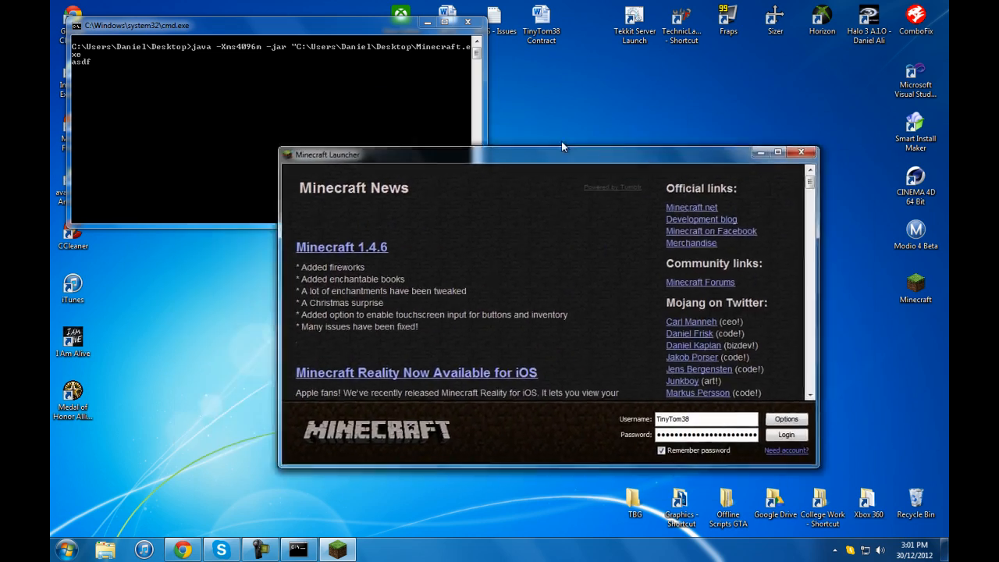
{"action": "left_click_drag", "start_coordinate": [562, 155], "coordinate": [468, 129]}
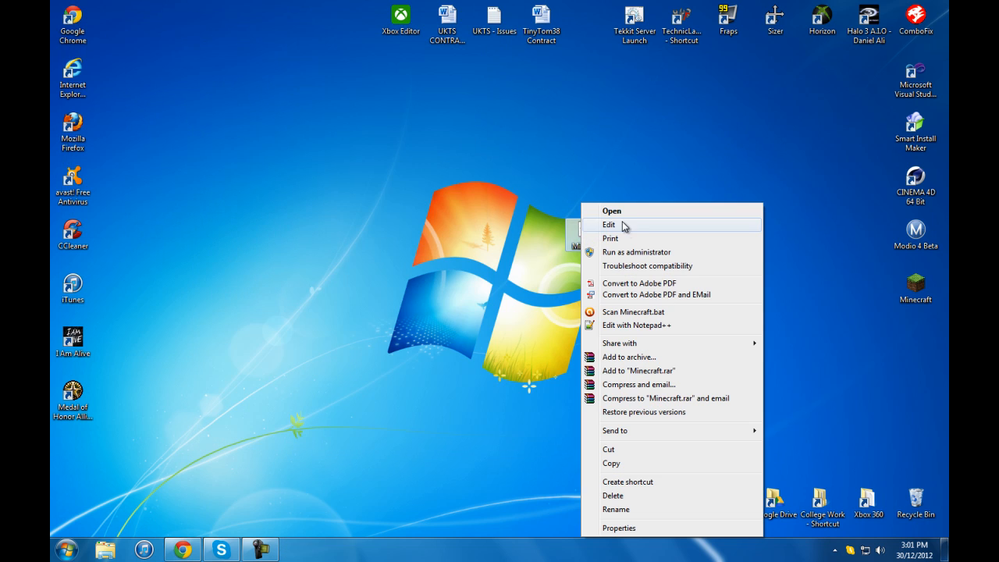
Step: Edit Minecraft.bat to change the memory back to -Xms650m
{"action": "left_click", "coordinate": [609, 225]}
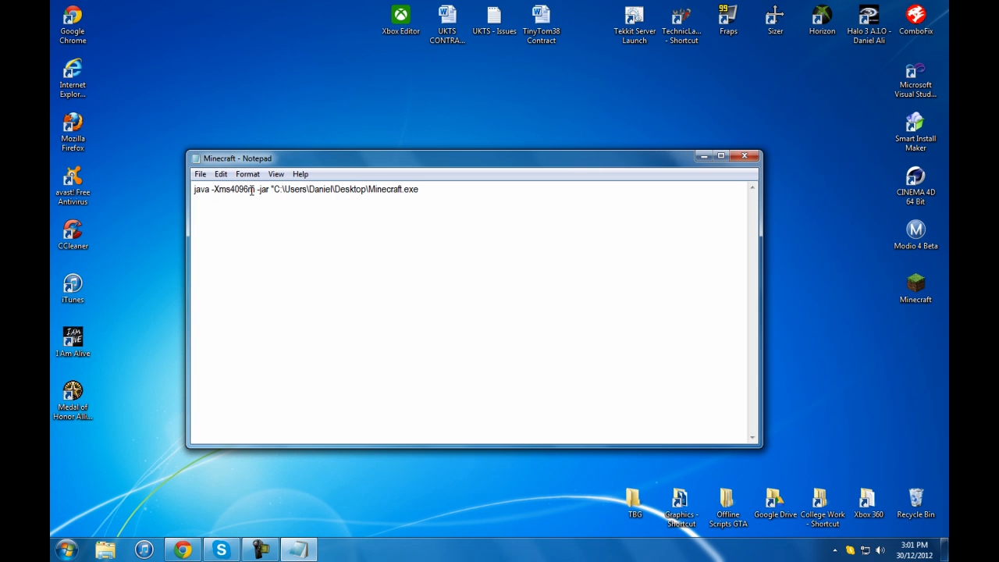
{"action": "key", "text": "BackSpace"}
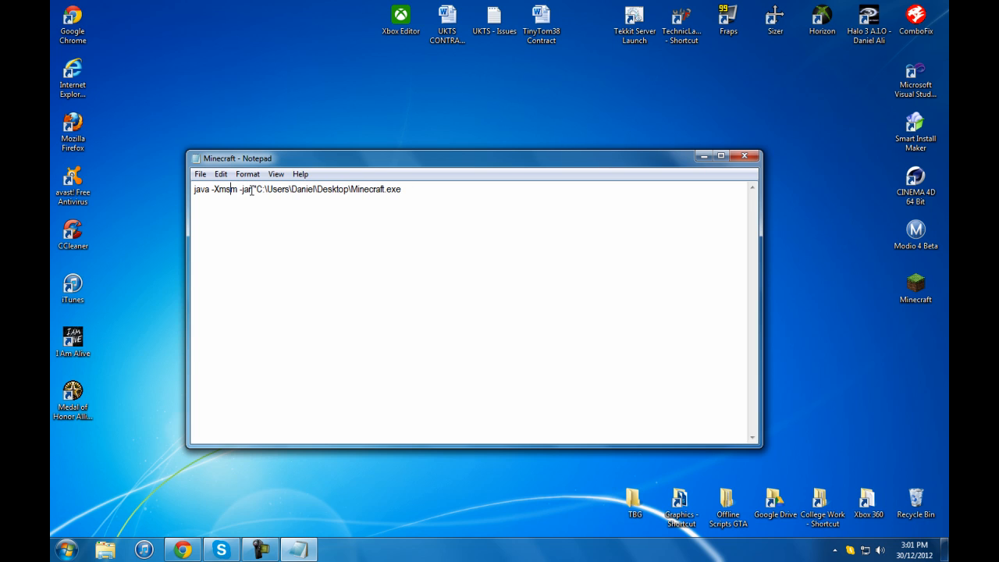
{"action": "type", "text": "650m -jar \"C:\\Users\\Daniel\\Desktop\\Minecraft.exe"}
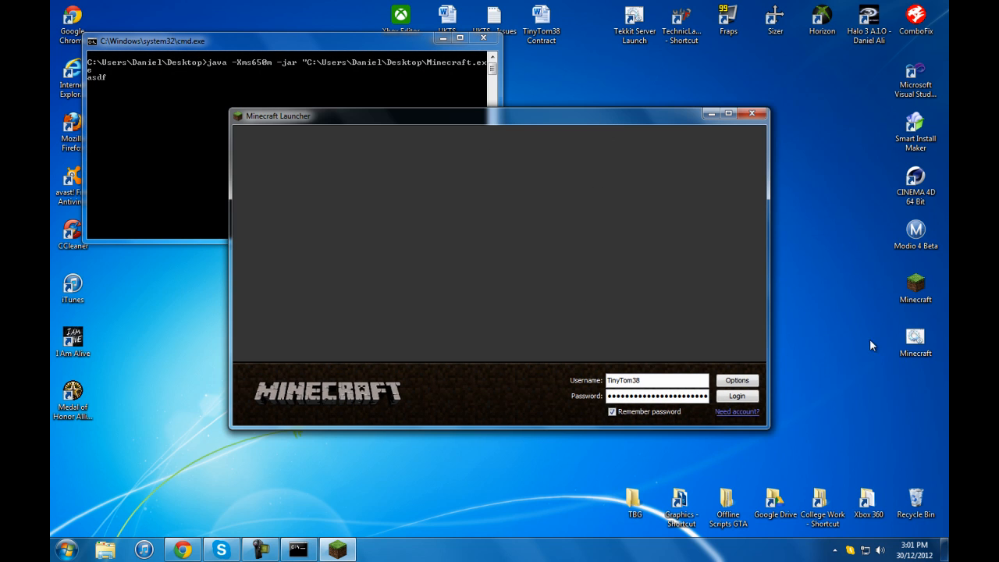
{"action": "mouse_move", "coordinate": [681, 251]}
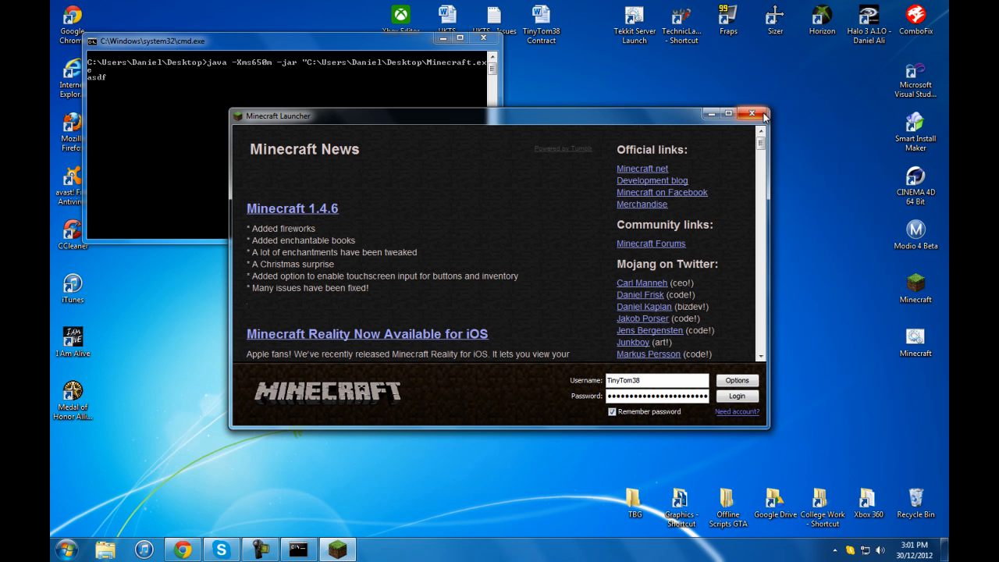
{"action": "mouse_move", "coordinate": [647, 368]}
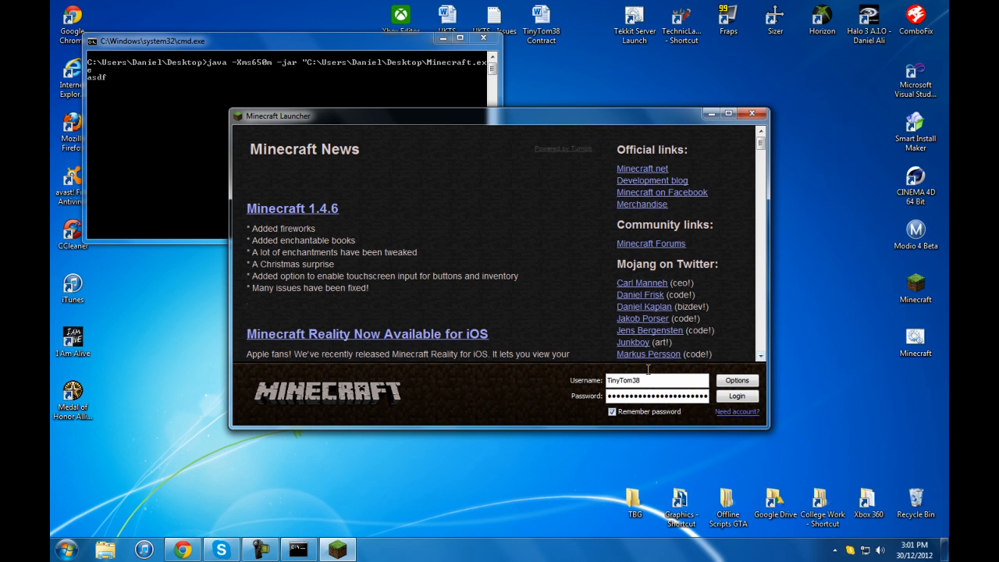
Step: Log in, accept the update so Minecraft 1.4.6 reaches its menu, then close the game
{"action": "triple_click", "coordinate": [656, 380]}
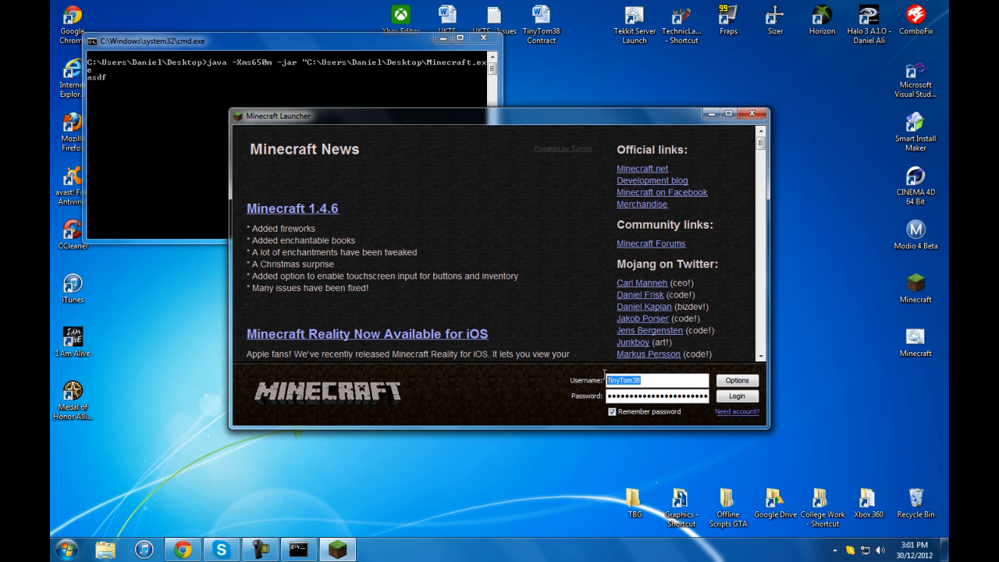
{"action": "left_click", "coordinate": [736, 396]}
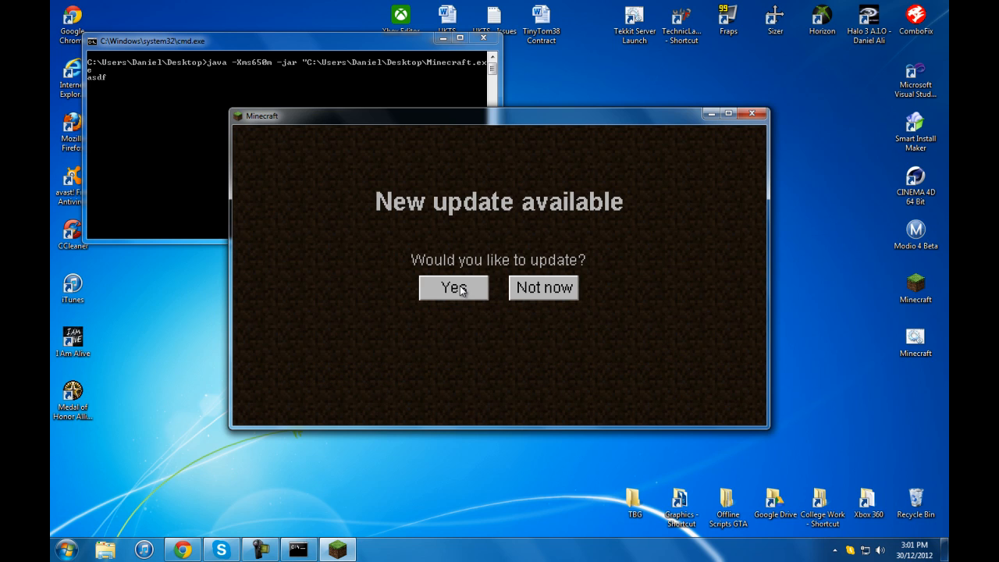
{"action": "left_click", "coordinate": [453, 287]}
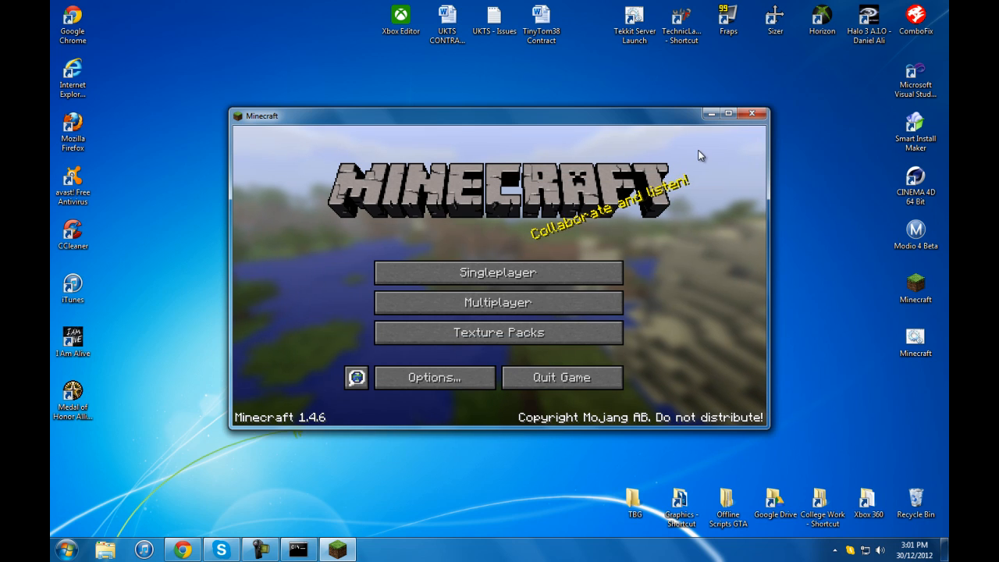
{"action": "left_click", "coordinate": [752, 113]}
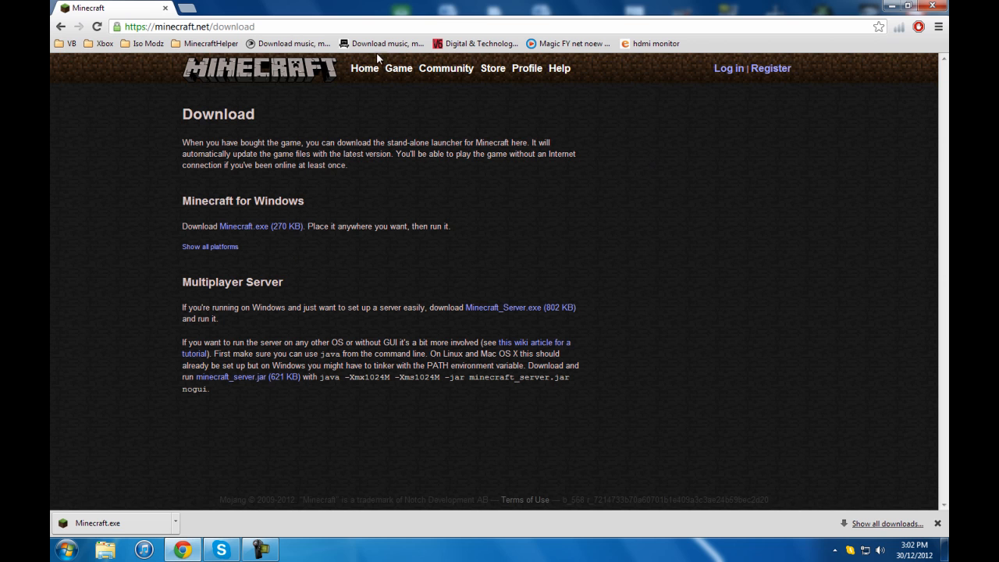
Step: Search Google for bat to exe and open the Bat To Exe Converter f2ko.de site
{"action": "type", "text": "ba"}
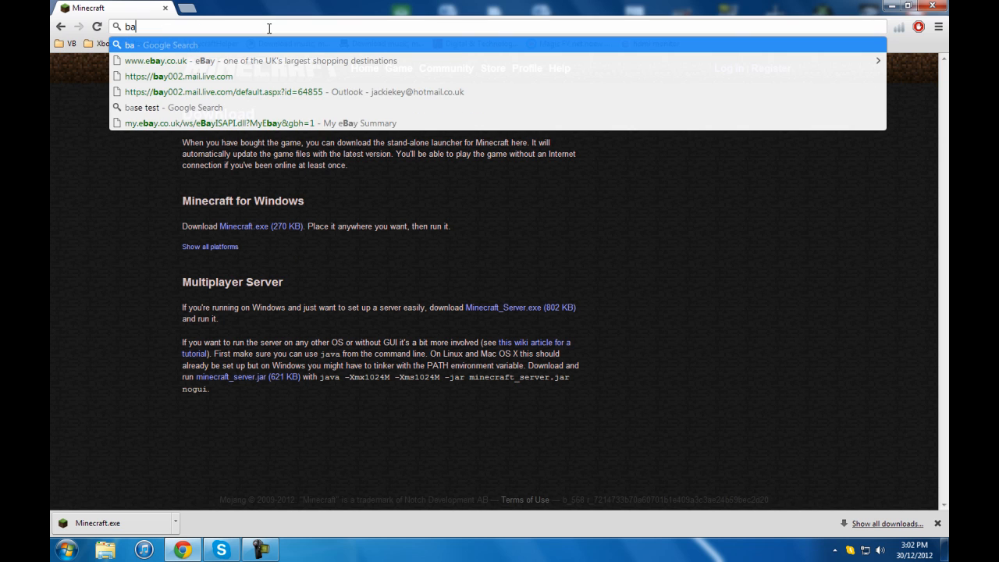
{"action": "key", "text": "Return"}
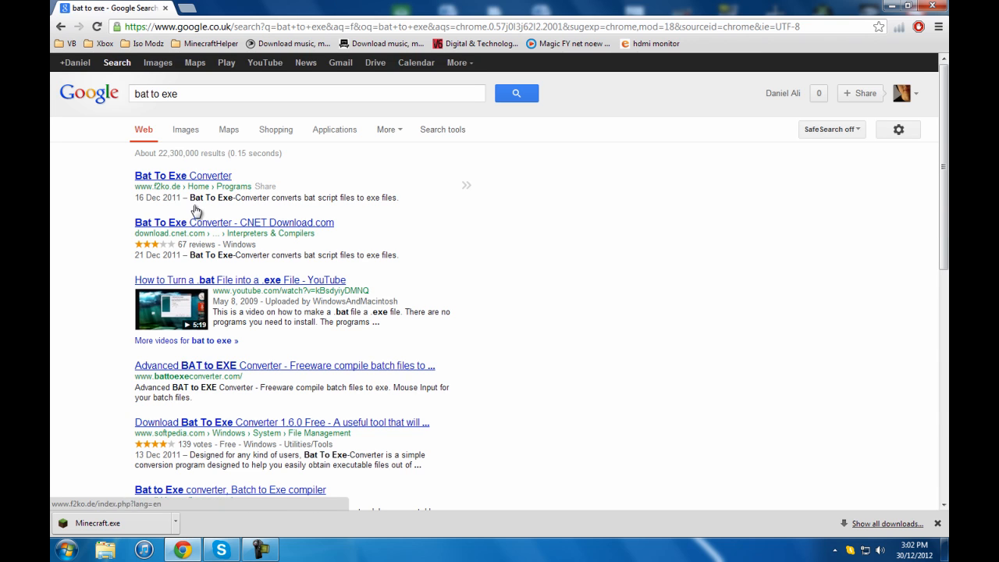
{"action": "left_click", "coordinate": [233, 223]}
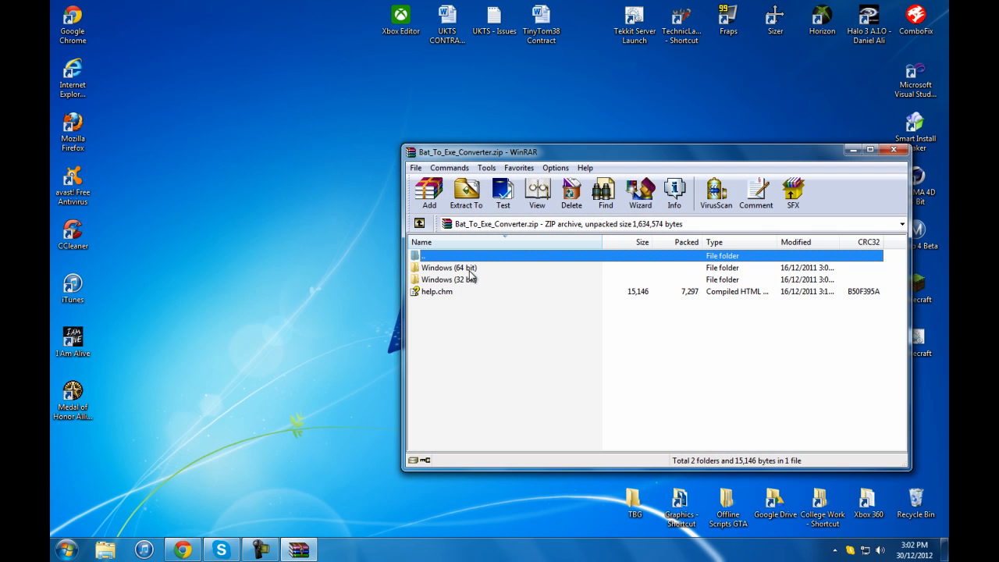
Step: Extract the Windows (64 bit) Bat_To_Exe_Converter to the desktop and launch it
{"action": "double_click", "coordinate": [448, 267]}
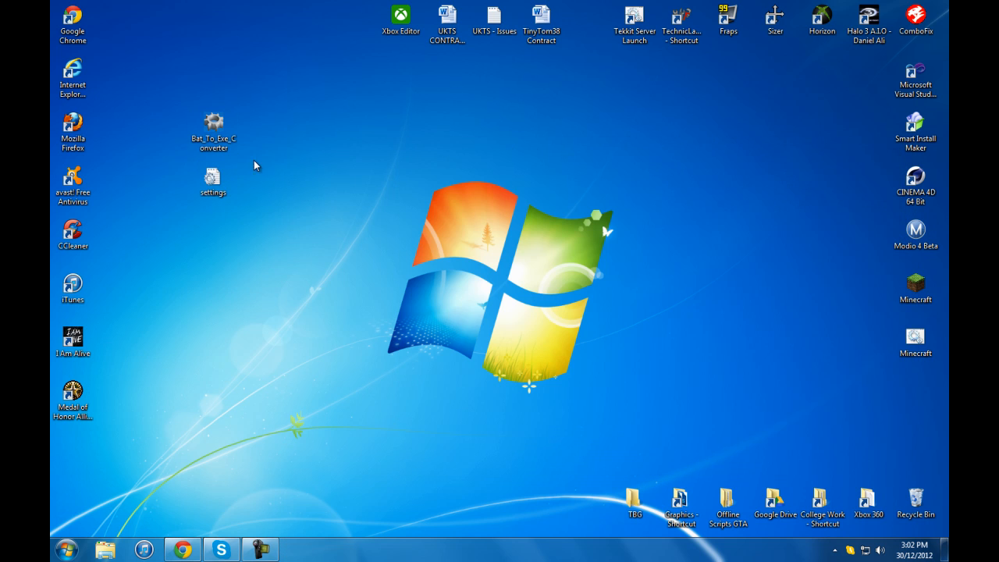
{"action": "right_click", "coordinate": [213, 125]}
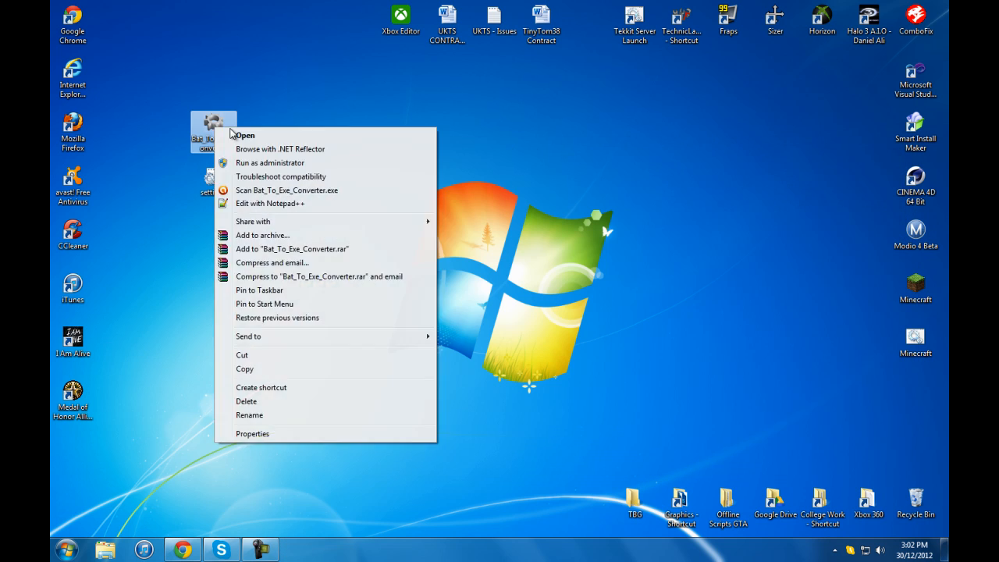
{"action": "left_click", "coordinate": [390, 141]}
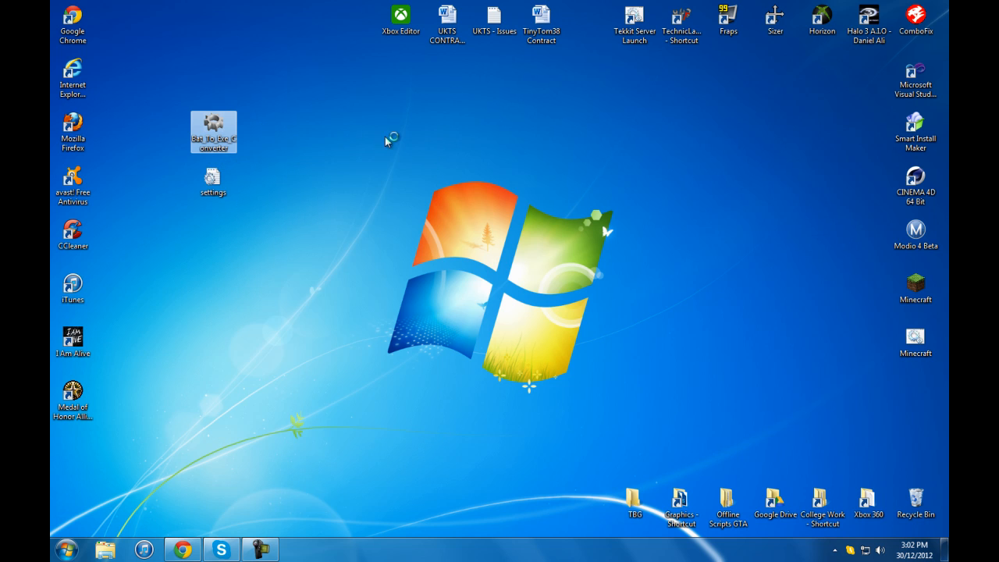
Step: Choose Desktop\Minecraft.bat as the batch file to convert
{"action": "double_click", "coordinate": [213, 131]}
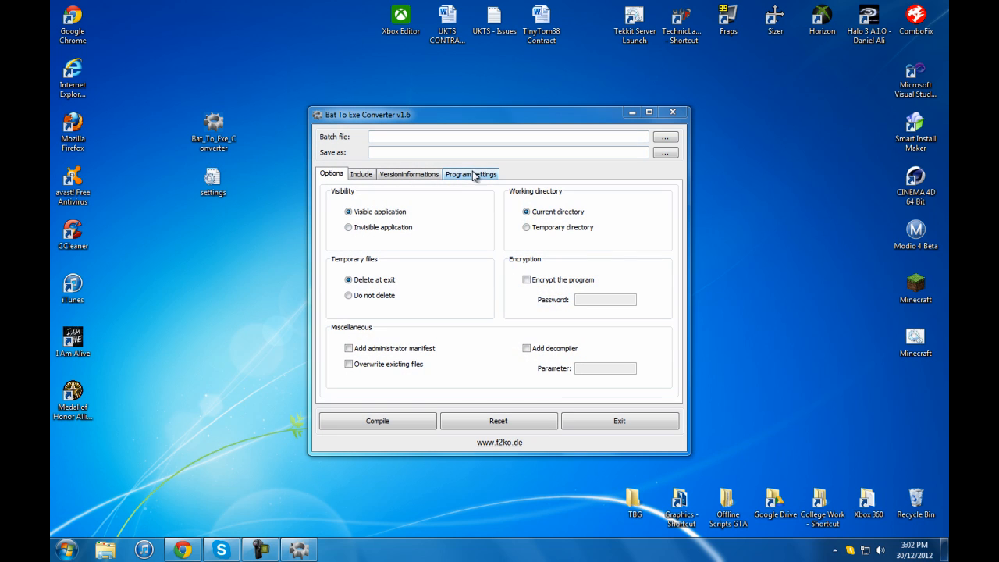
{"action": "left_click", "coordinate": [664, 137]}
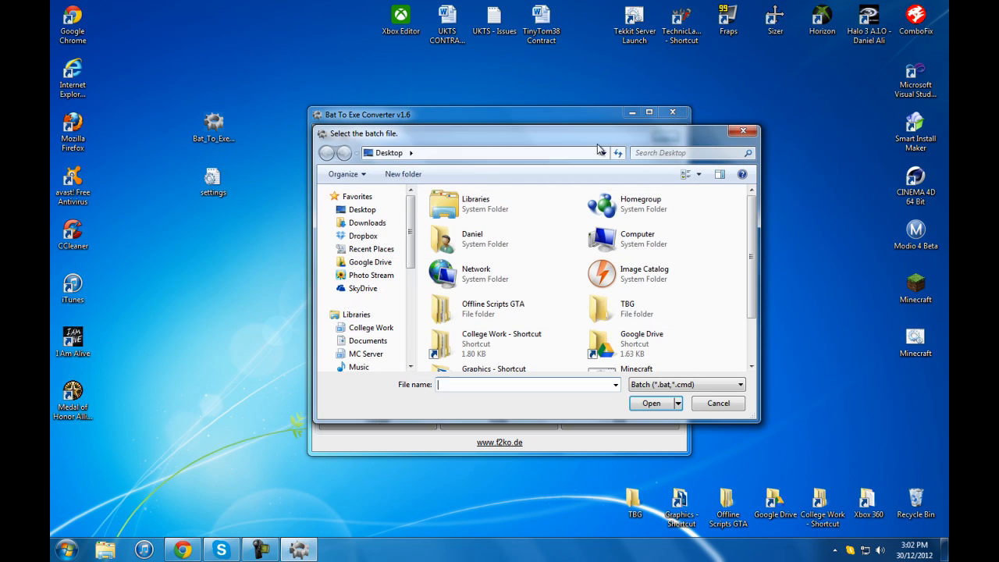
{"action": "left_click", "coordinate": [639, 319]}
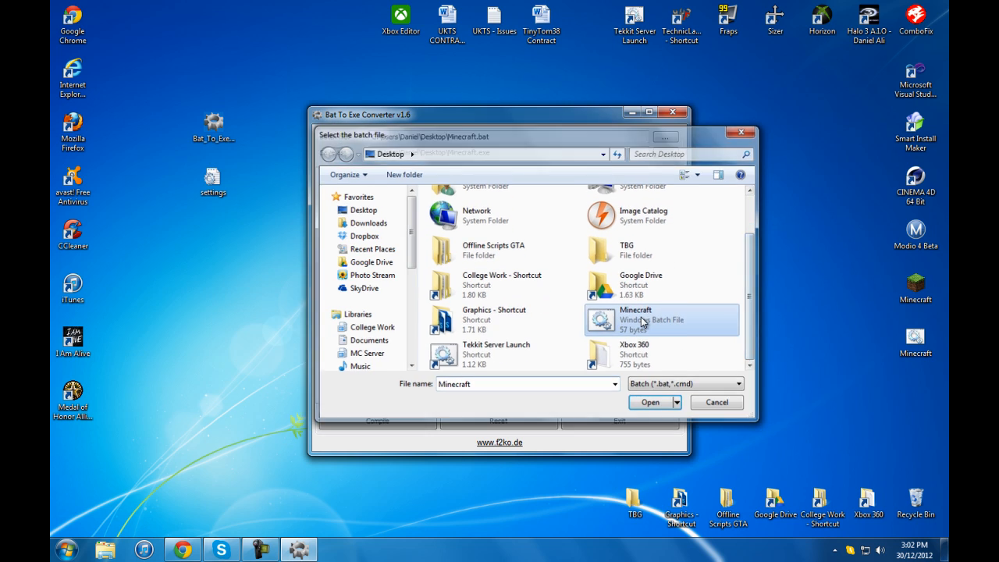
{"action": "left_click", "coordinate": [649, 402]}
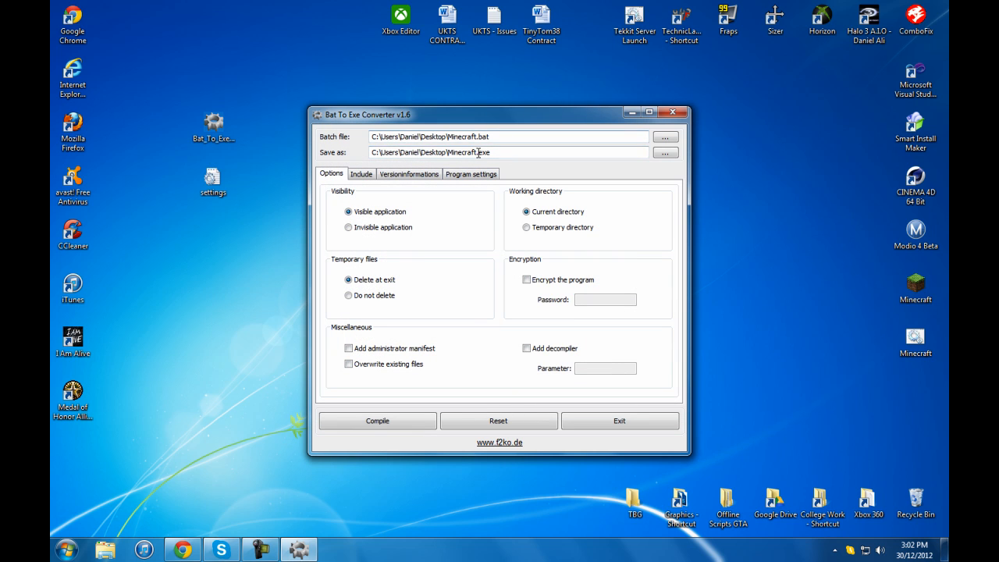
{"action": "mouse_move", "coordinate": [525, 183]}
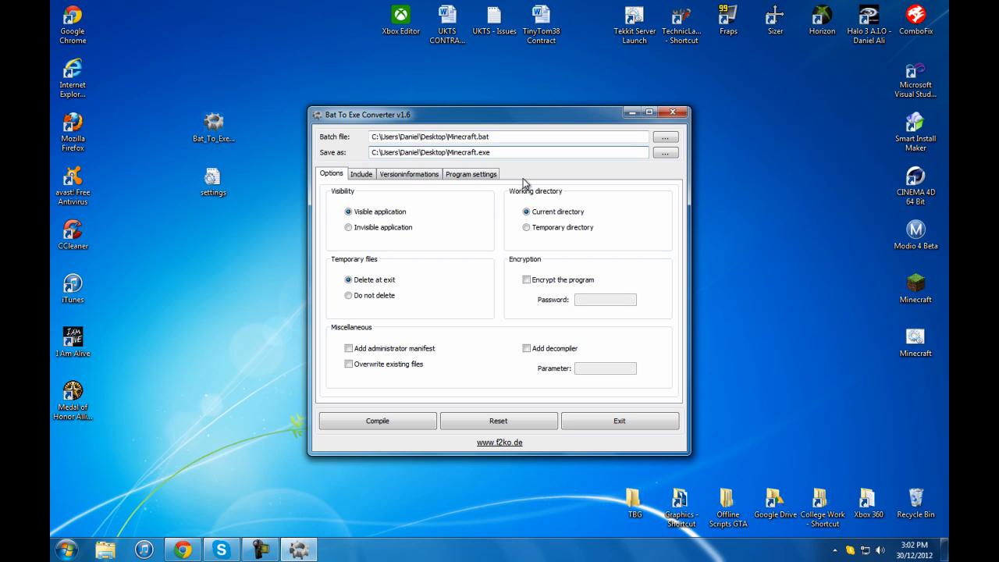
Step: Name the output 'Minecraft - Bat Fix.exe' and set it as an invisible application
{"action": "type", "text": "-"}
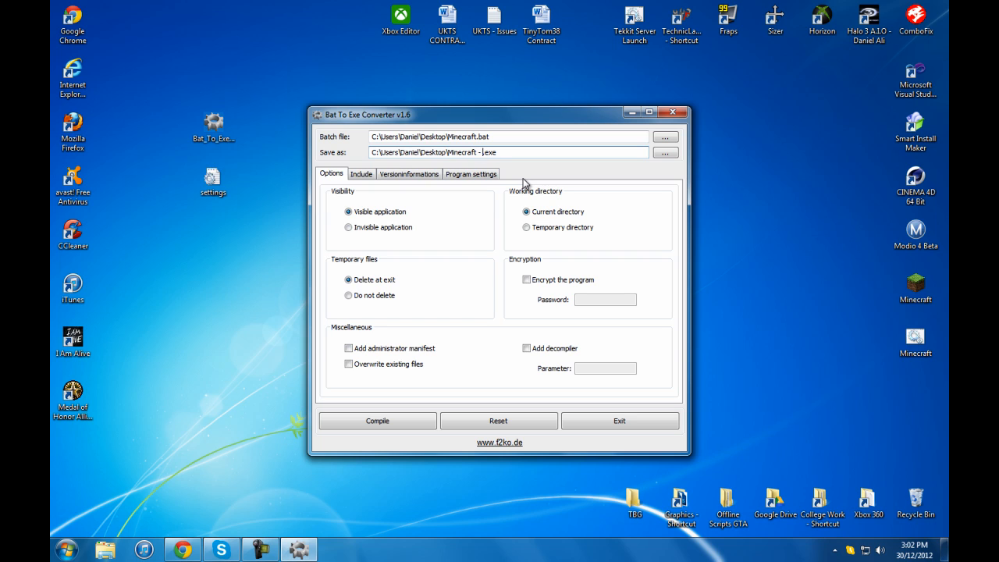
{"action": "type", "text": "Bat Fix"}
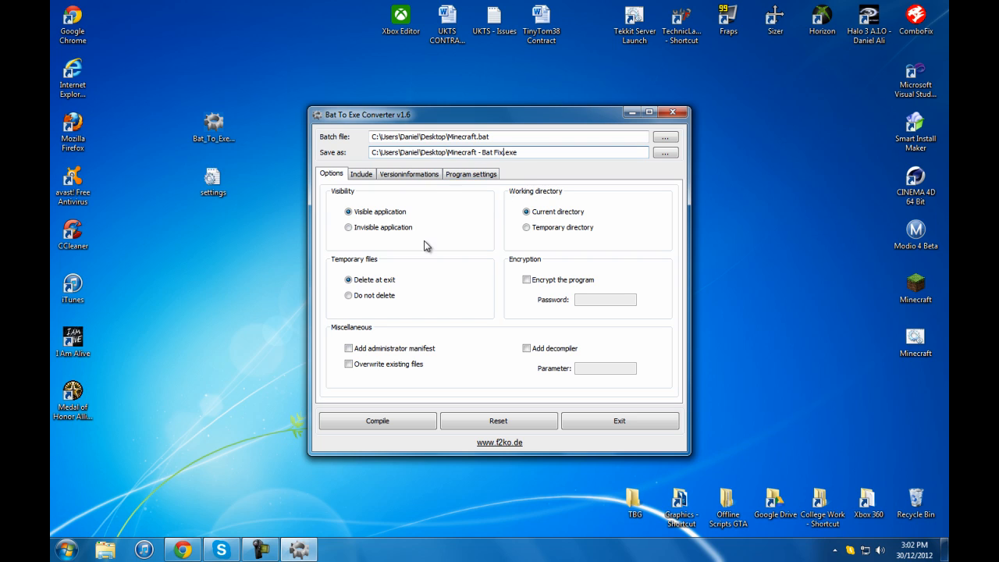
{"action": "left_click", "coordinate": [348, 228]}
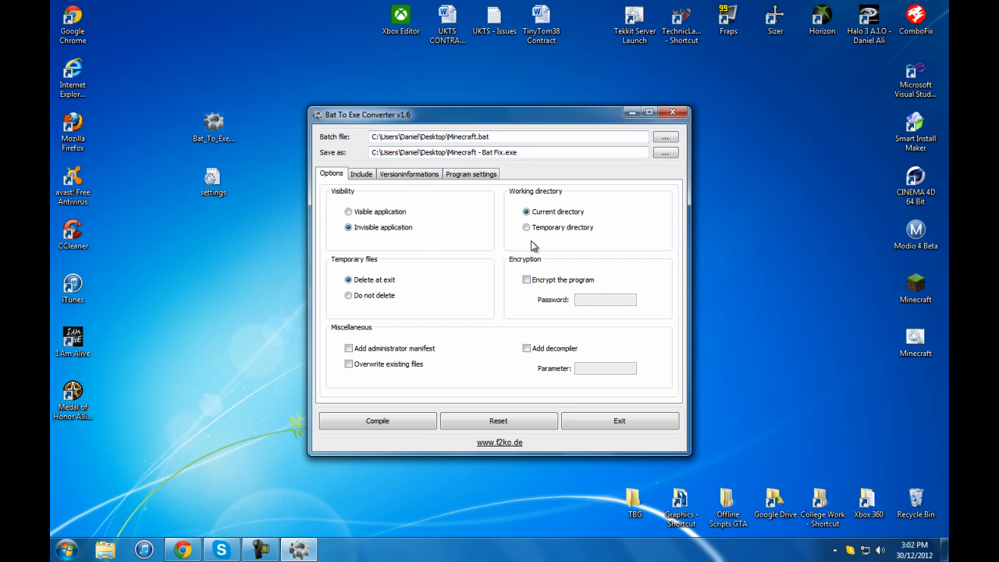
{"action": "mouse_move", "coordinate": [356, 275]}
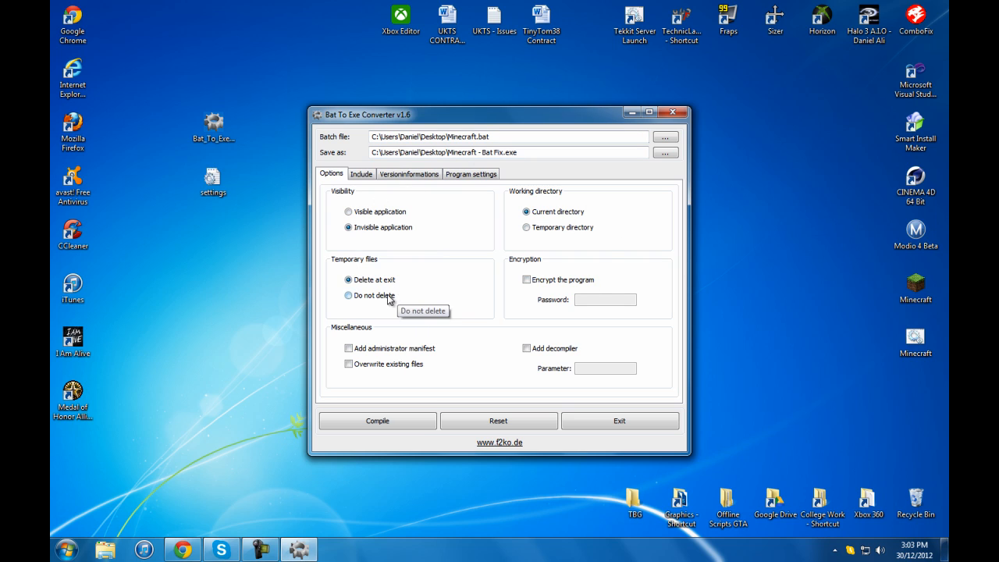
{"action": "mouse_move", "coordinate": [617, 301]}
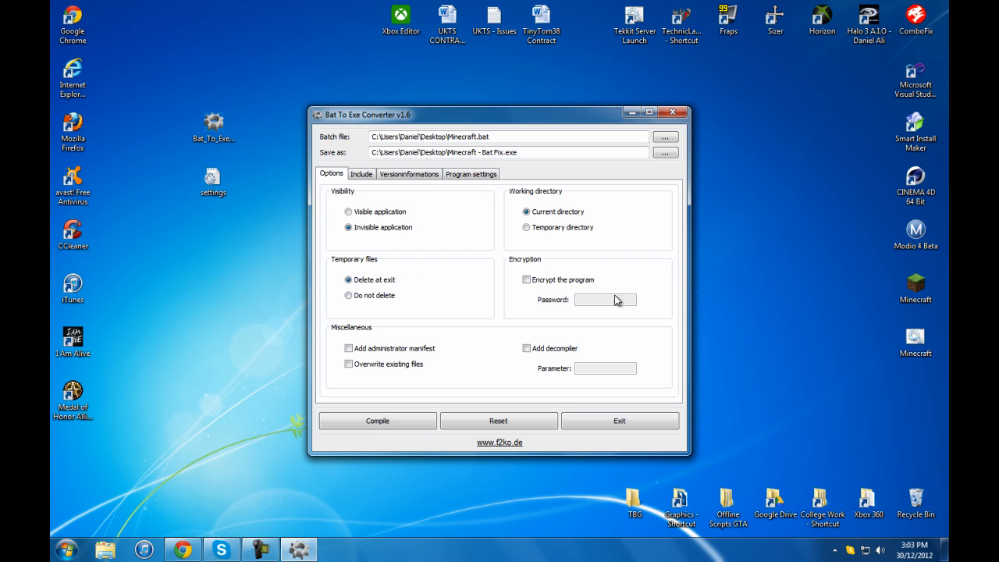
{"action": "mouse_move", "coordinate": [402, 339]}
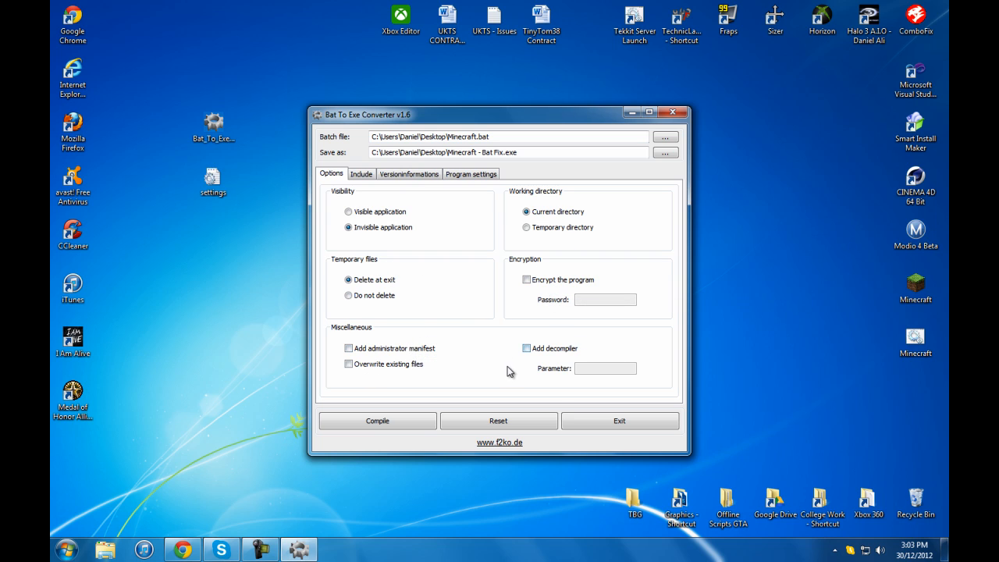
Step: Set the icon file to Icon.ico from Pictures\Graphics\Image Edits\MinecraftHelper+
{"action": "left_click", "coordinate": [361, 173]}
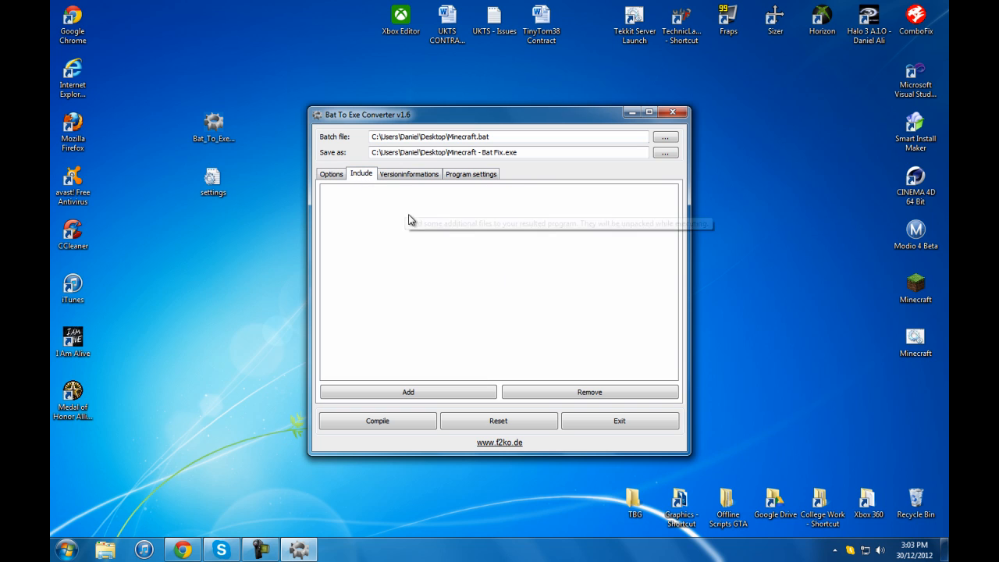
{"action": "left_click", "coordinate": [409, 173]}
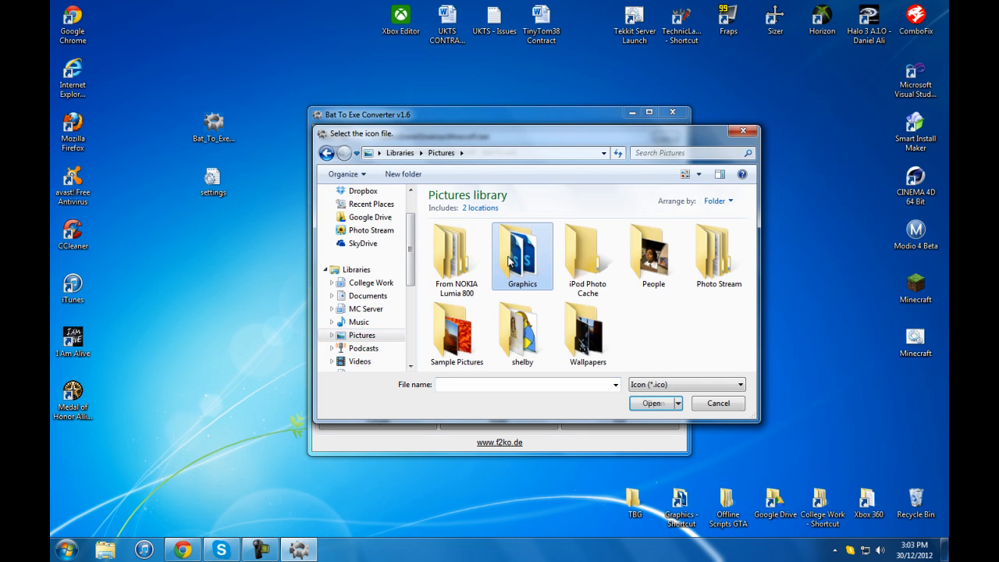
{"action": "double_click", "coordinate": [522, 249]}
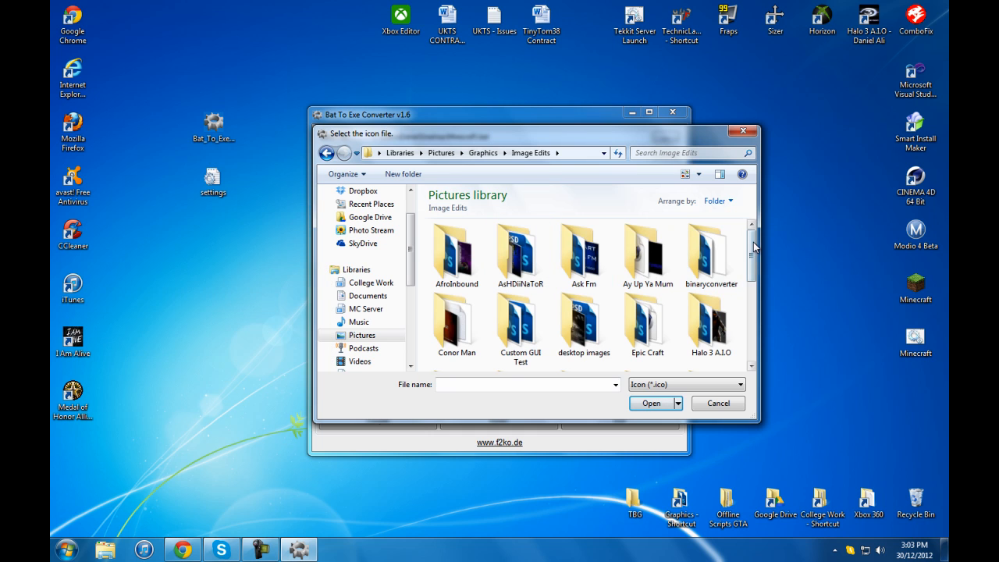
{"action": "scroll", "scroll_direction": "down", "scroll_amount": 3}
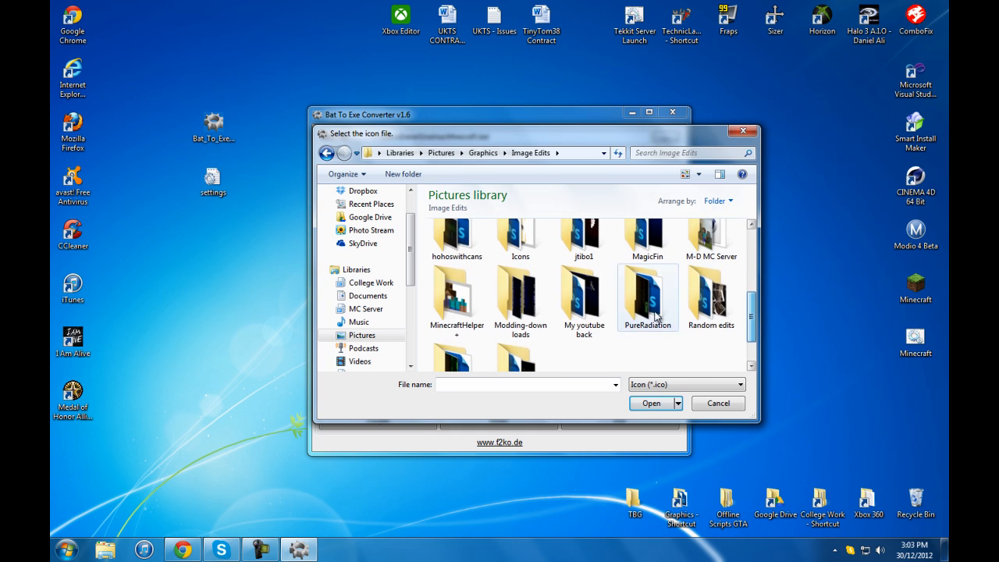
{"action": "double_click", "coordinate": [457, 297]}
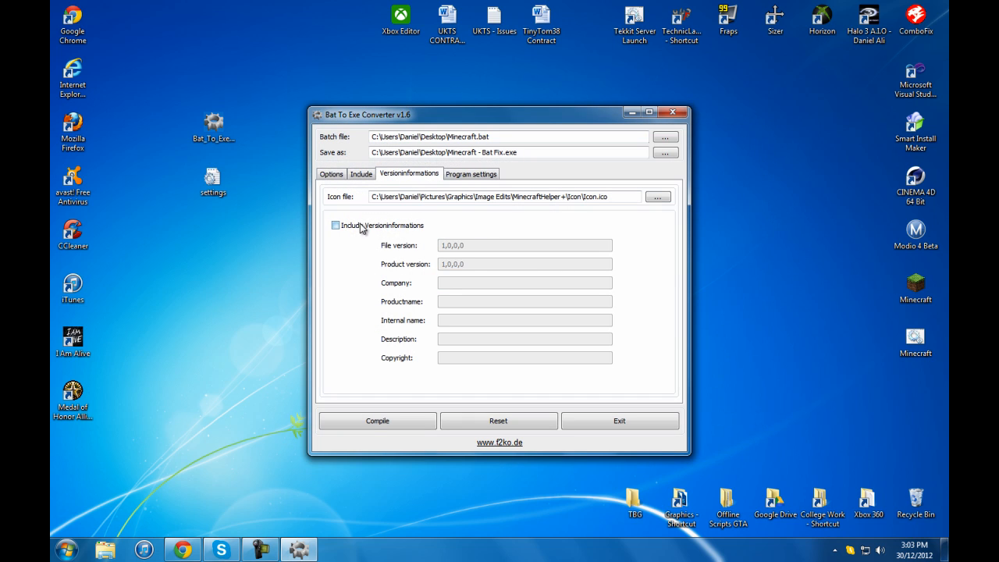
Step: Review the remaining converter settings and compile the exe
{"action": "left_click", "coordinate": [470, 174]}
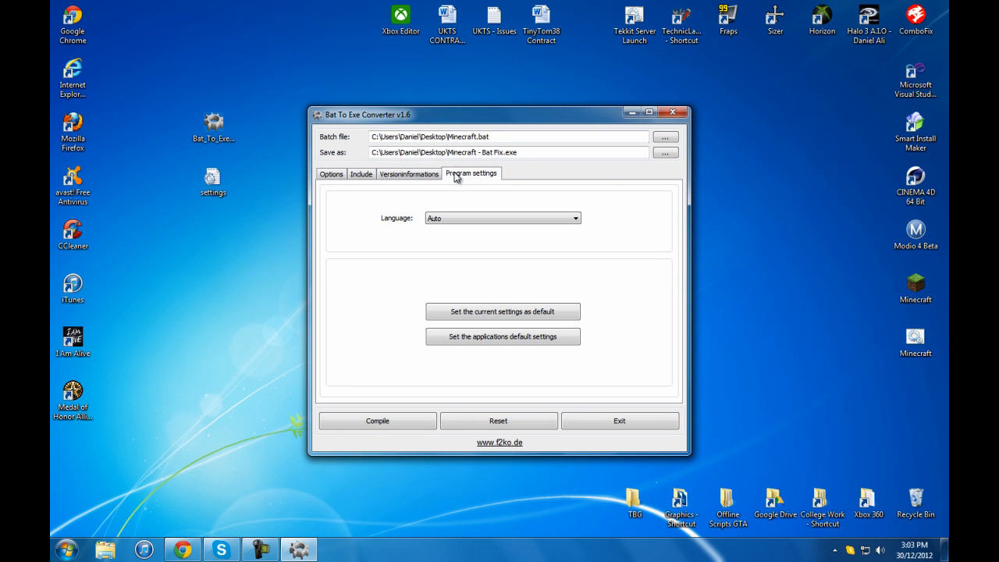
{"action": "mouse_move", "coordinate": [408, 173]}
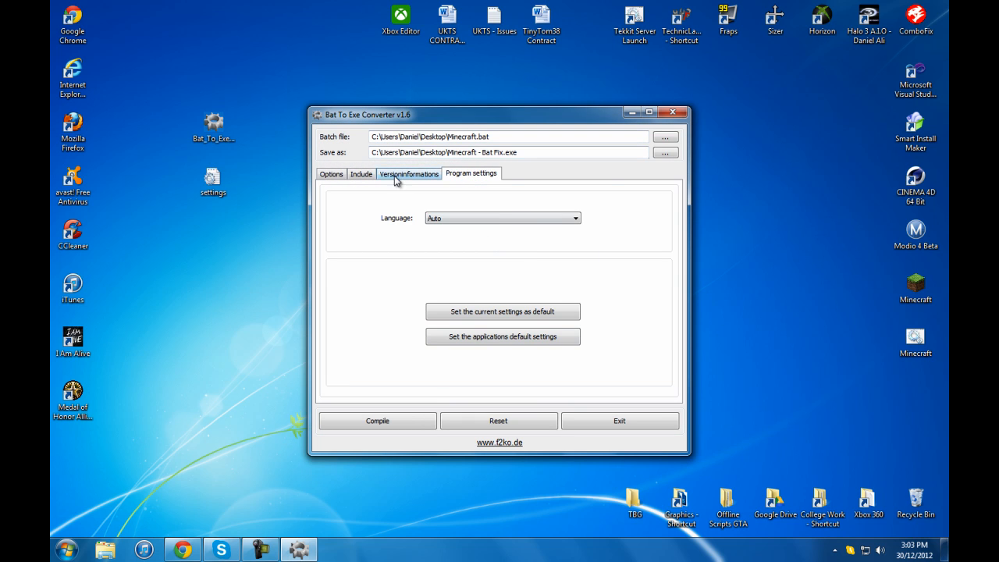
{"action": "left_click", "coordinate": [377, 420]}
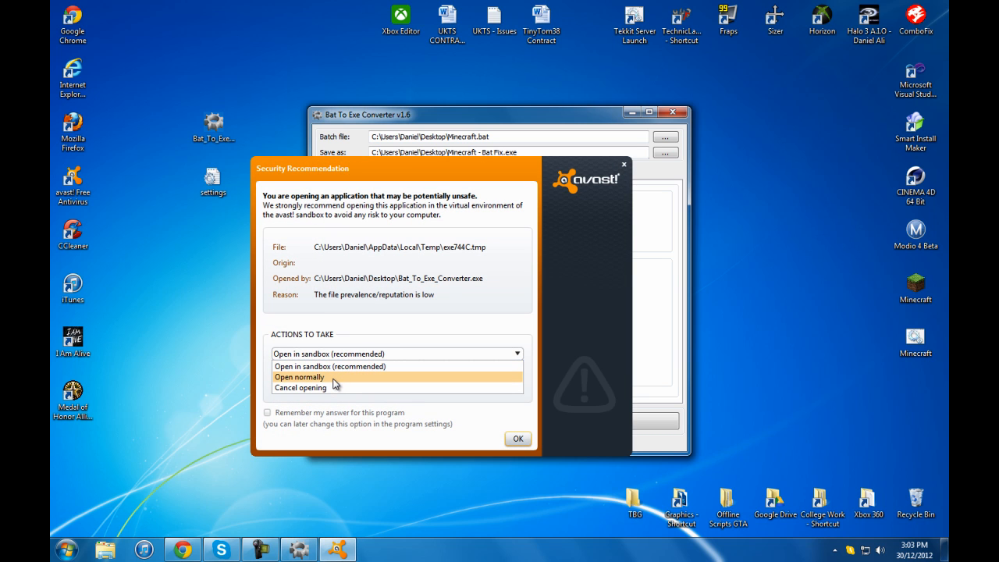
Step: Choose 'Open normally' in the avast! recommendation and confirm with OK
{"action": "left_click", "coordinate": [299, 377]}
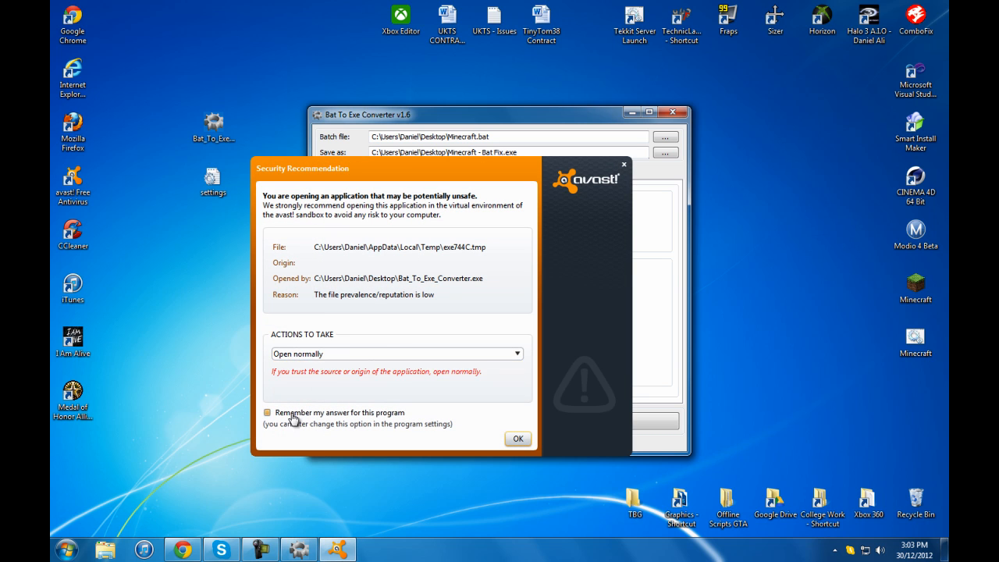
{"action": "left_click", "coordinate": [517, 439]}
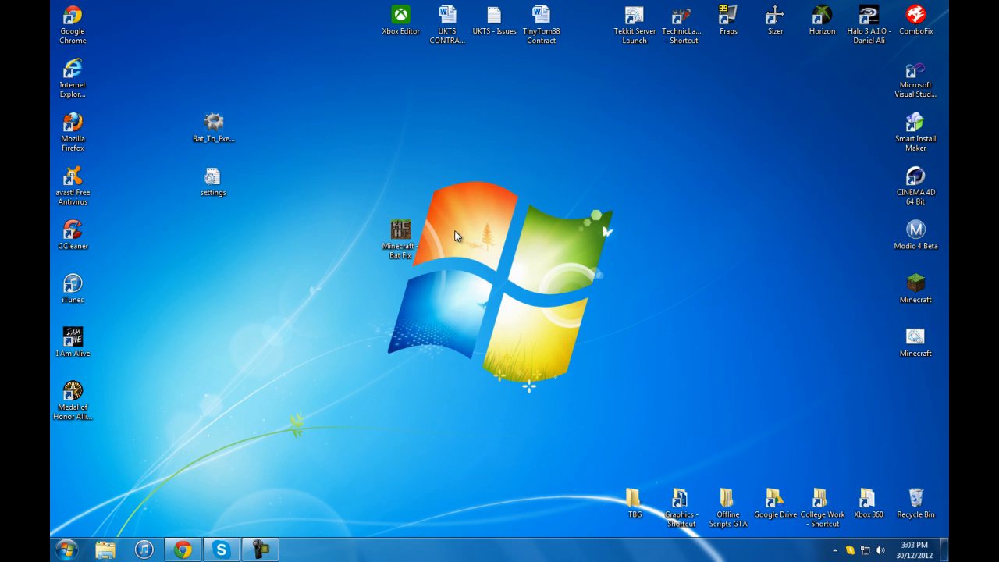
{"action": "mouse_move", "coordinate": [400, 234]}
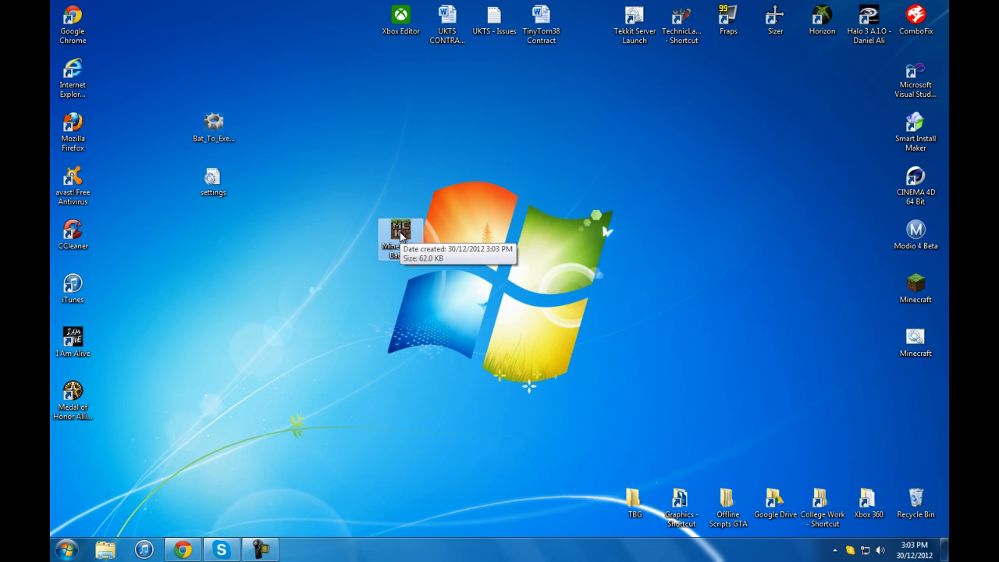
{"action": "double_click", "coordinate": [400, 234]}
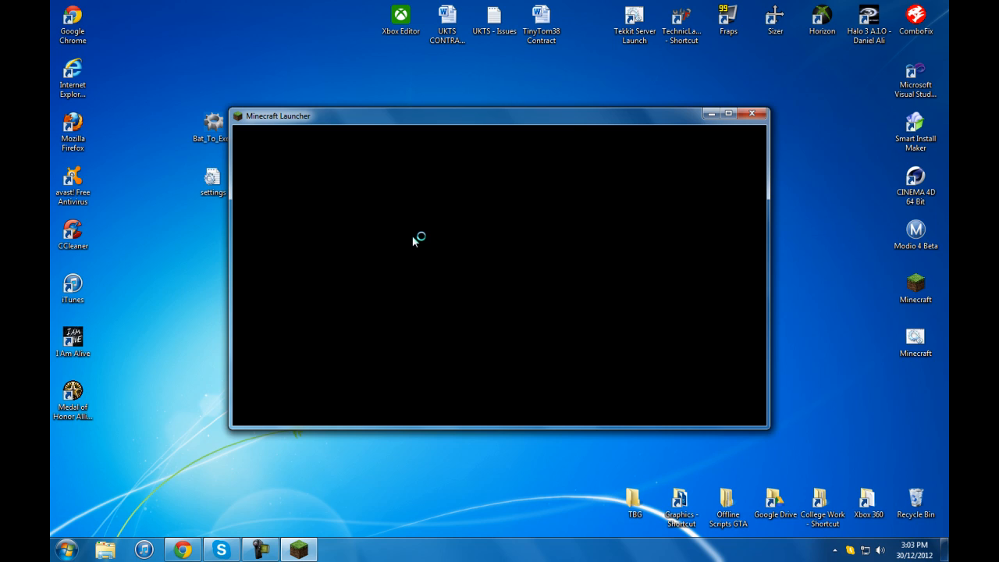
{"action": "mouse_move", "coordinate": [835, 197]}
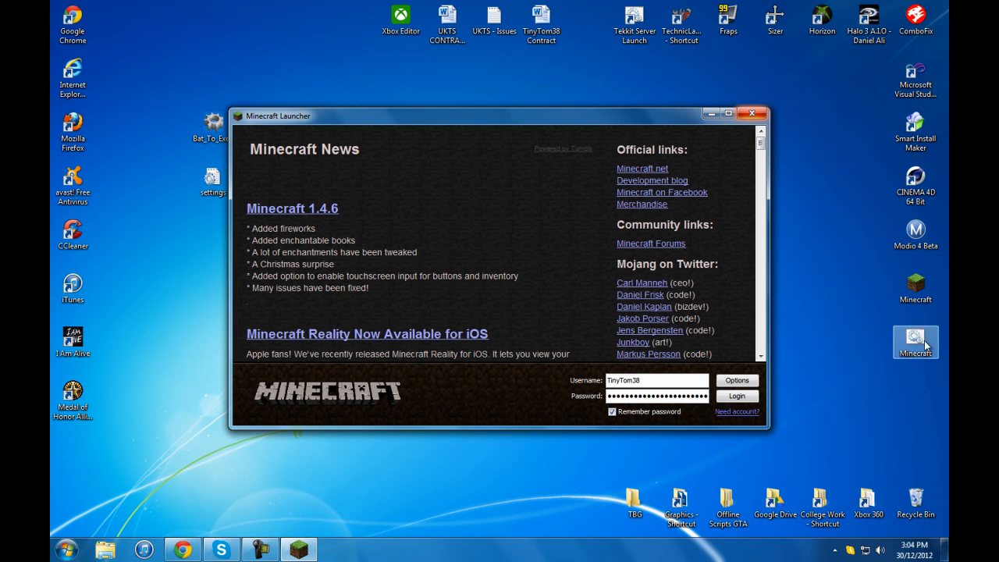
{"action": "left_click", "coordinate": [751, 113]}
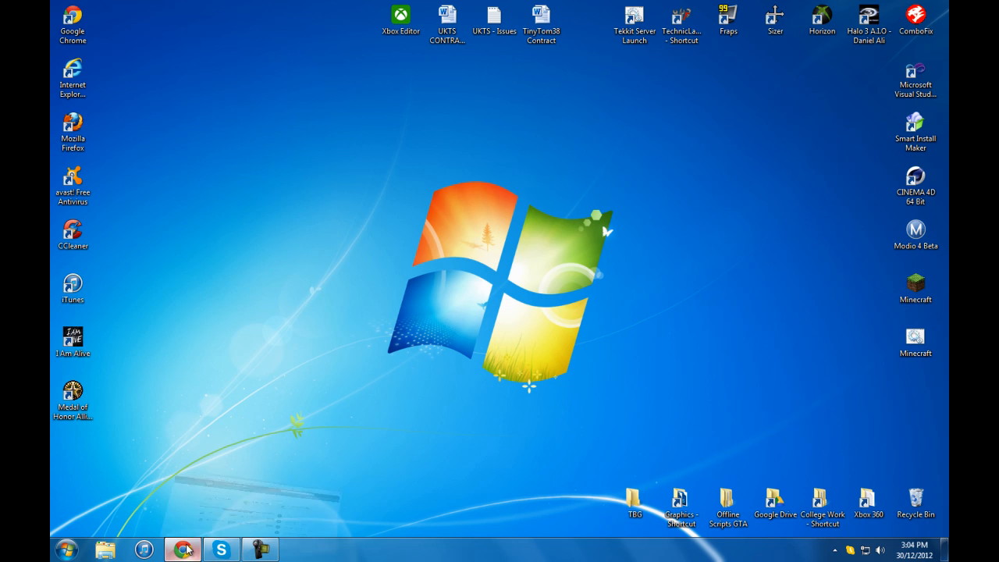
Step: Google 'magic launcher' and open the Magic Launcher 1.4.6 result on minecraftmine.org
{"action": "left_click", "coordinate": [182, 549]}
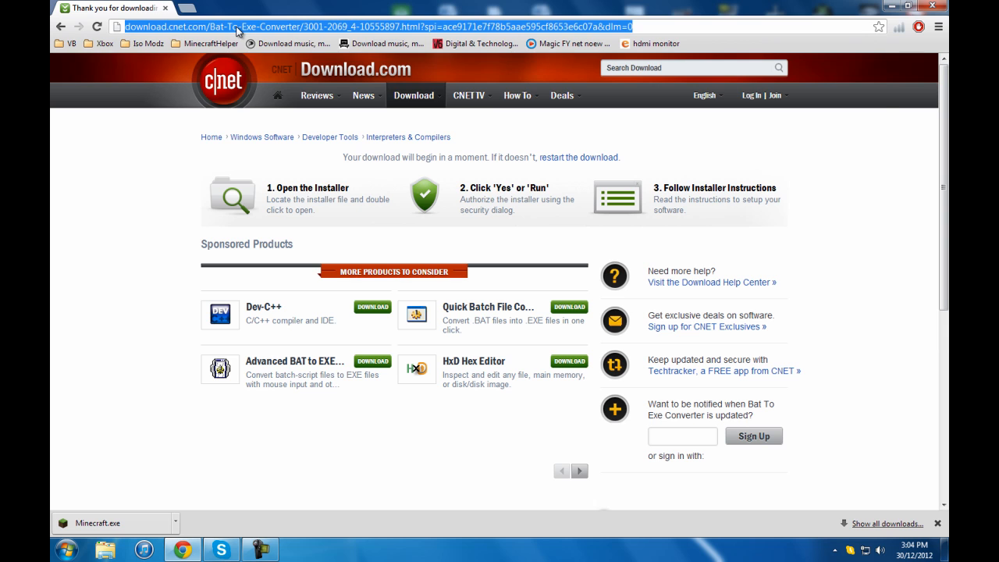
{"action": "type", "text": "magic lantern"}
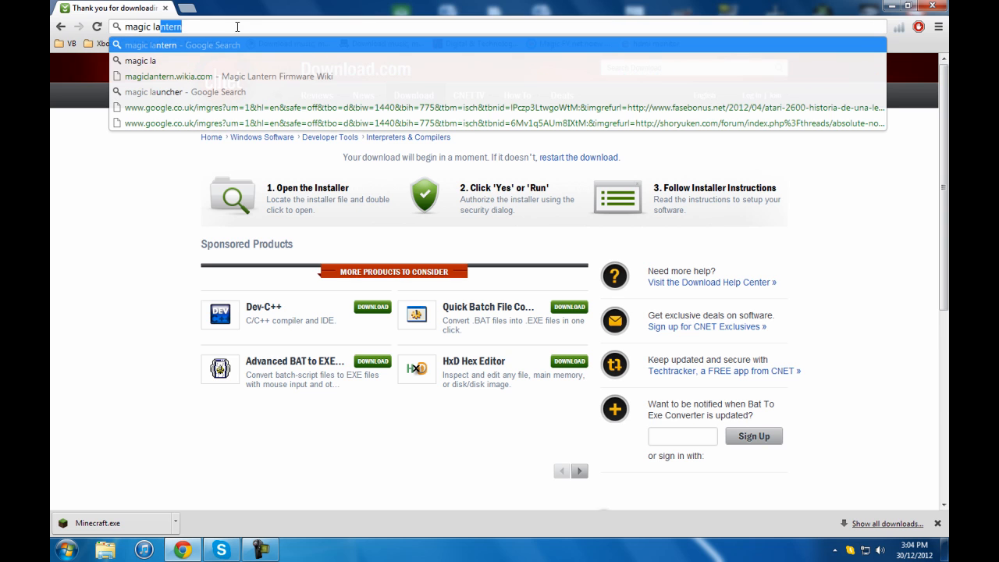
{"action": "type", "text": "ucher"}
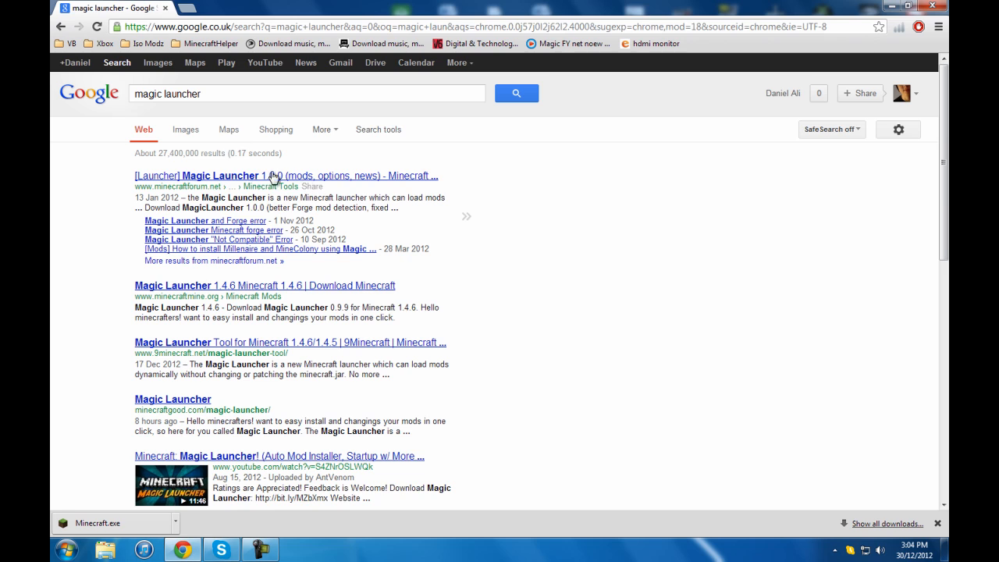
{"action": "mouse_move", "coordinate": [260, 284]}
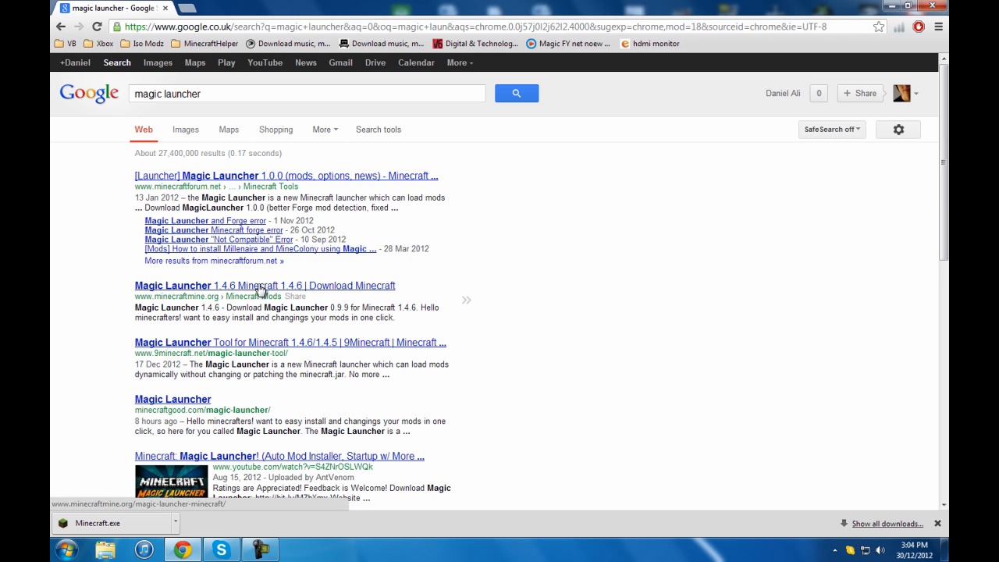
{"action": "left_click", "coordinate": [254, 285]}
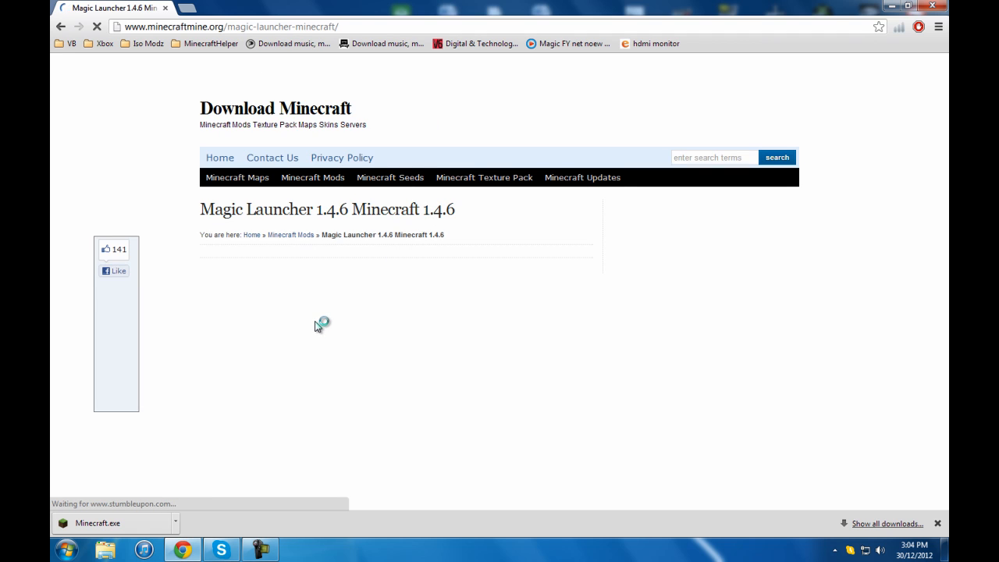
Step: Follow the 'Download Magic Launcher 1.4.6 for Minecraft 1.4.6 (Windows)' link
{"action": "scroll", "scroll_direction": "down", "scroll_amount": 3}
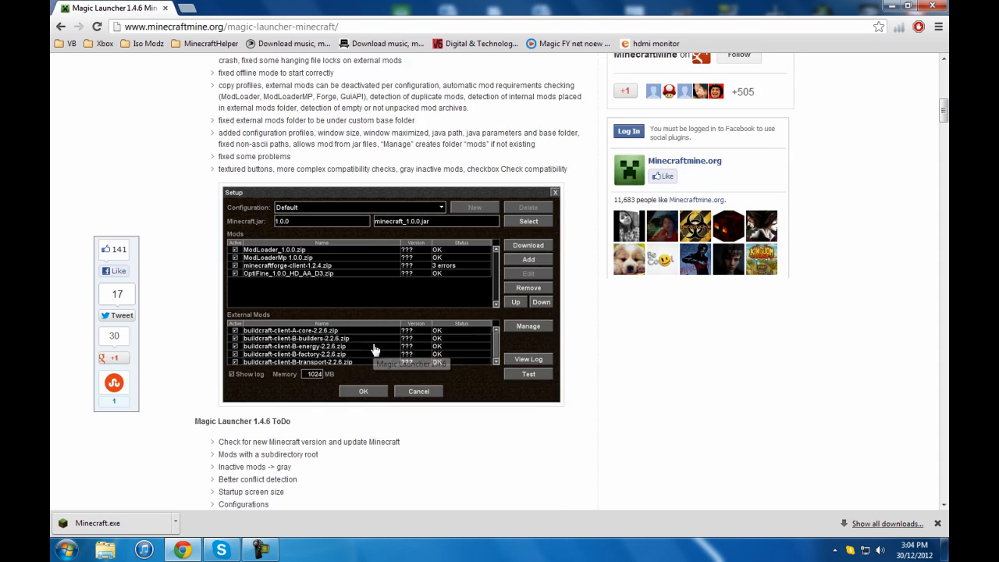
{"action": "scroll", "scroll_direction": "down", "scroll_amount": 3}
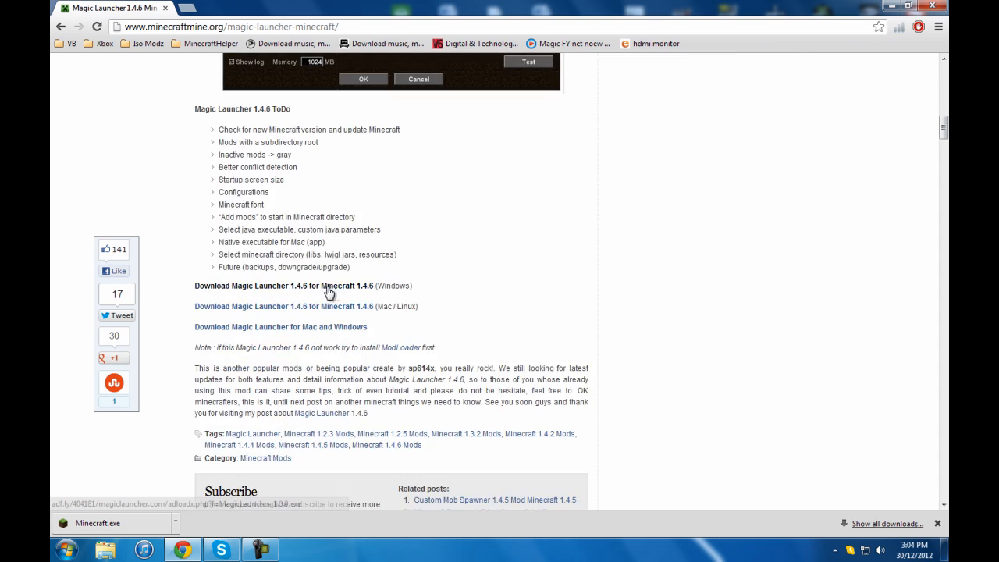
{"action": "left_click", "coordinate": [283, 286]}
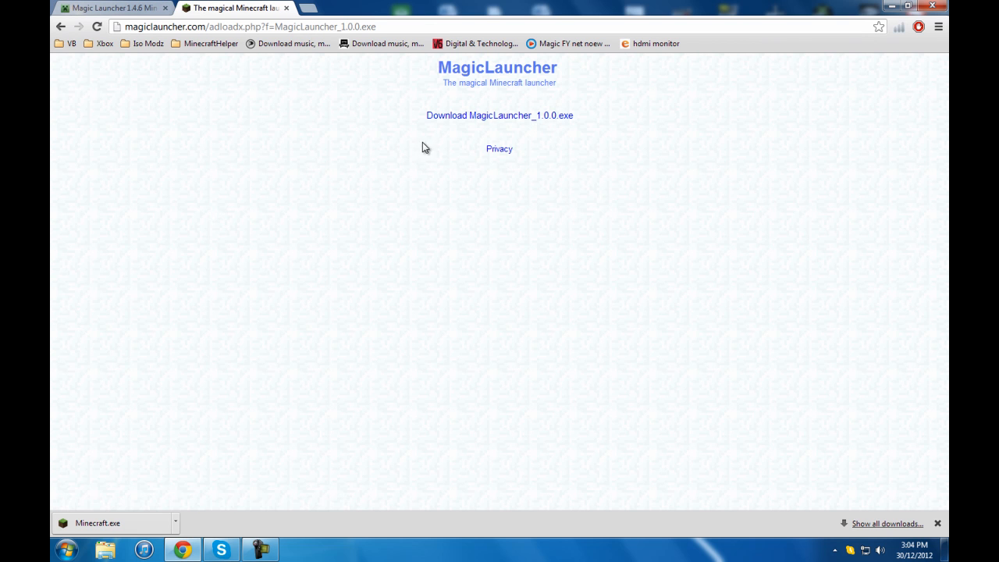
Step: Download MagicLauncher_1.0.0.exe and place it on the desktop
{"action": "left_click", "coordinate": [499, 115]}
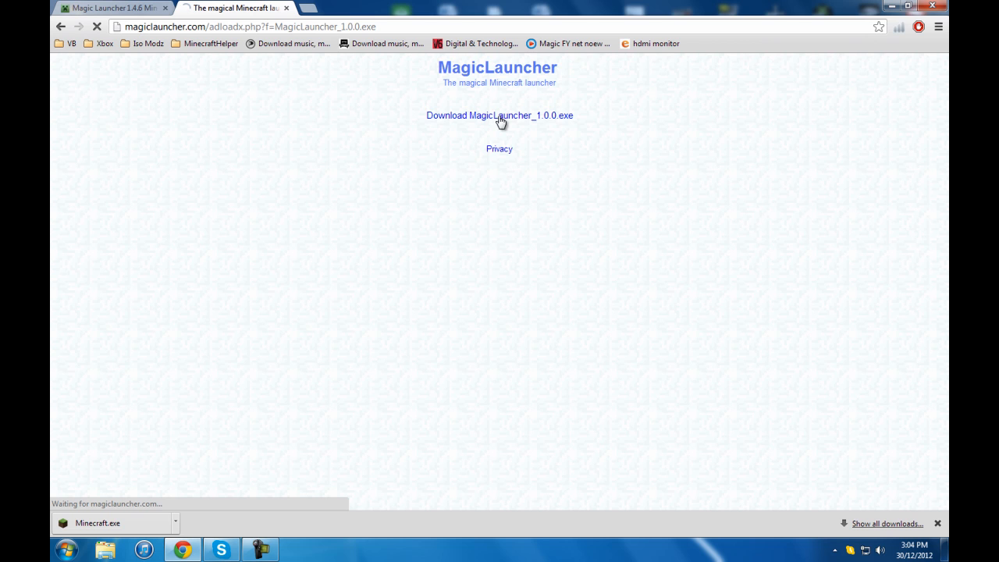
{"action": "left_click", "coordinate": [498, 115]}
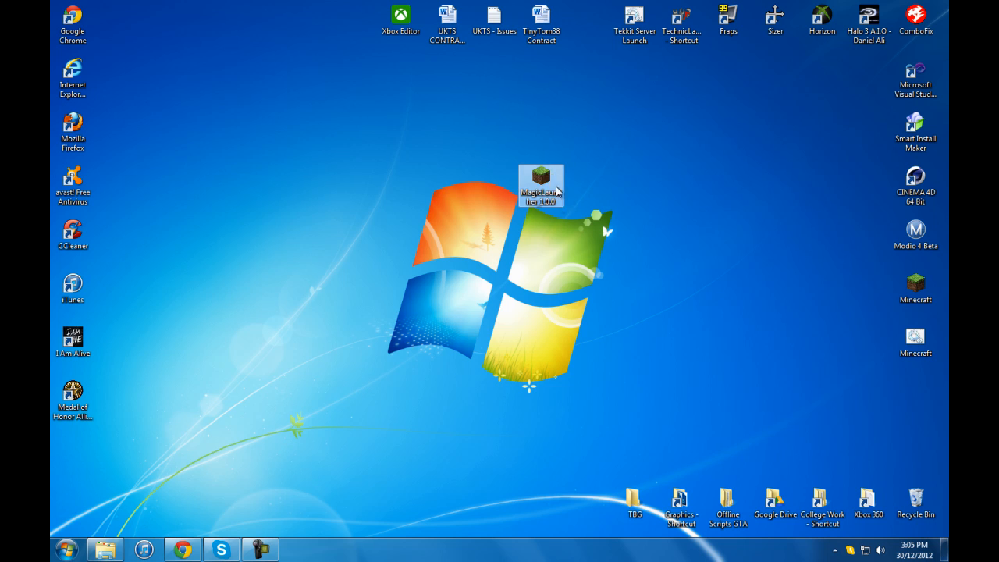
Step: Move MagicLauncher to the right icon column and the Minecraft shortcut to the left
{"action": "left_click_drag", "start_coordinate": [541, 185], "coordinate": [915, 398]}
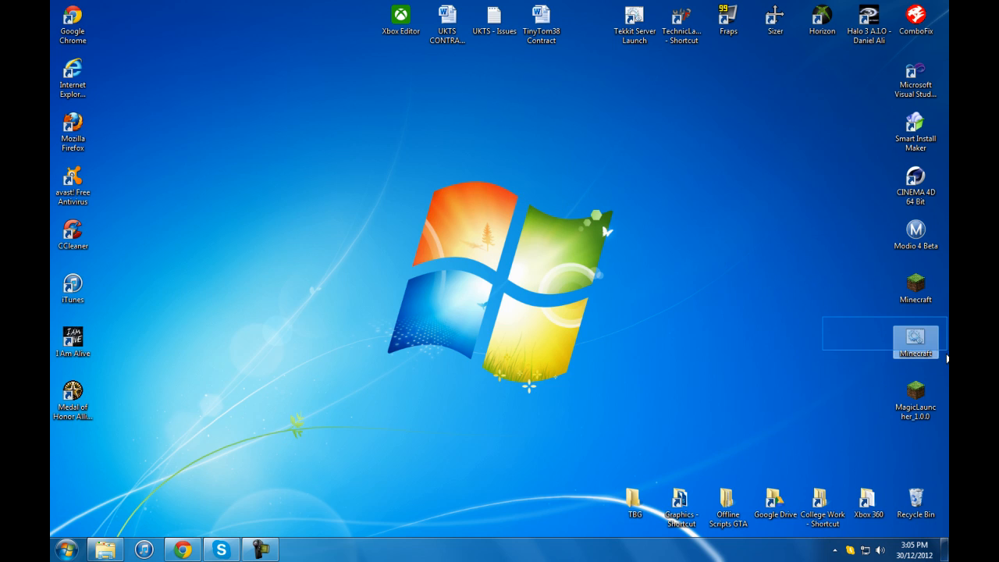
{"action": "left_click_drag", "start_coordinate": [915, 341], "coordinate": [173, 273]}
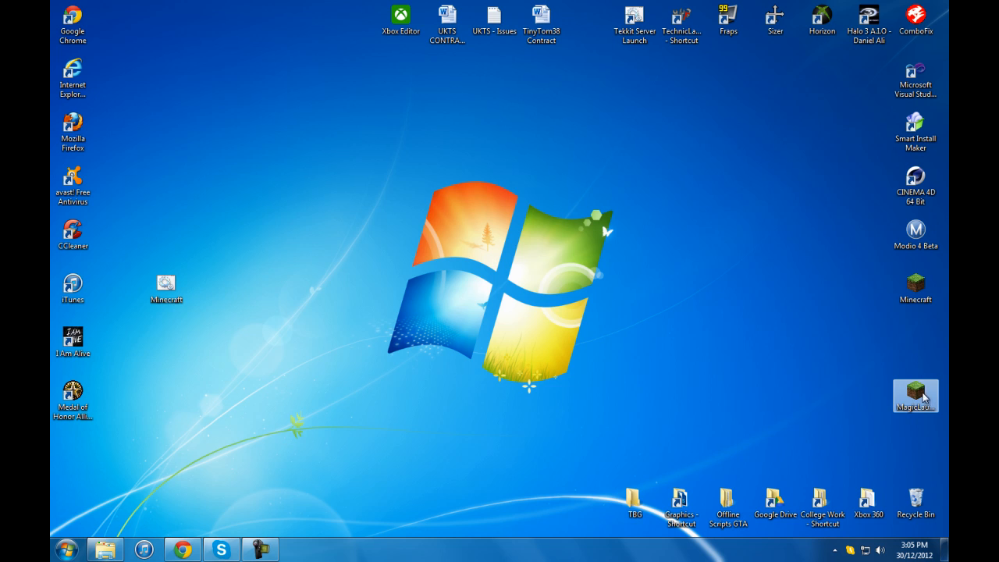
Step: Run MagicLauncher_1.0.0 as administrator
{"action": "right_click", "coordinate": [915, 396]}
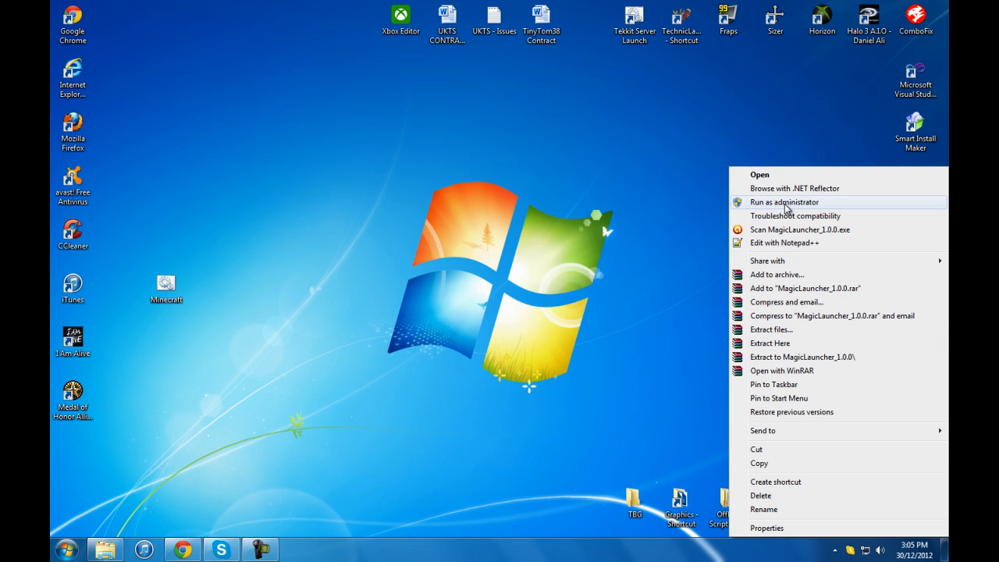
{"action": "left_click", "coordinate": [437, 298]}
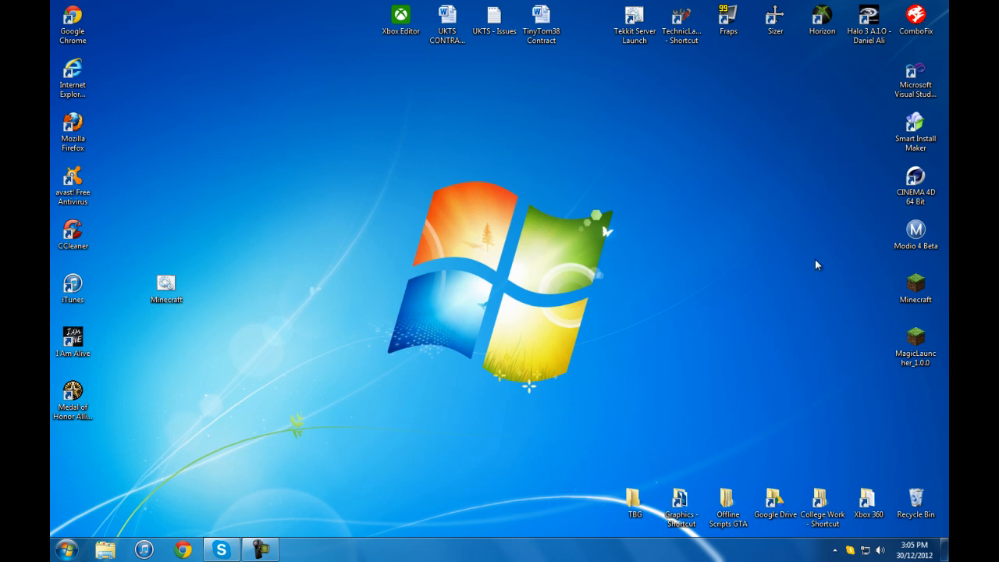
Step: Start Magic Launcher, peek at Default setup, and verify Options shows latest version 1.0.0
{"action": "double_click", "coordinate": [915, 347]}
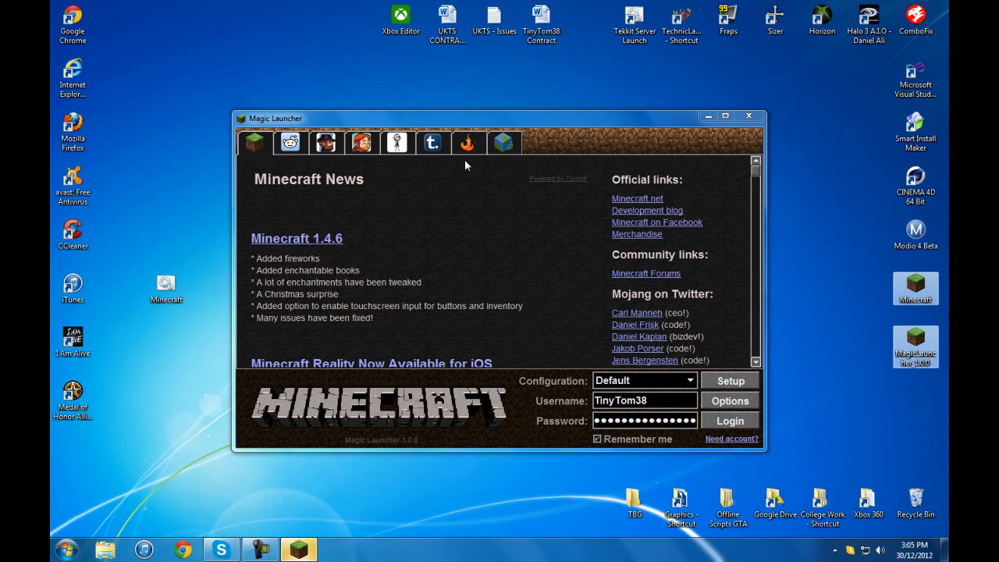
{"action": "mouse_move", "coordinate": [729, 380]}
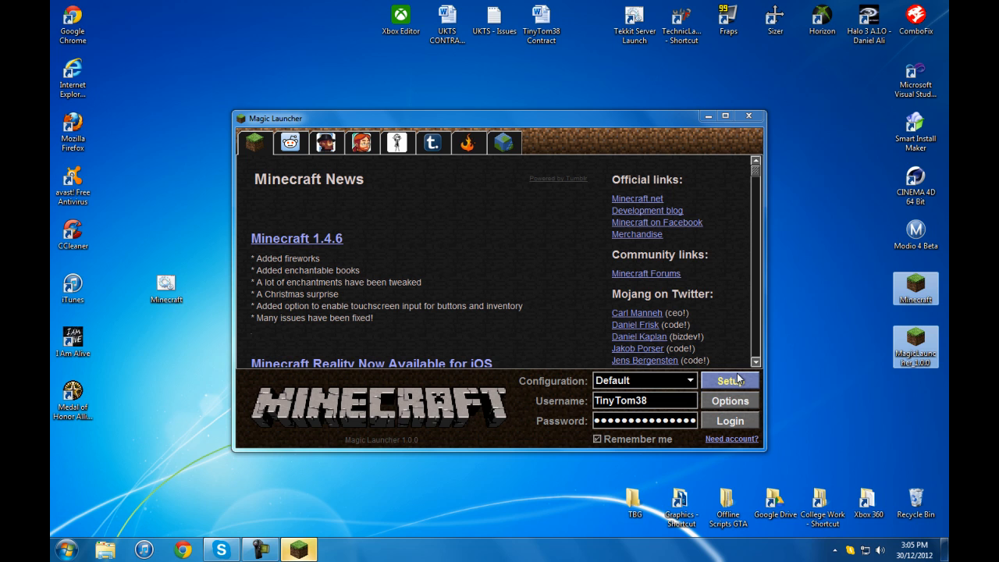
{"action": "left_click", "coordinate": [726, 380]}
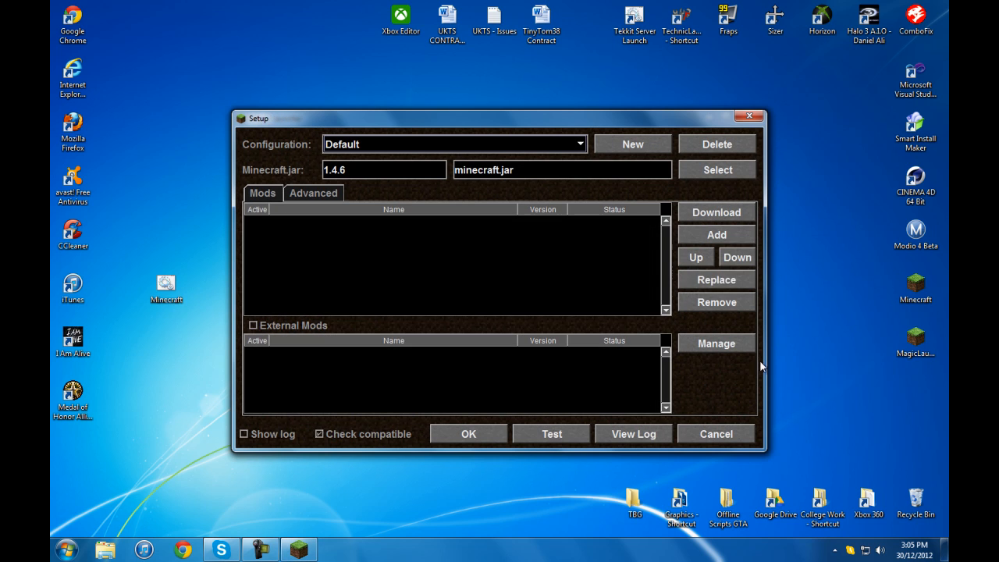
{"action": "mouse_move", "coordinate": [636, 320]}
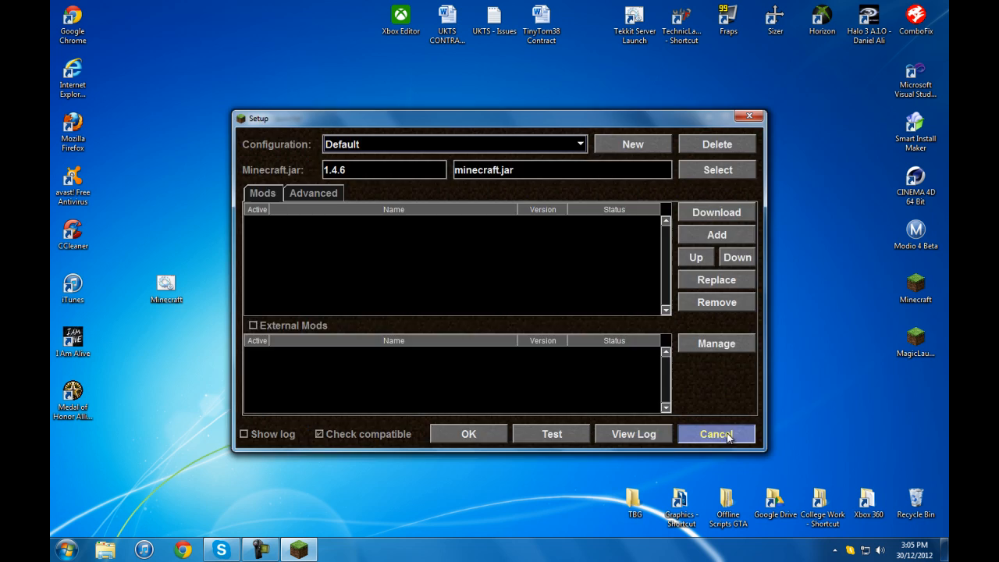
{"action": "left_click", "coordinate": [715, 433]}
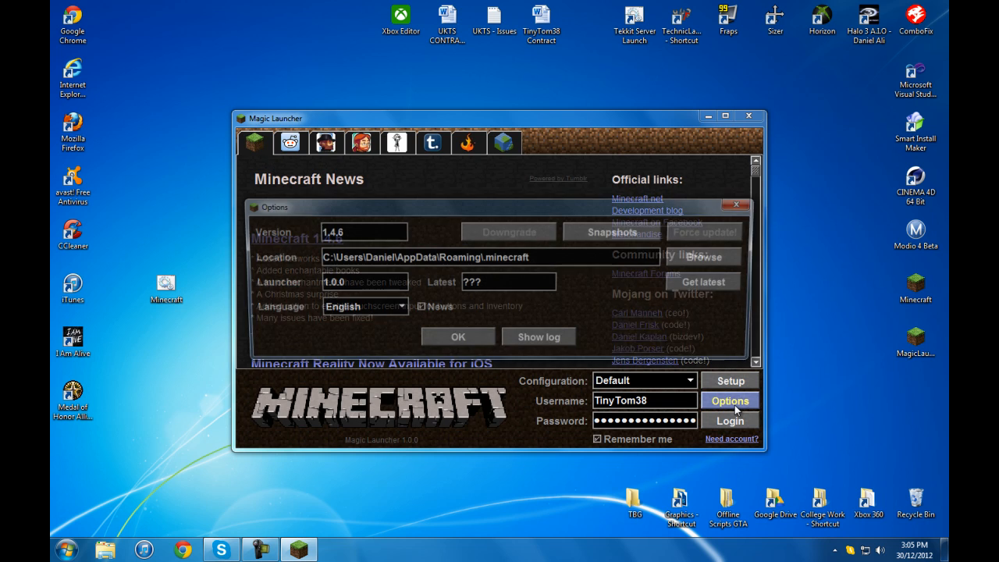
{"action": "left_click", "coordinate": [730, 400]}
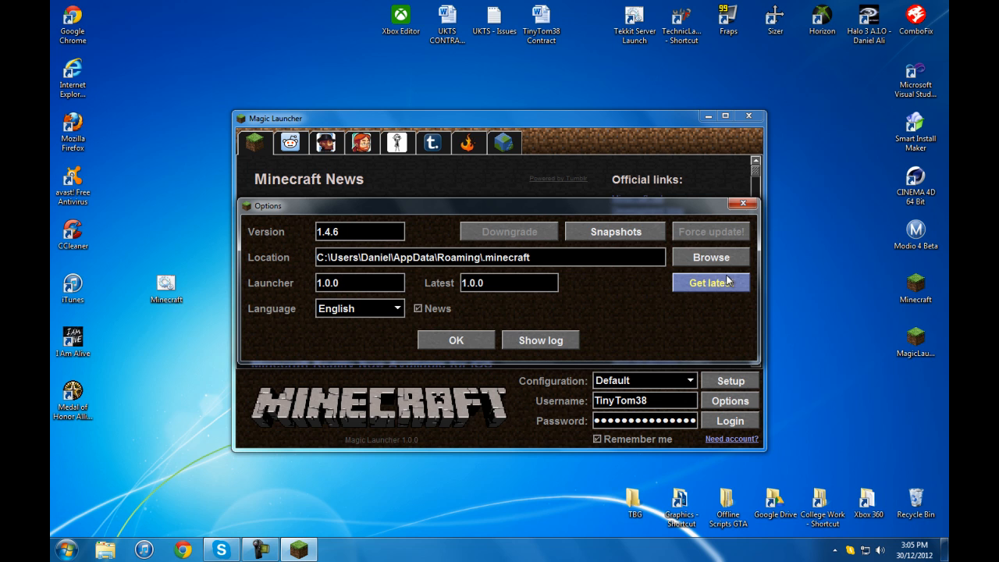
{"action": "mouse_move", "coordinate": [511, 284]}
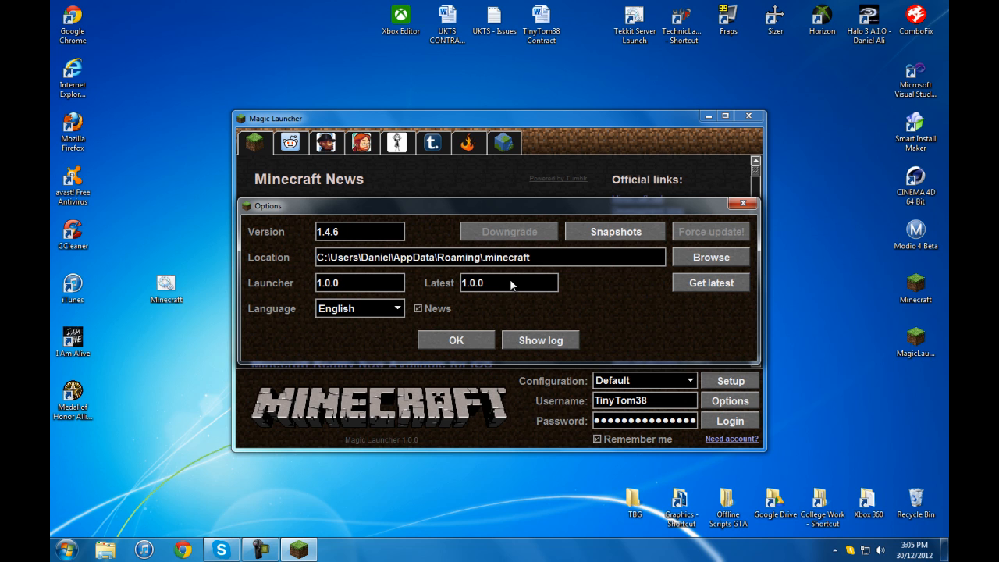
{"action": "mouse_move", "coordinate": [456, 340]}
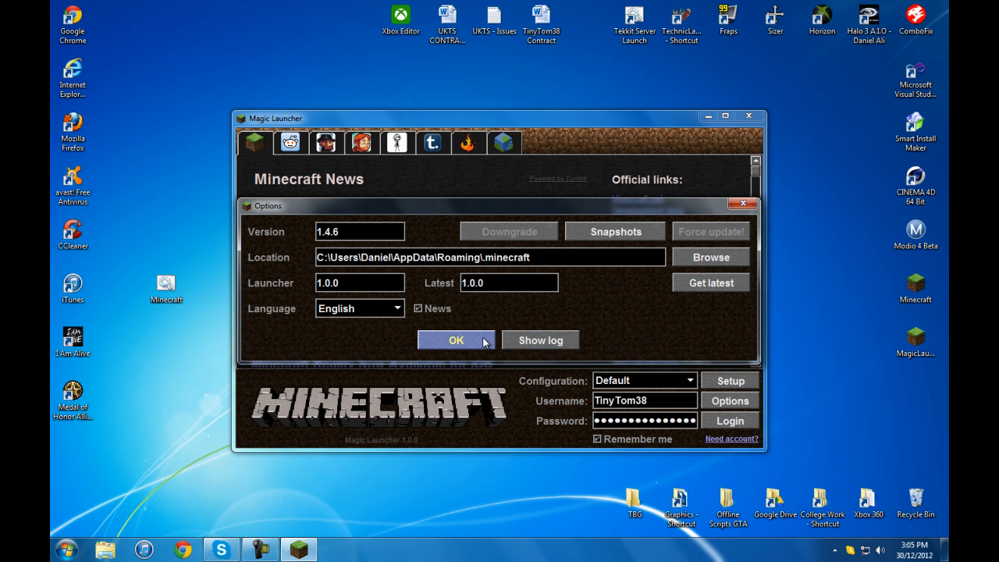
{"action": "left_click", "coordinate": [455, 339]}
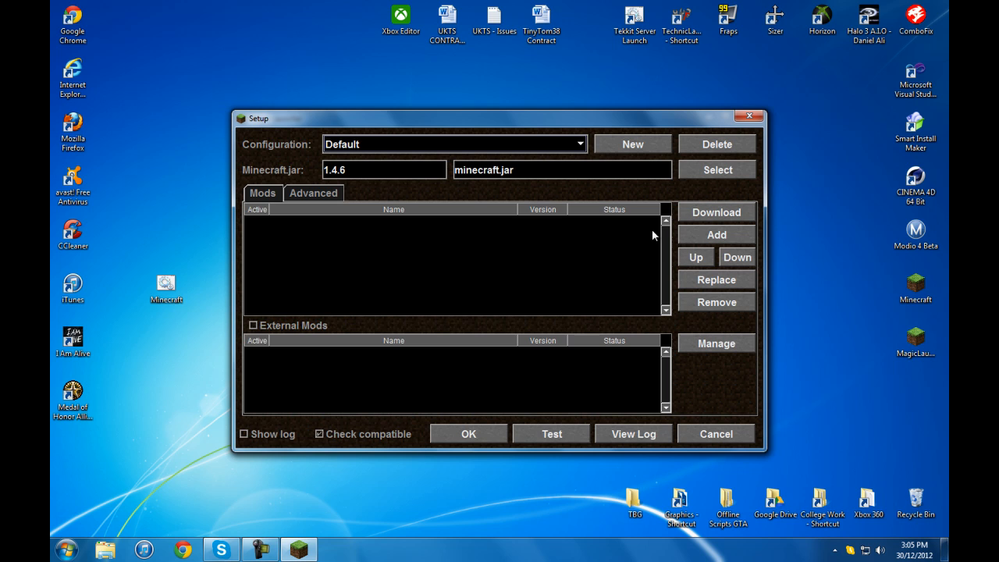
Step: Check the Advanced settings show 1296x758 window and 4096 MB memory, then cancel out
{"action": "left_click", "coordinate": [313, 193]}
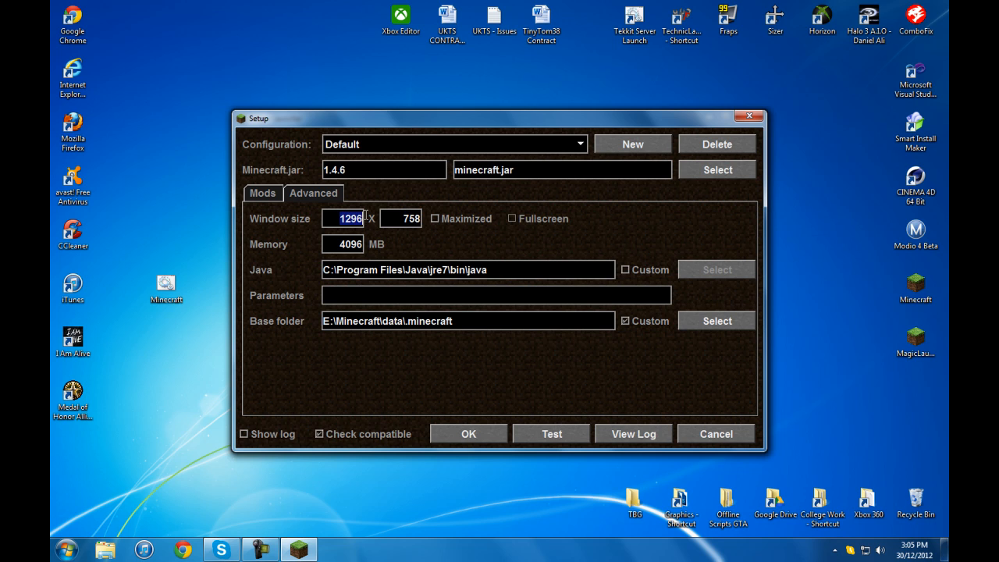
{"action": "triple_click", "coordinate": [400, 218]}
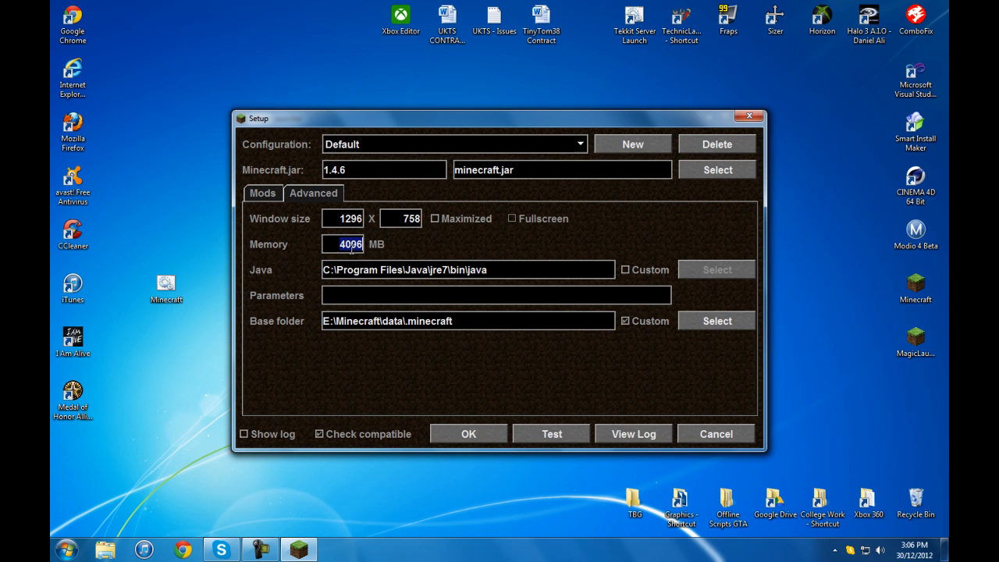
{"action": "mouse_move", "coordinate": [609, 290]}
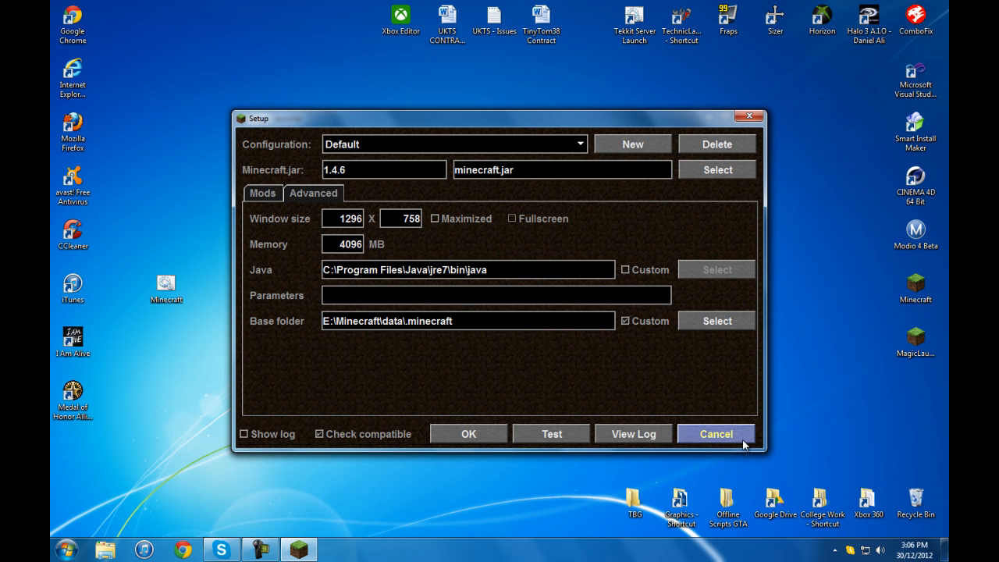
{"action": "left_click", "coordinate": [715, 433]}
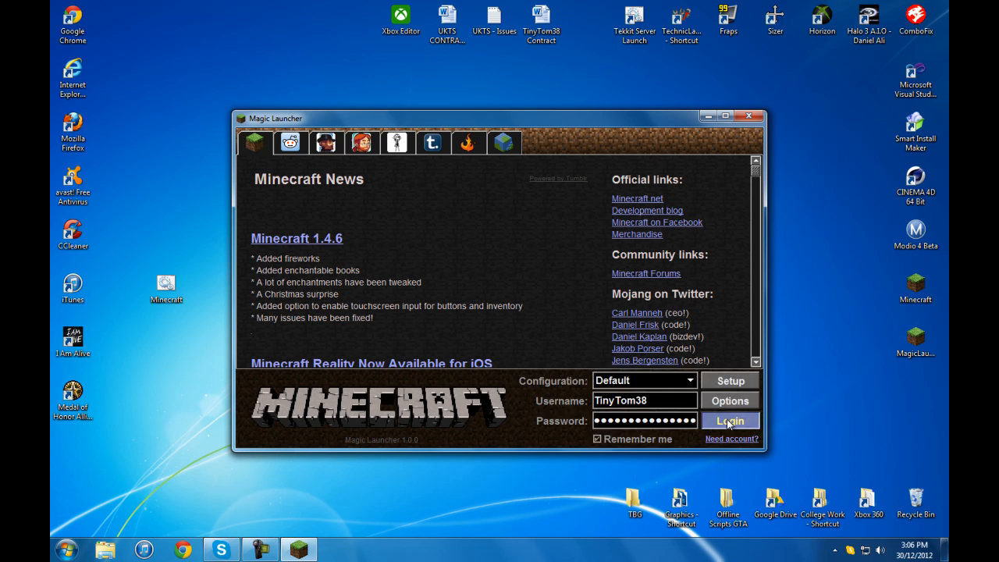
Step: Log in to launch Minecraft 1.4.6 to its title screen, then close the game window
{"action": "left_click", "coordinate": [729, 420]}
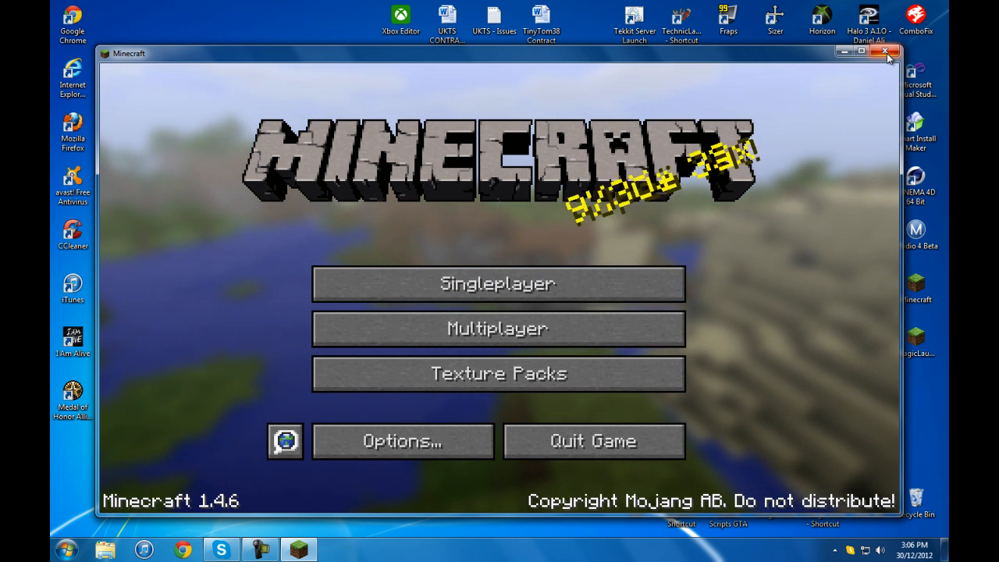
{"action": "left_click", "coordinate": [885, 52]}
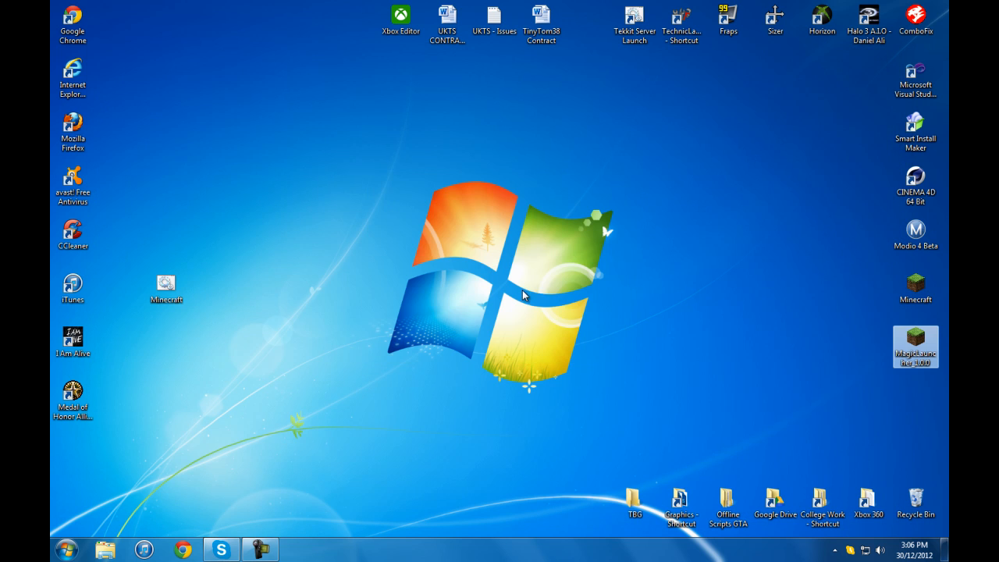
{"action": "double_click", "coordinate": [915, 345]}
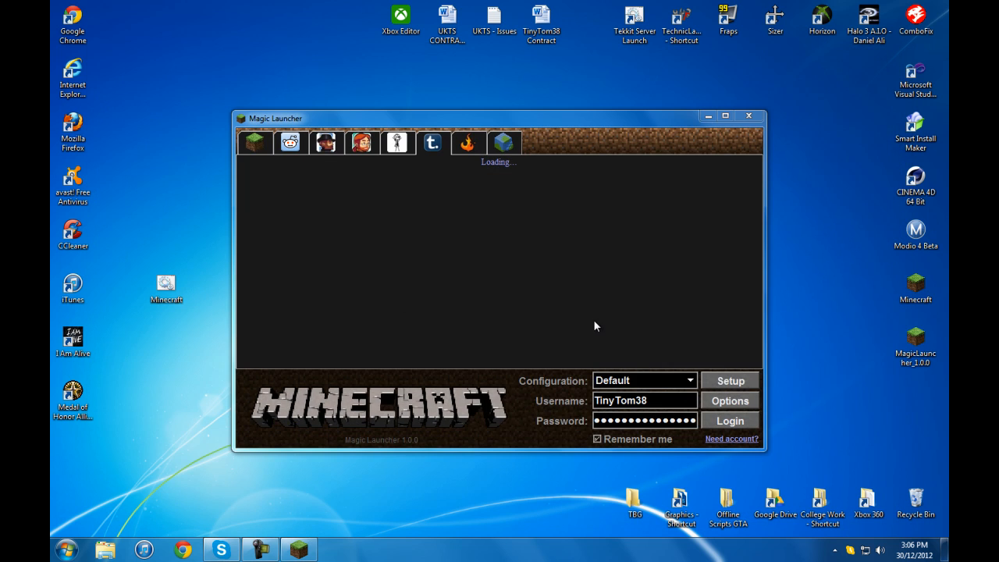
{"action": "left_click", "coordinate": [729, 401]}
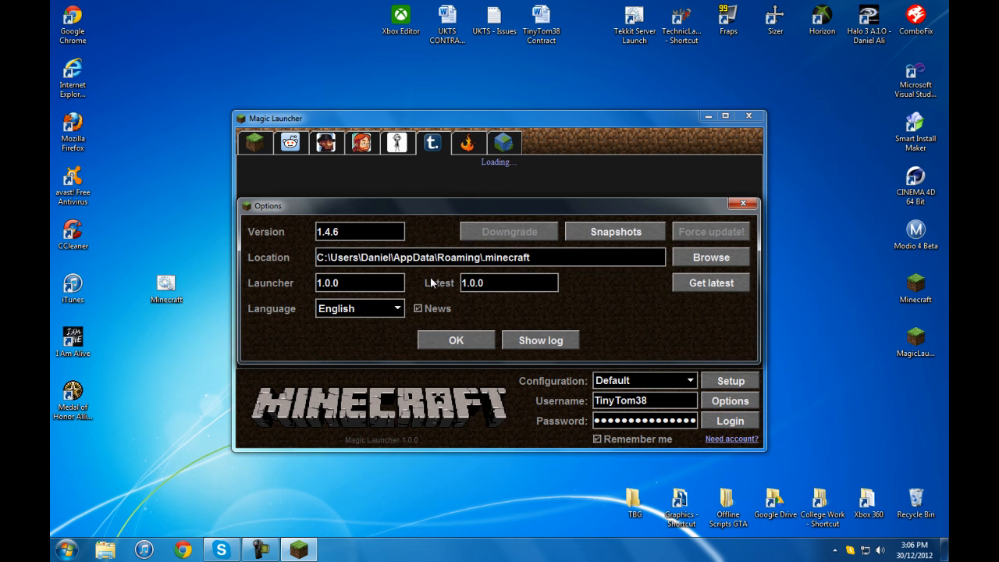
{"action": "mouse_move", "coordinate": [544, 323]}
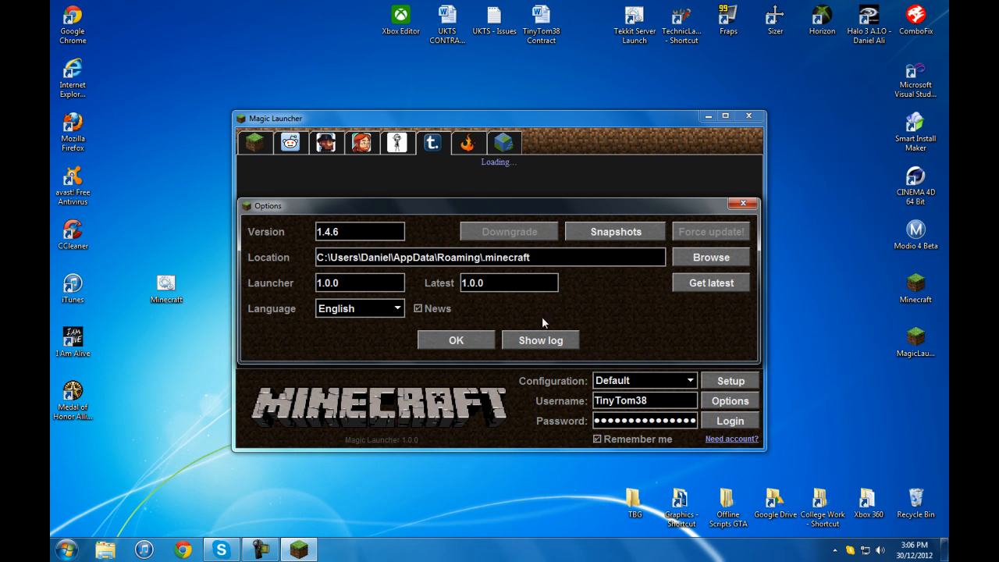
{"action": "mouse_move", "coordinate": [685, 252]}
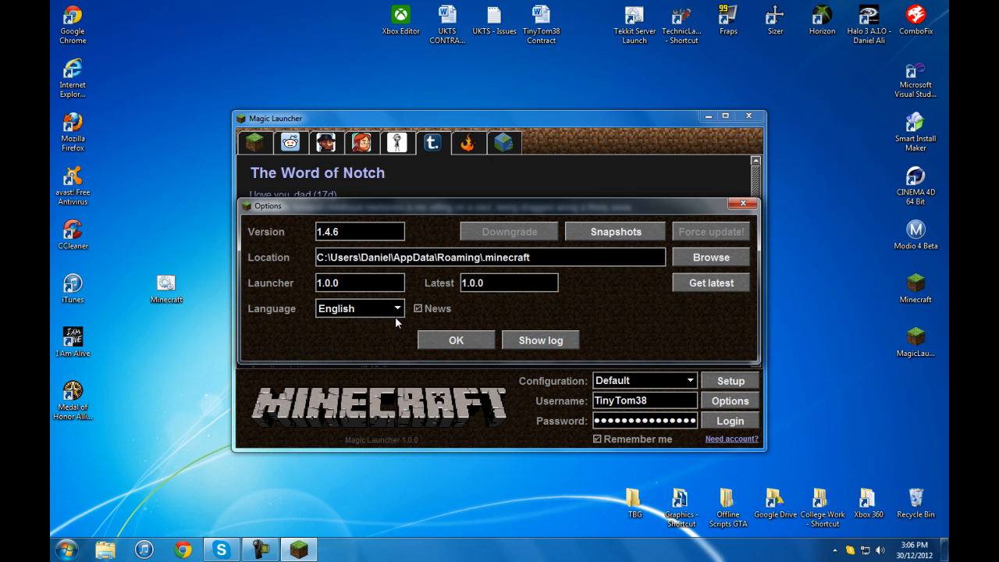
{"action": "left_click", "coordinate": [455, 339]}
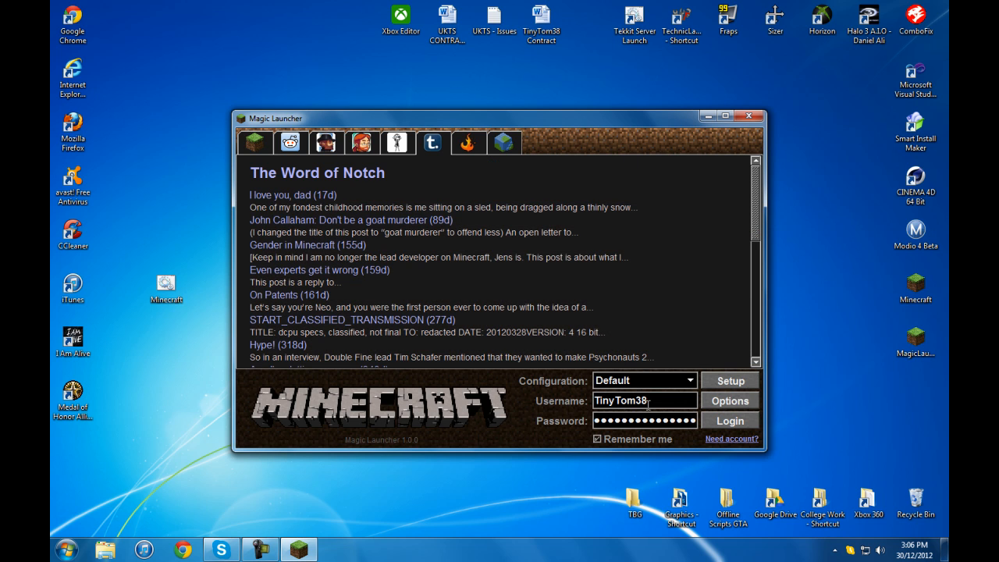
{"action": "left_click", "coordinate": [690, 380]}
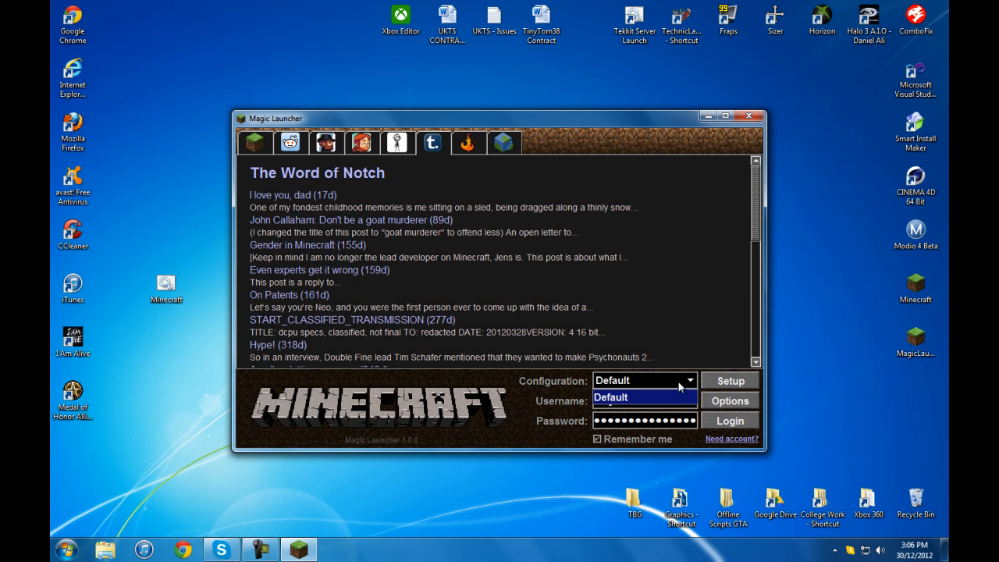
{"action": "left_click", "coordinate": [728, 400]}
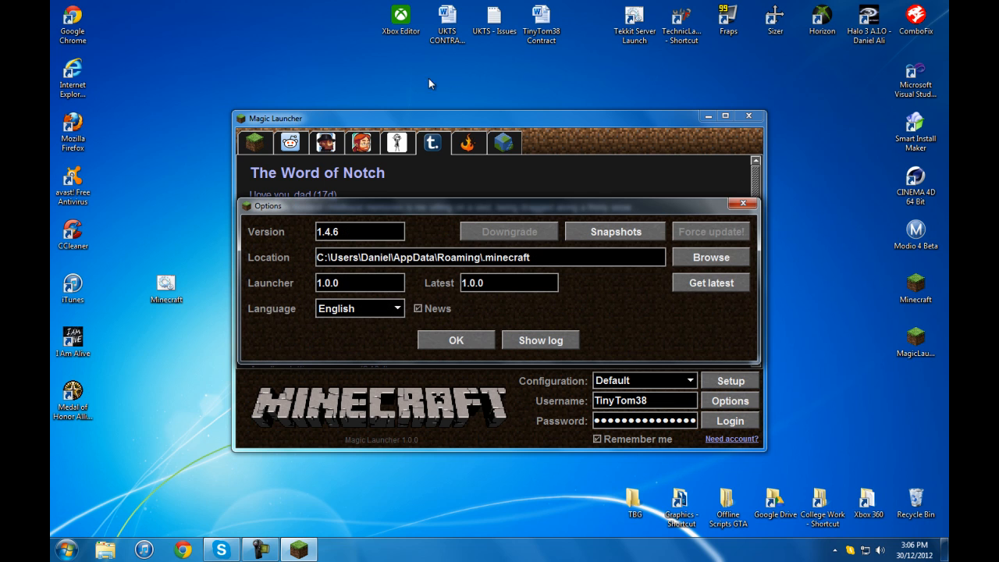
{"action": "left_click", "coordinate": [455, 340]}
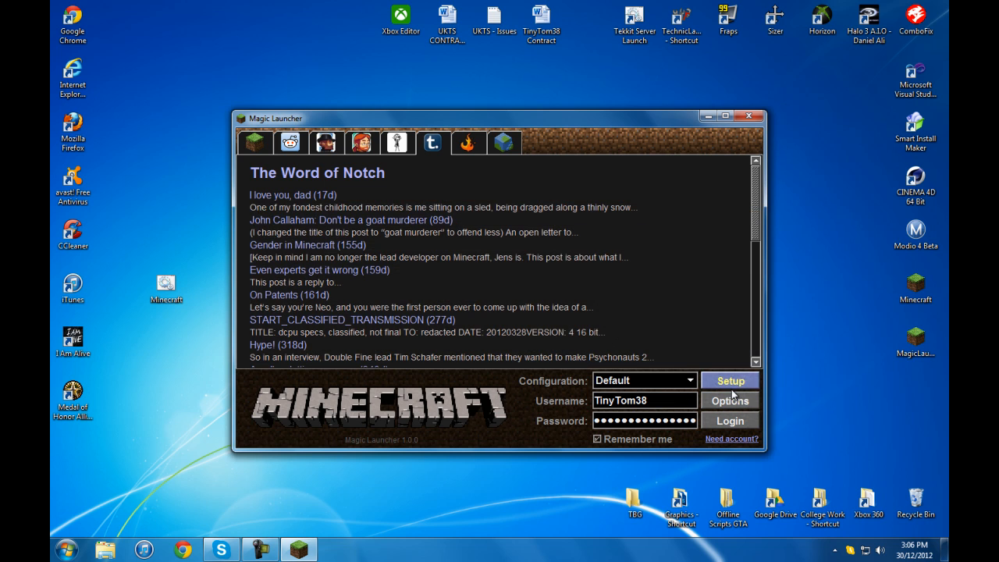
{"action": "left_click", "coordinate": [728, 380]}
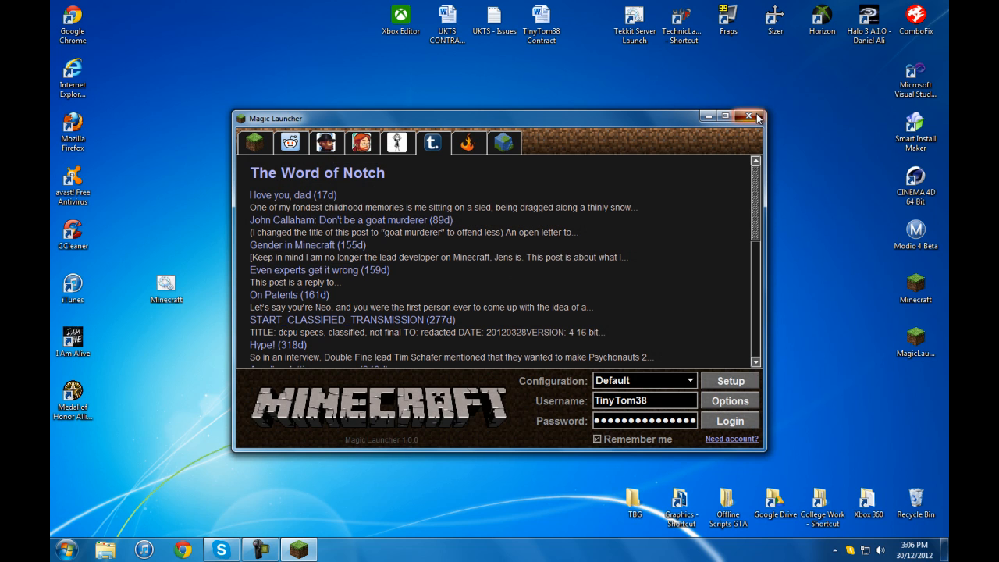
{"action": "left_click", "coordinate": [747, 116]}
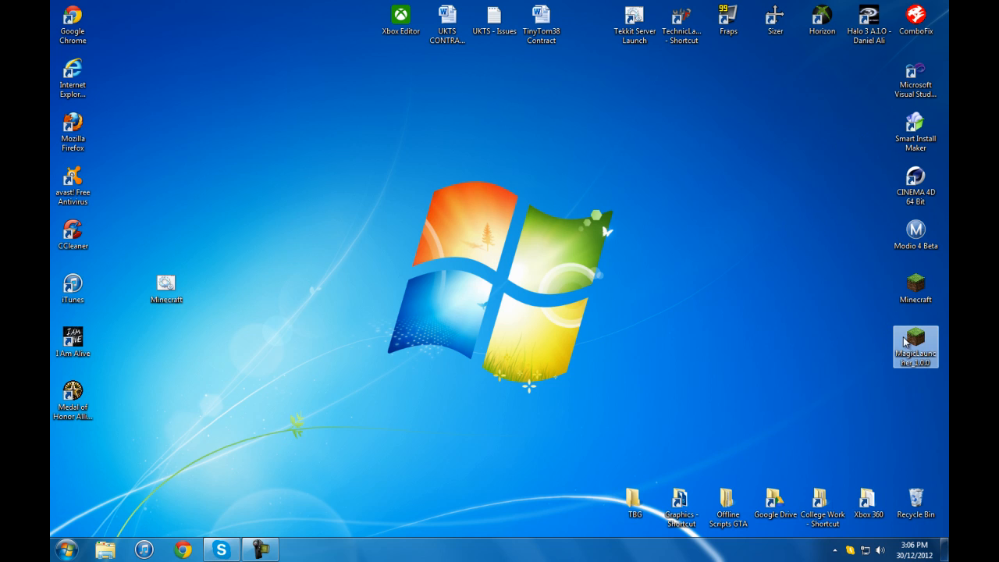